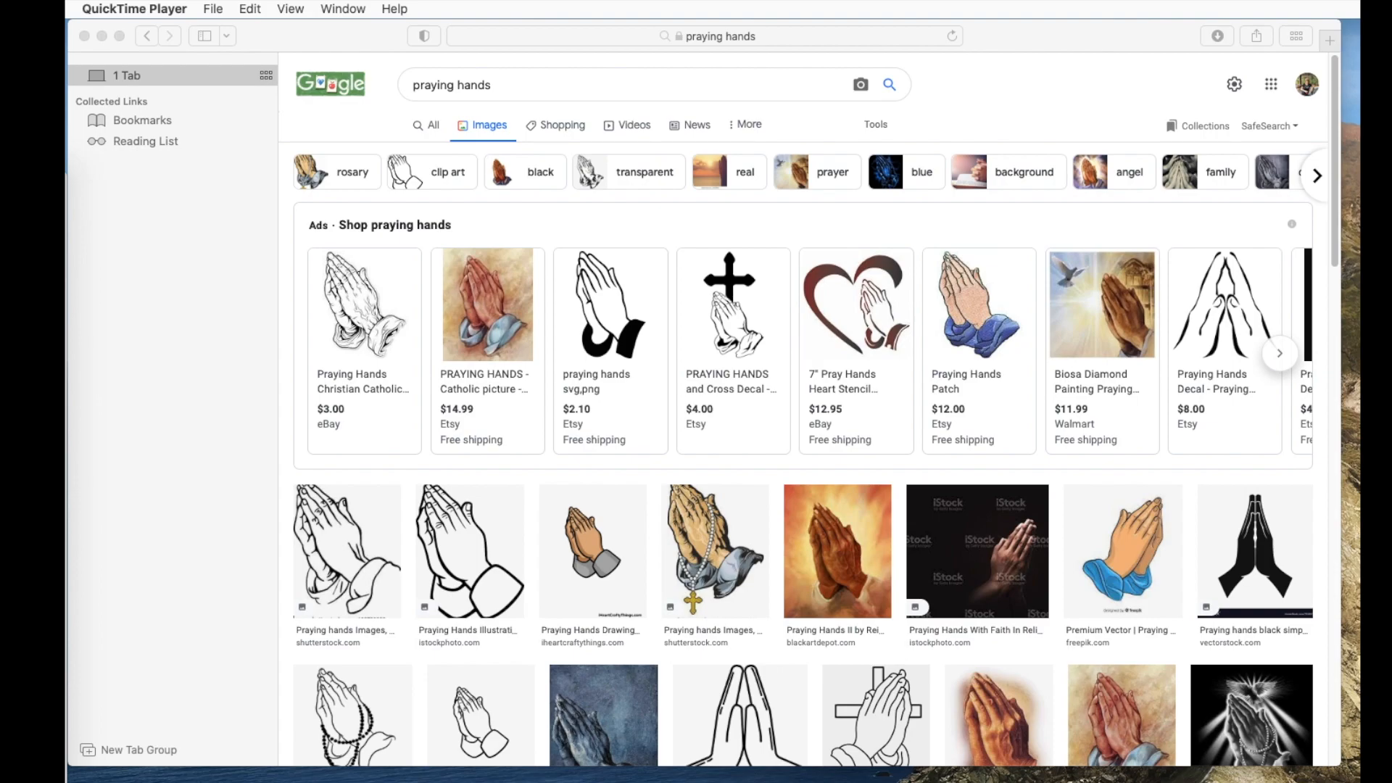
pyautogui.moveTo(1024, 477)
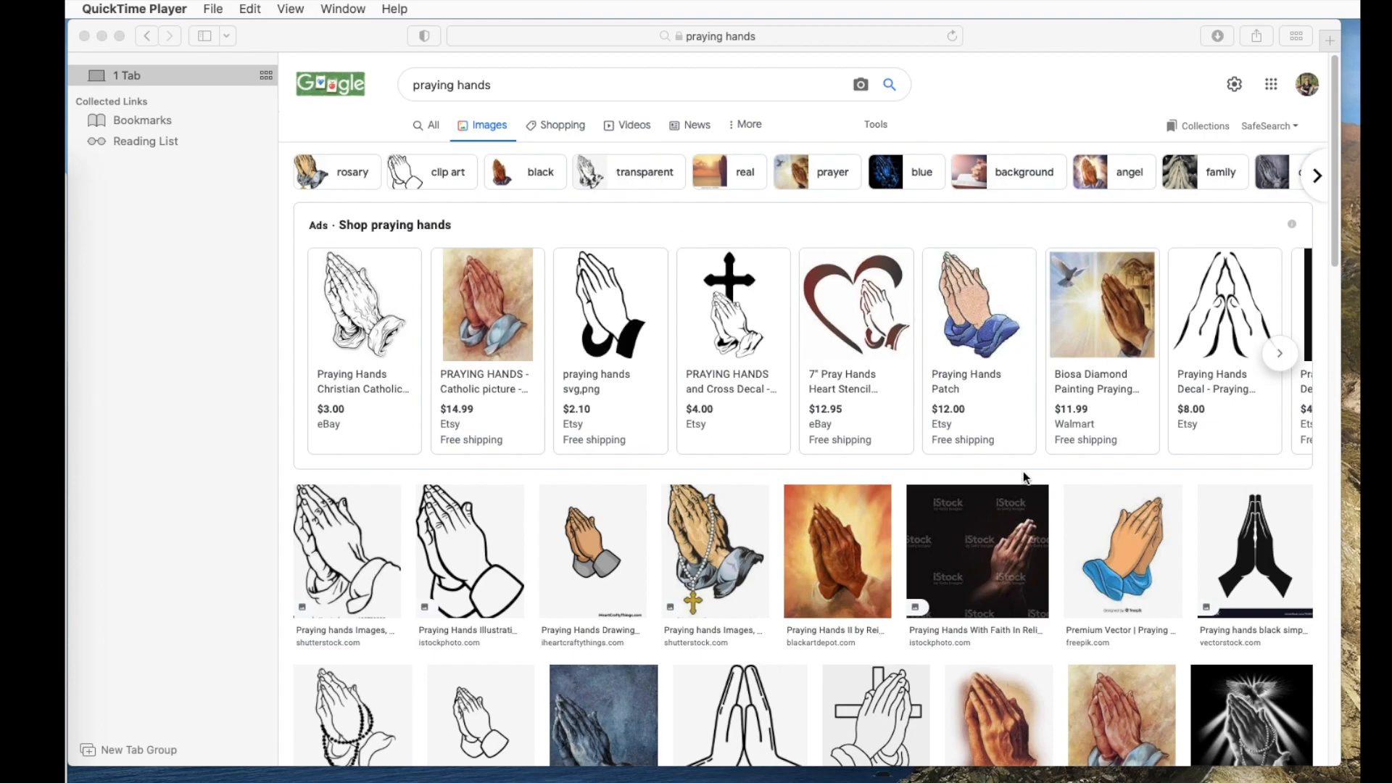
# Step: Grab the faded brown praying-hands photo from the image results and minimize Safari
pyautogui.scroll(-3)
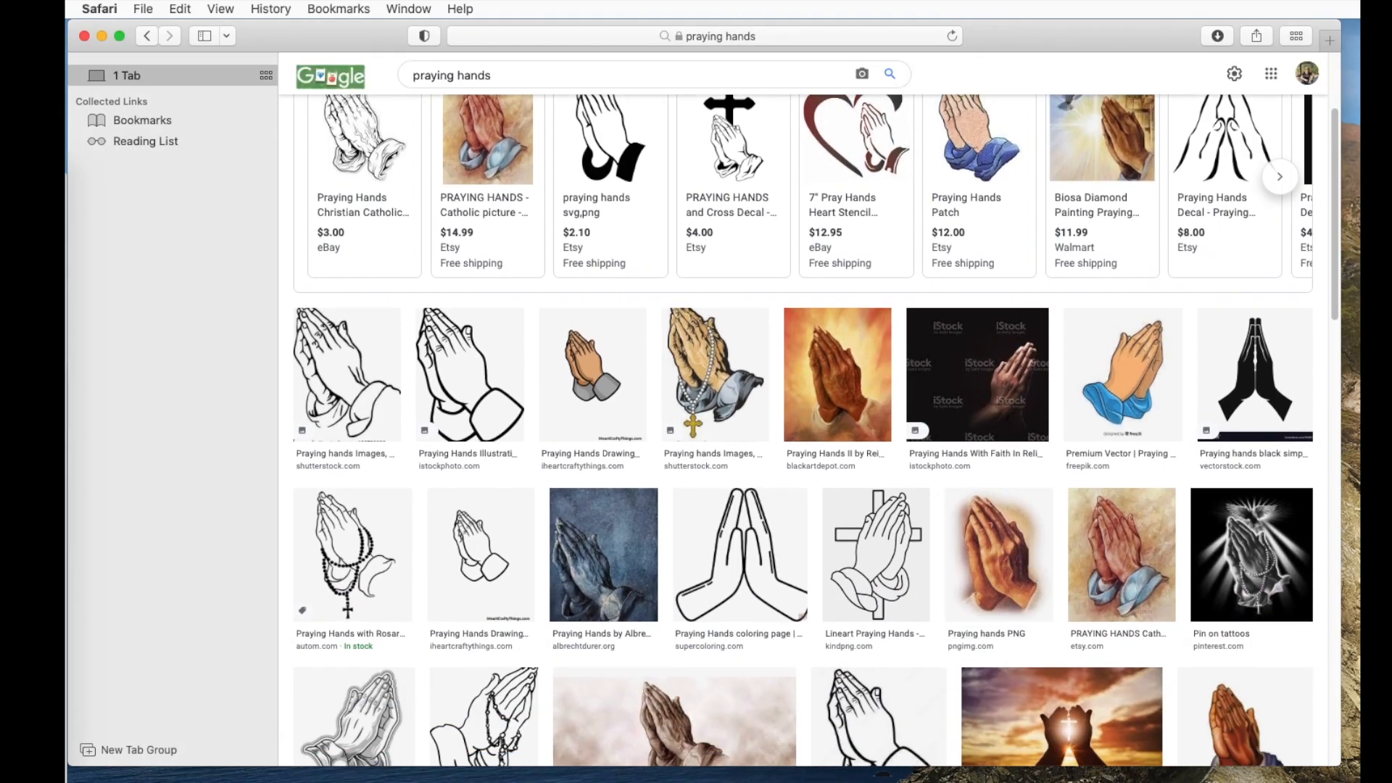
pyautogui.moveTo(995, 543)
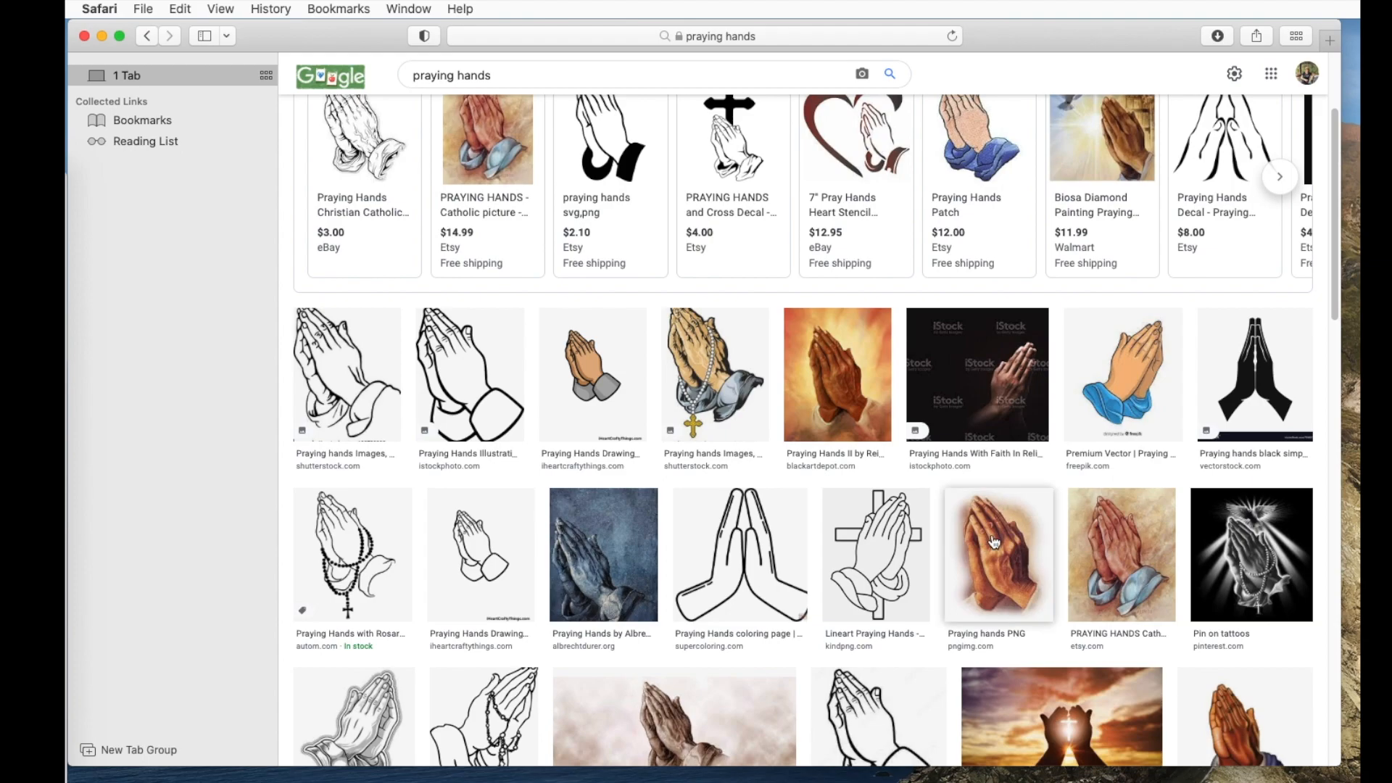
pyautogui.click(861, 74)
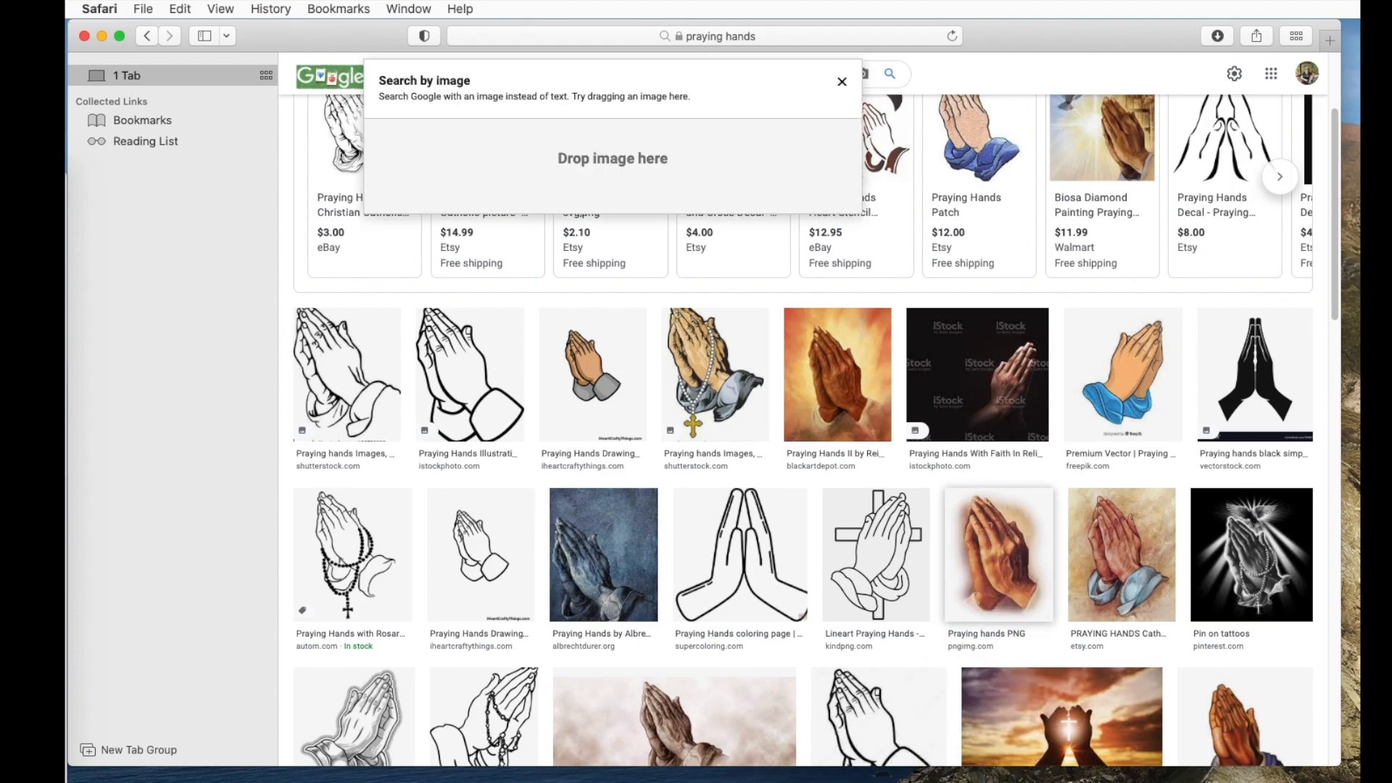
pyautogui.click(622, 74)
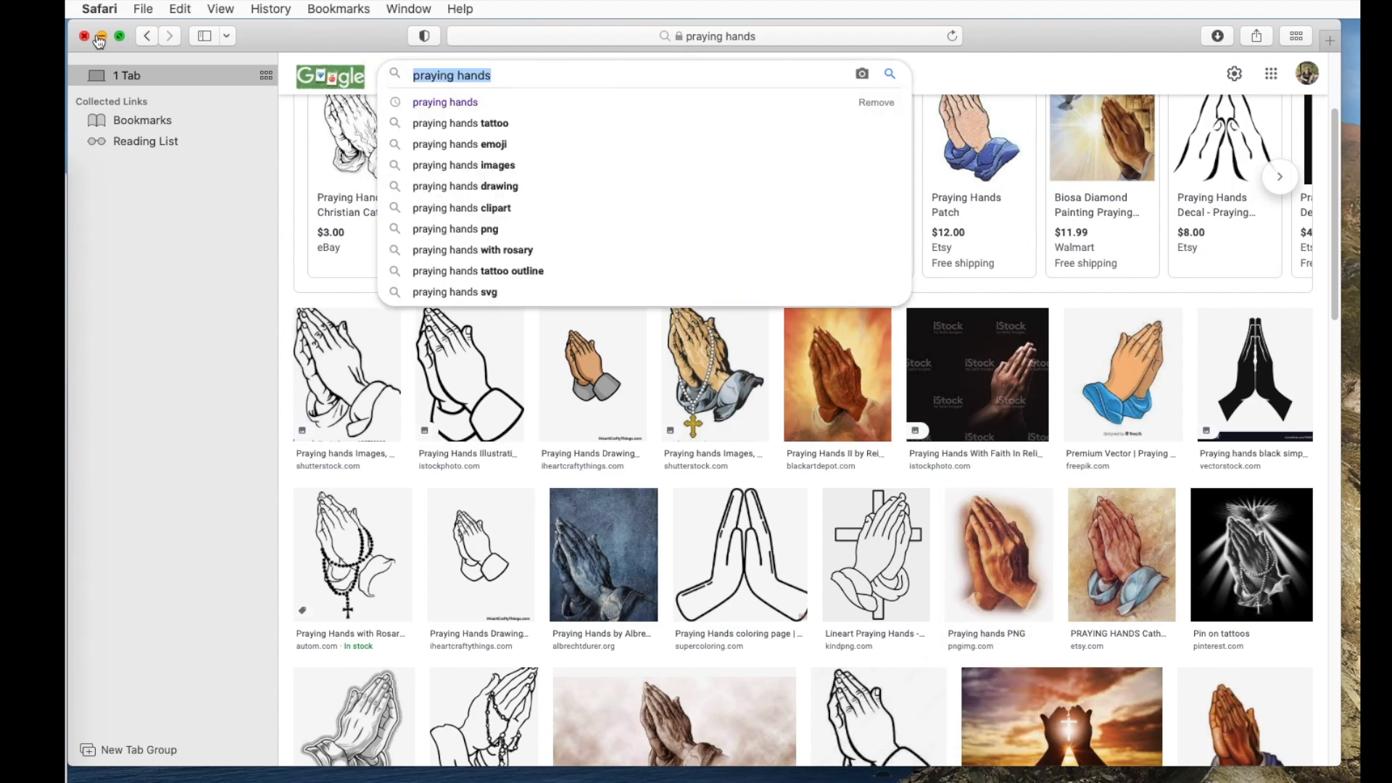
pyautogui.click(84, 36)
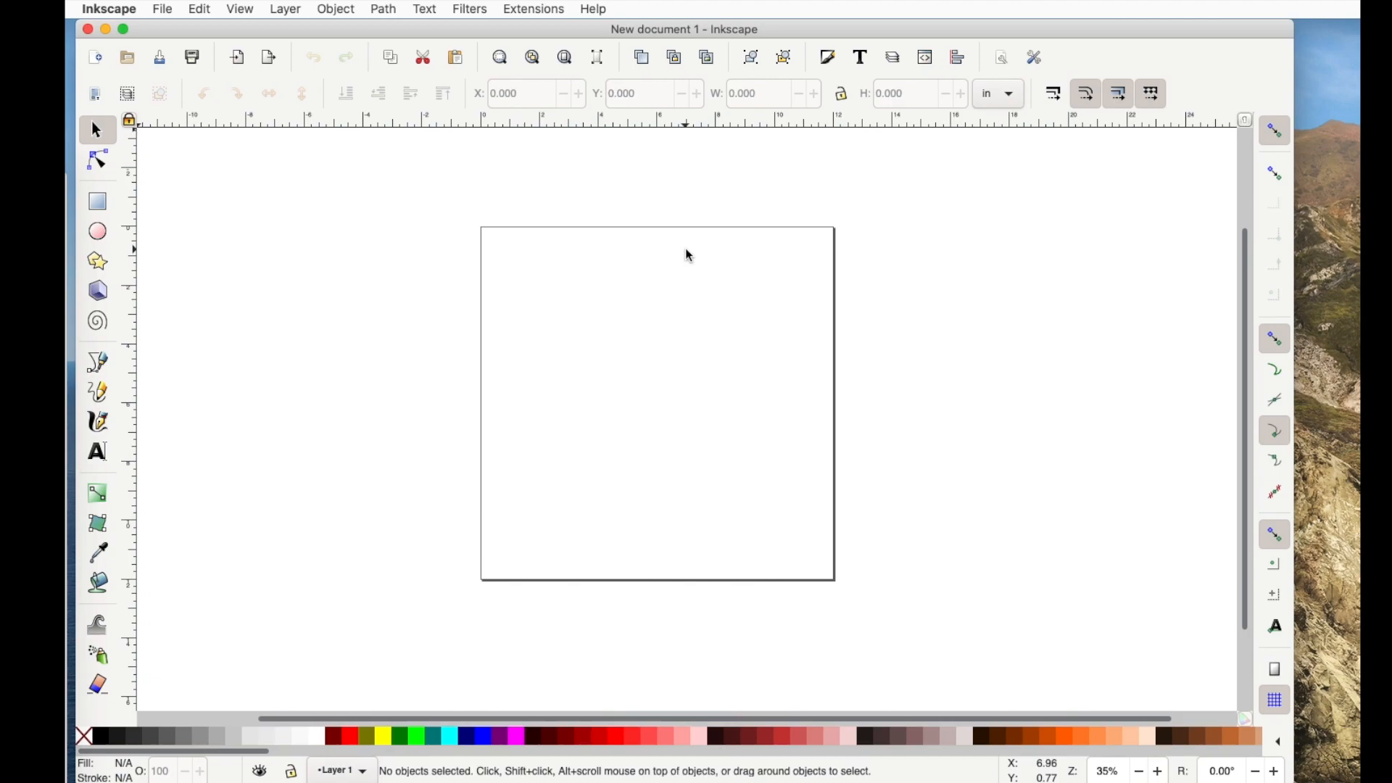
pyautogui.moveTo(1059, 686)
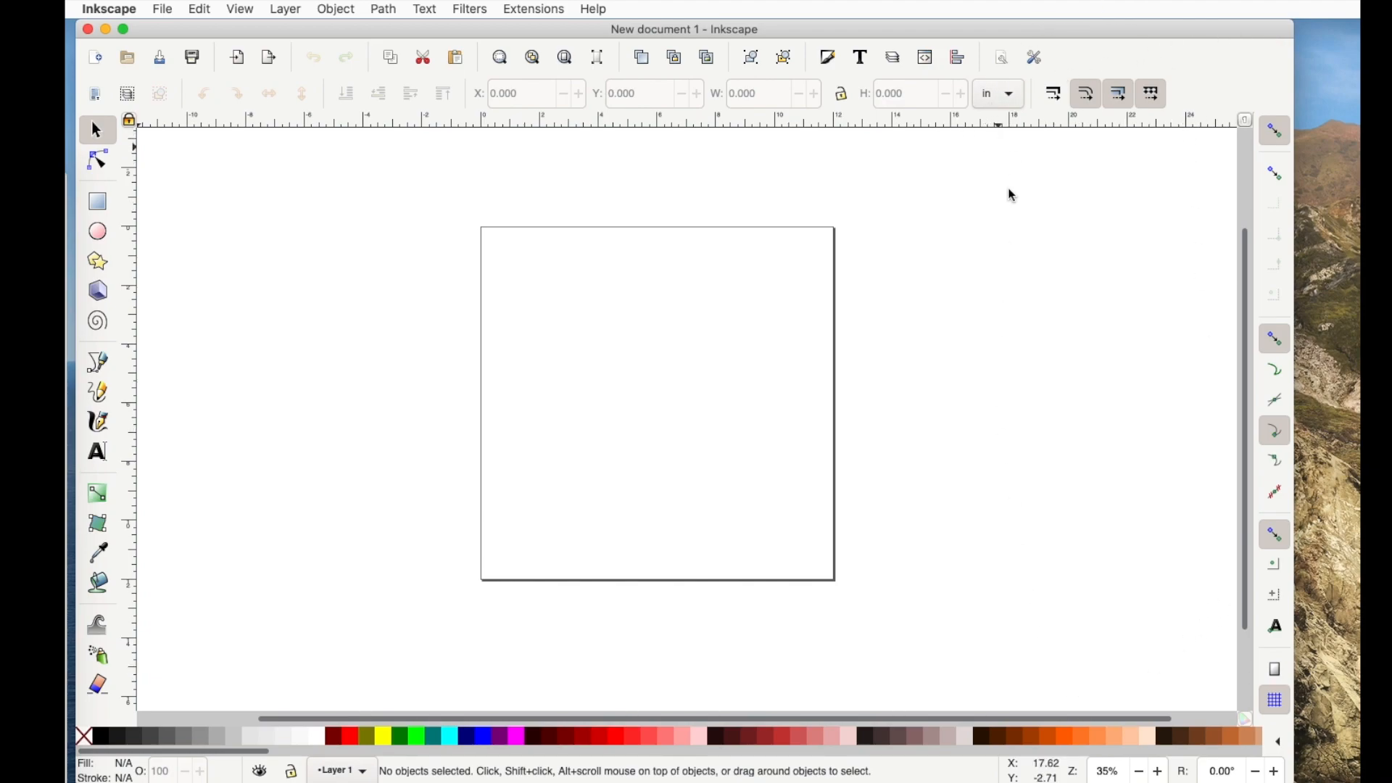
pyautogui.moveTo(1050, 291)
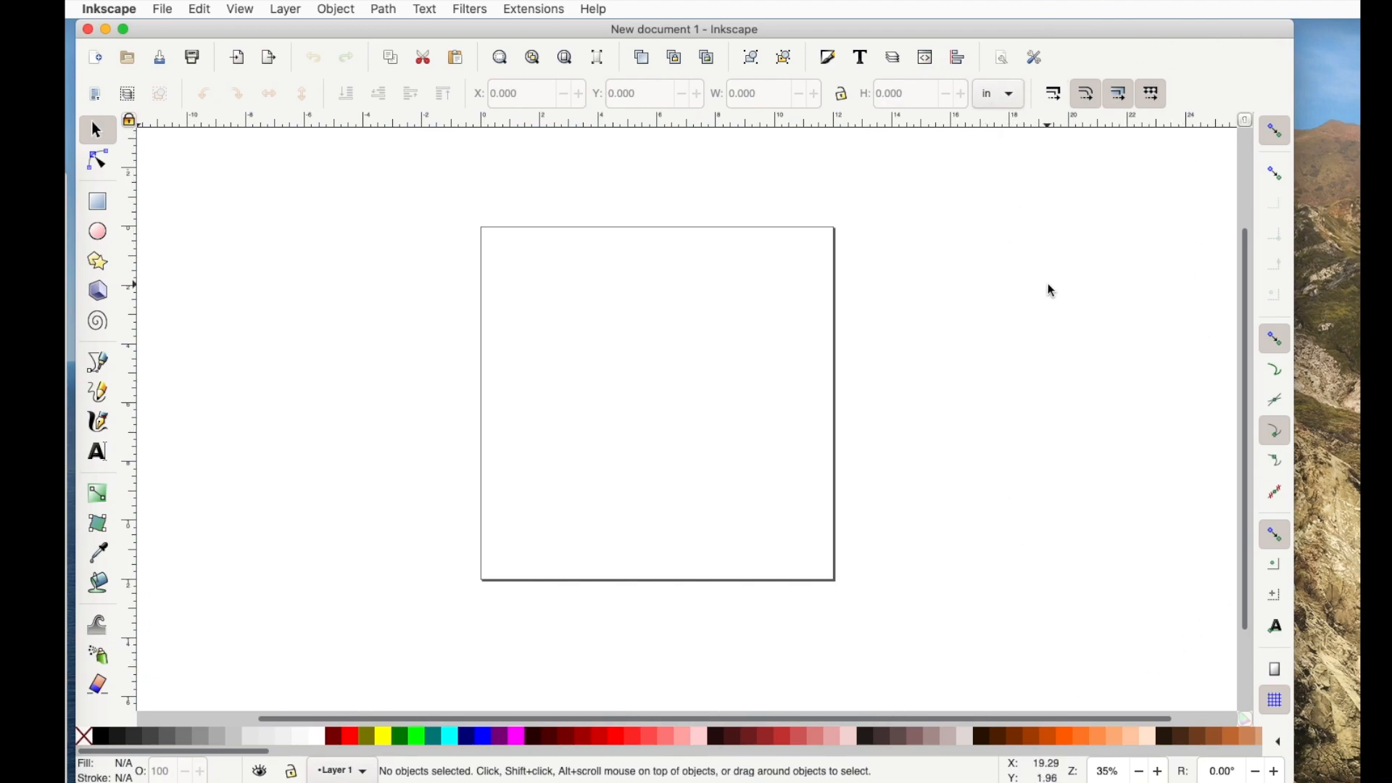
pyautogui.moveTo(1226, 16)
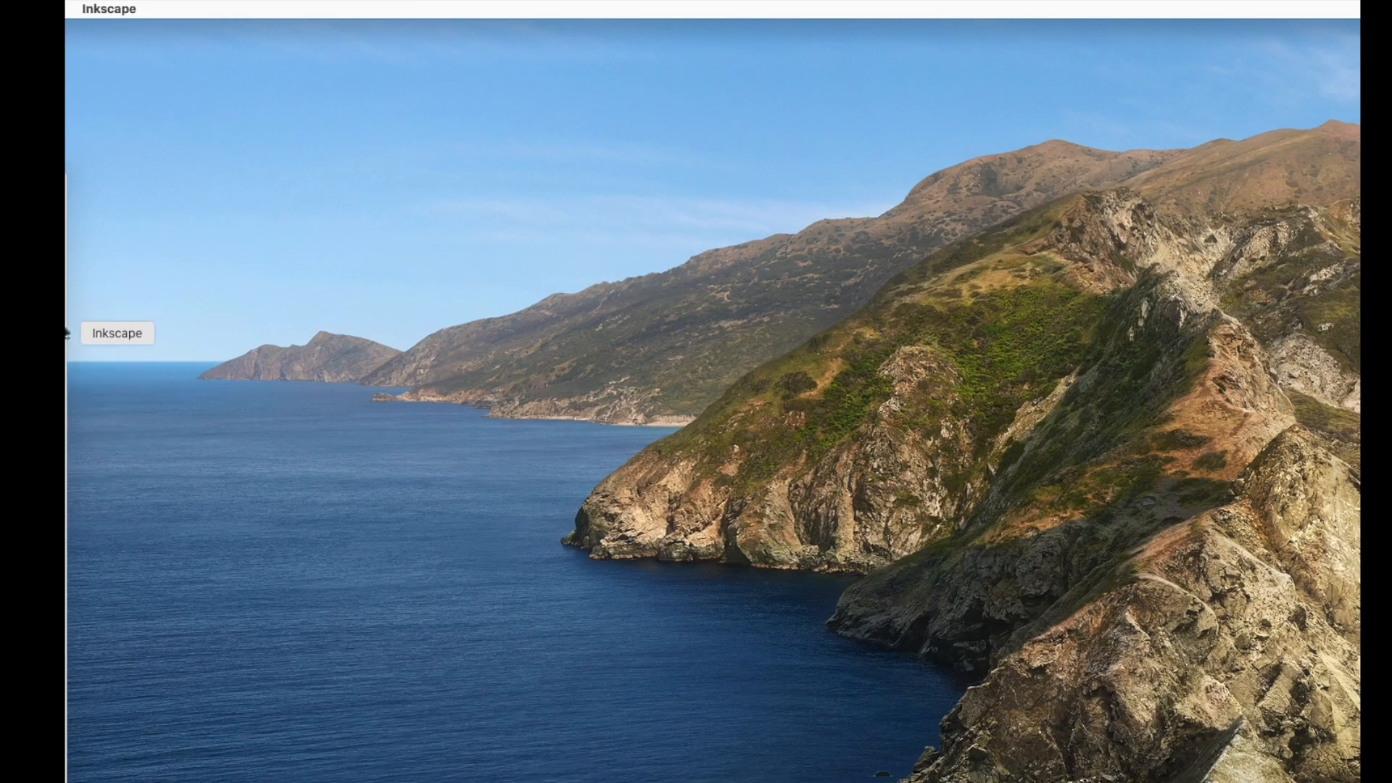
# Step: Bring the blank Inkscape document window to the front
pyautogui.click(116, 334)
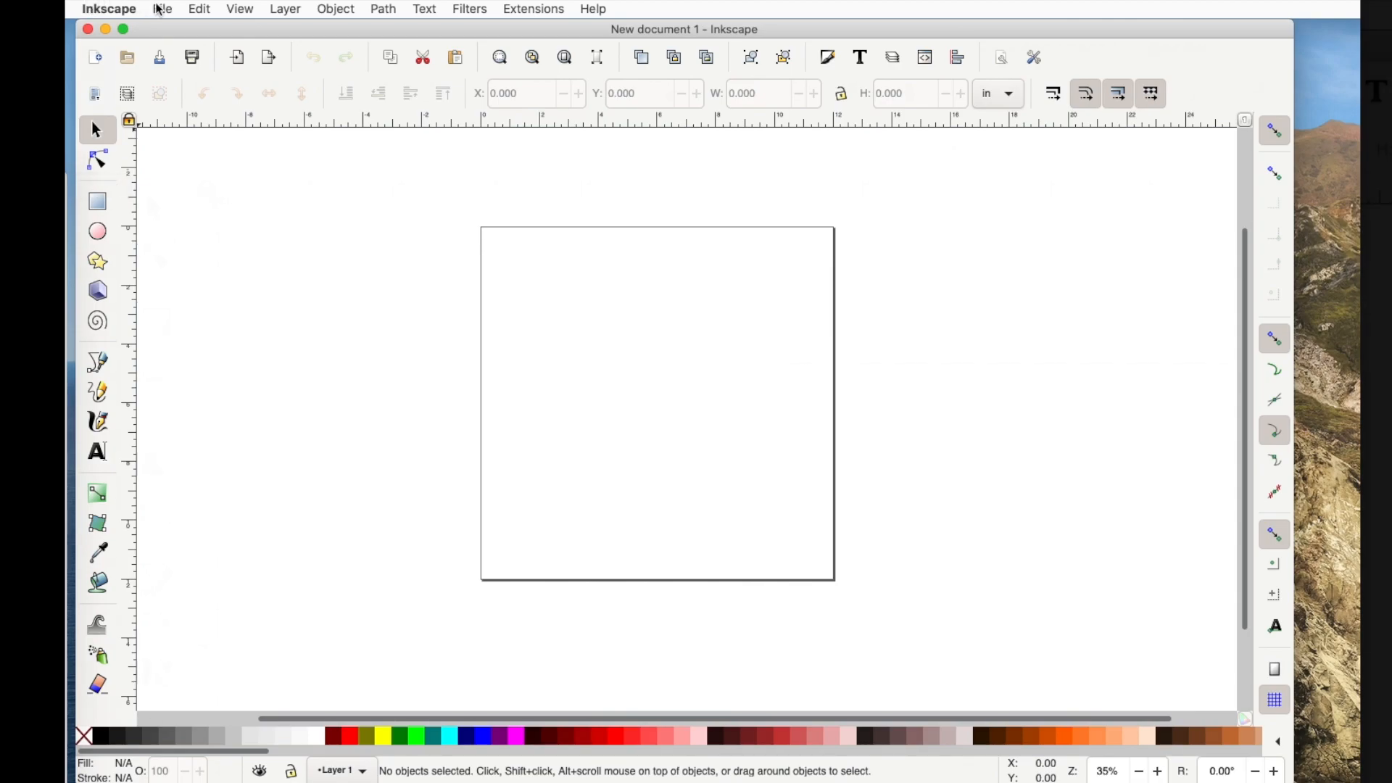
# Step: Set the page to US Letter, 8.5 by 11 inches portrait, in Document Properties
pyautogui.click(164, 9)
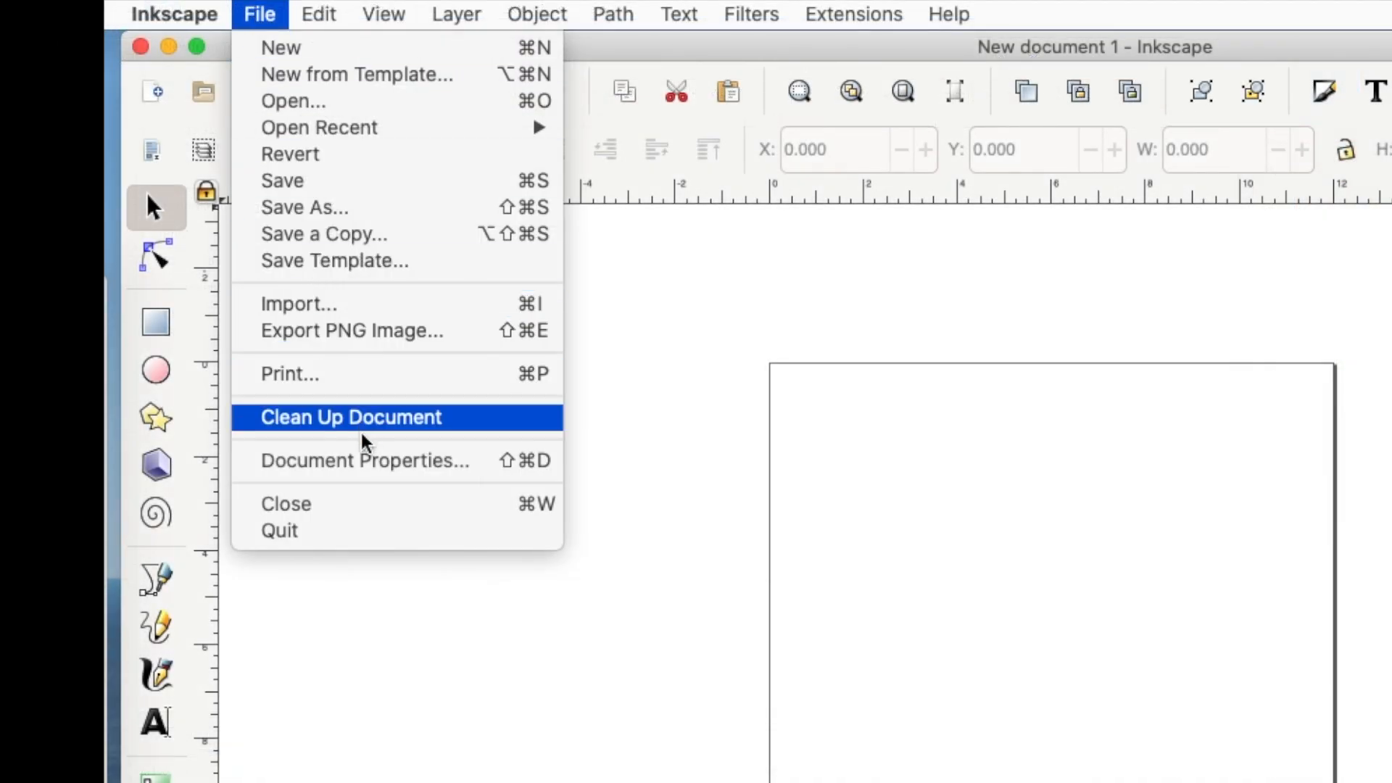
pyautogui.click(363, 459)
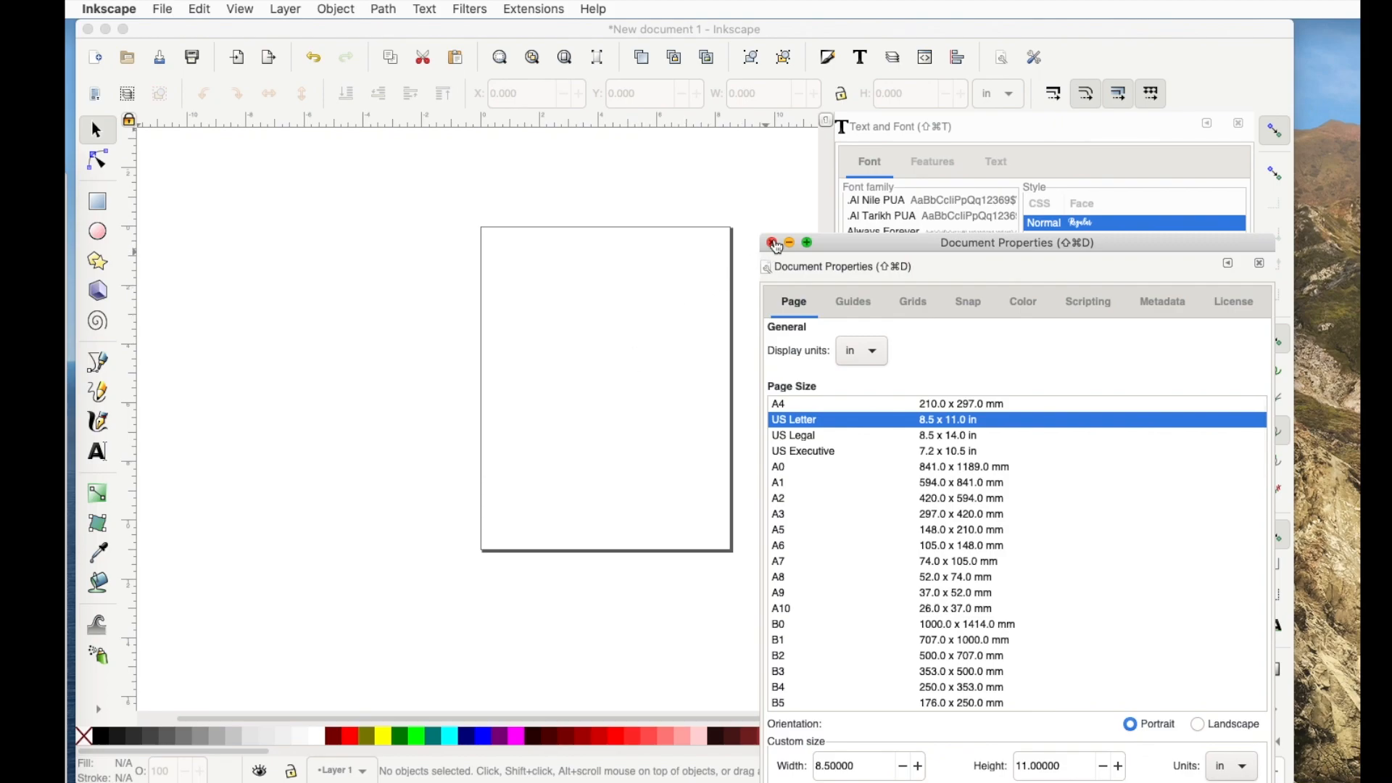
pyautogui.click(773, 242)
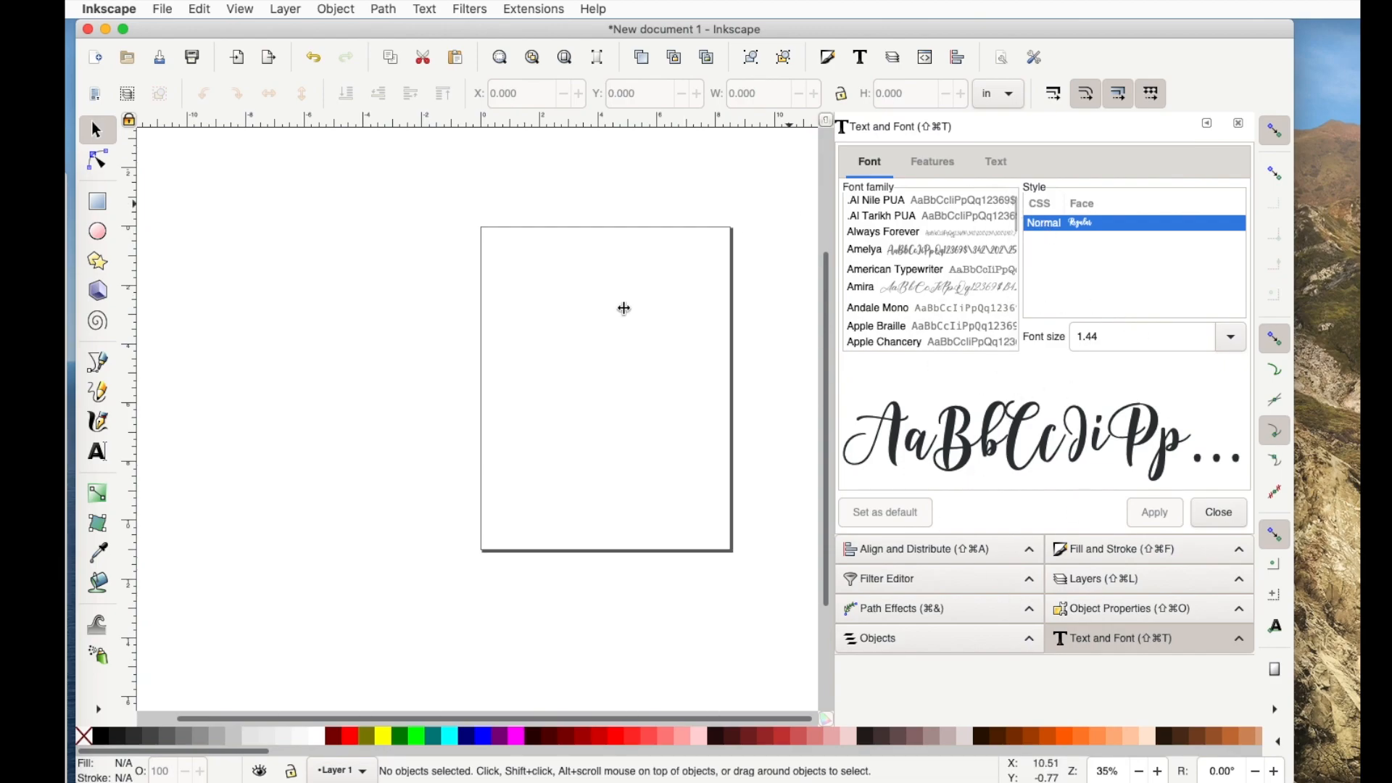
pyautogui.moveTo(223, 330)
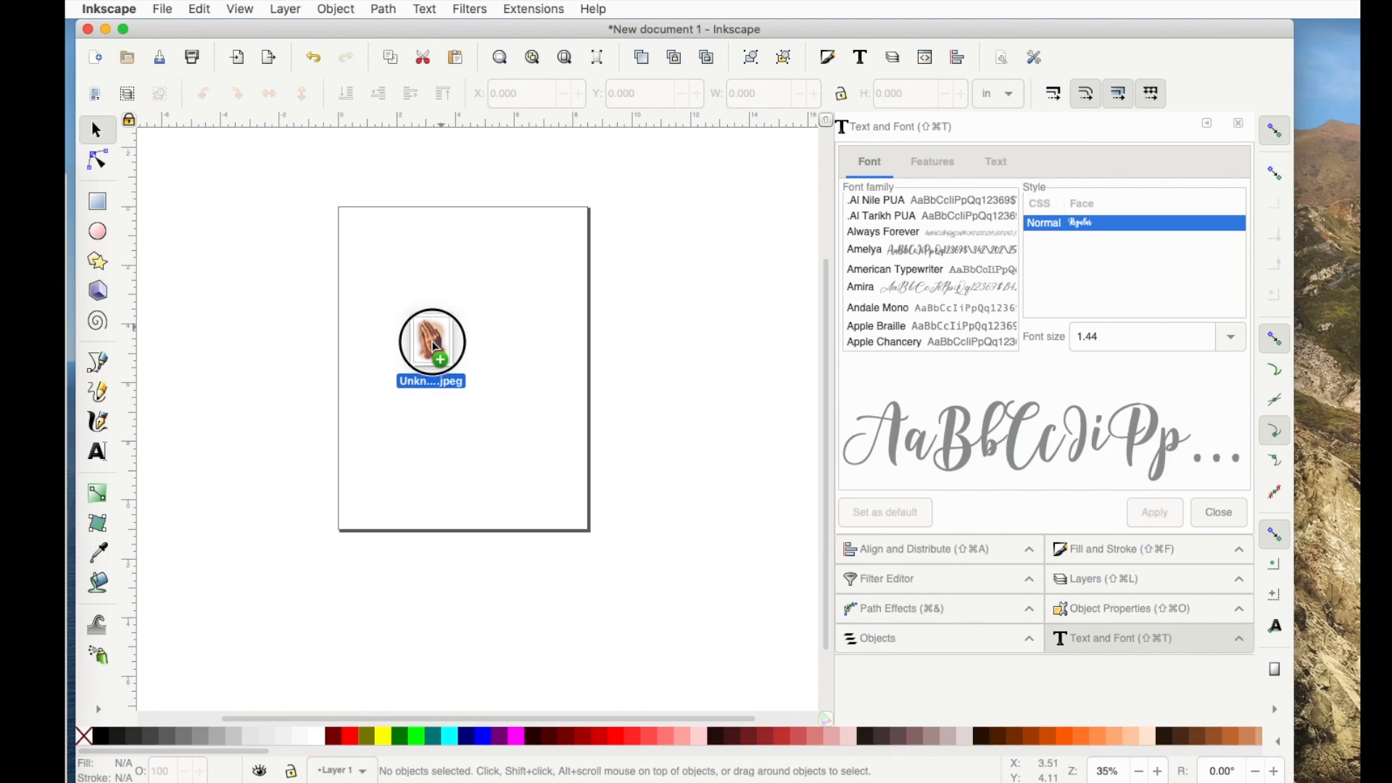
# Step: Drop the praying-hands jpeg onto the page and import it as an embedded image
pyautogui.click(431, 347)
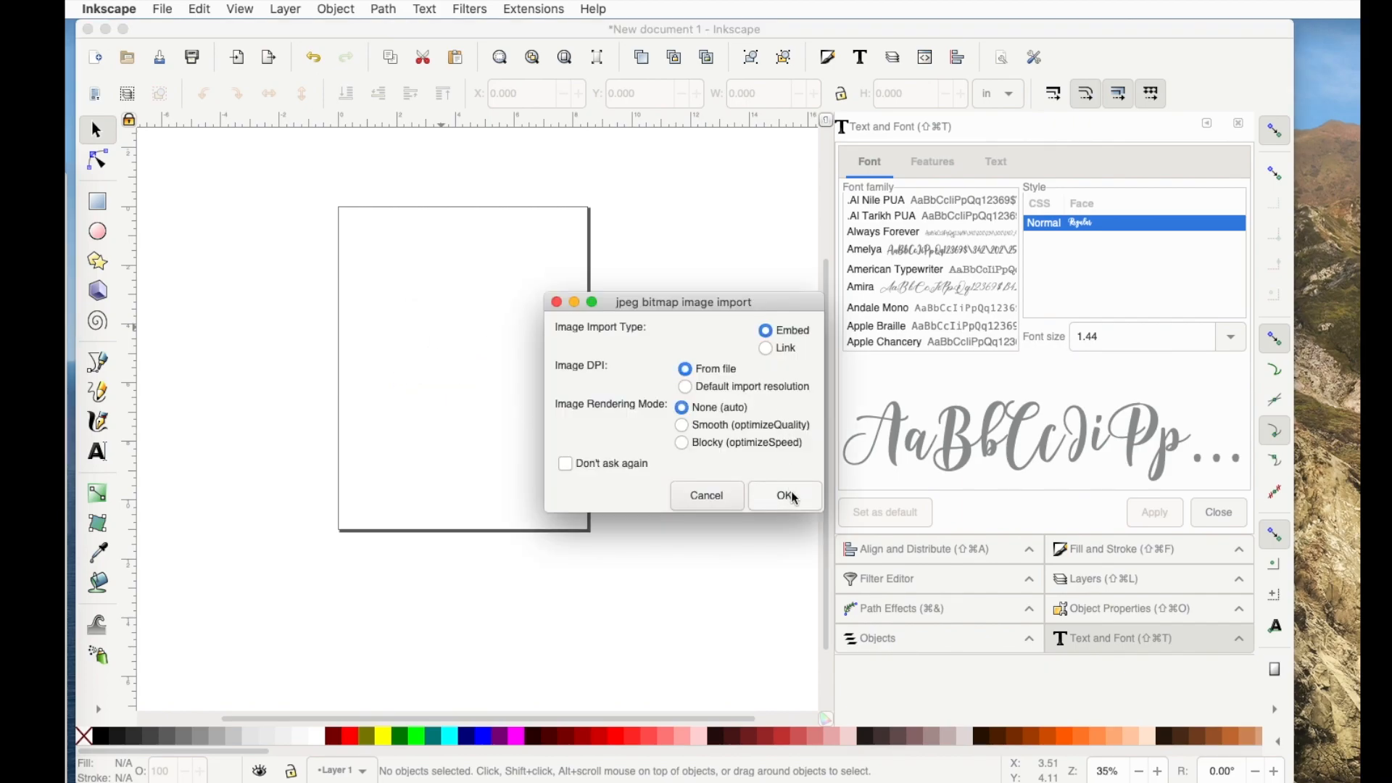
pyautogui.click(783, 496)
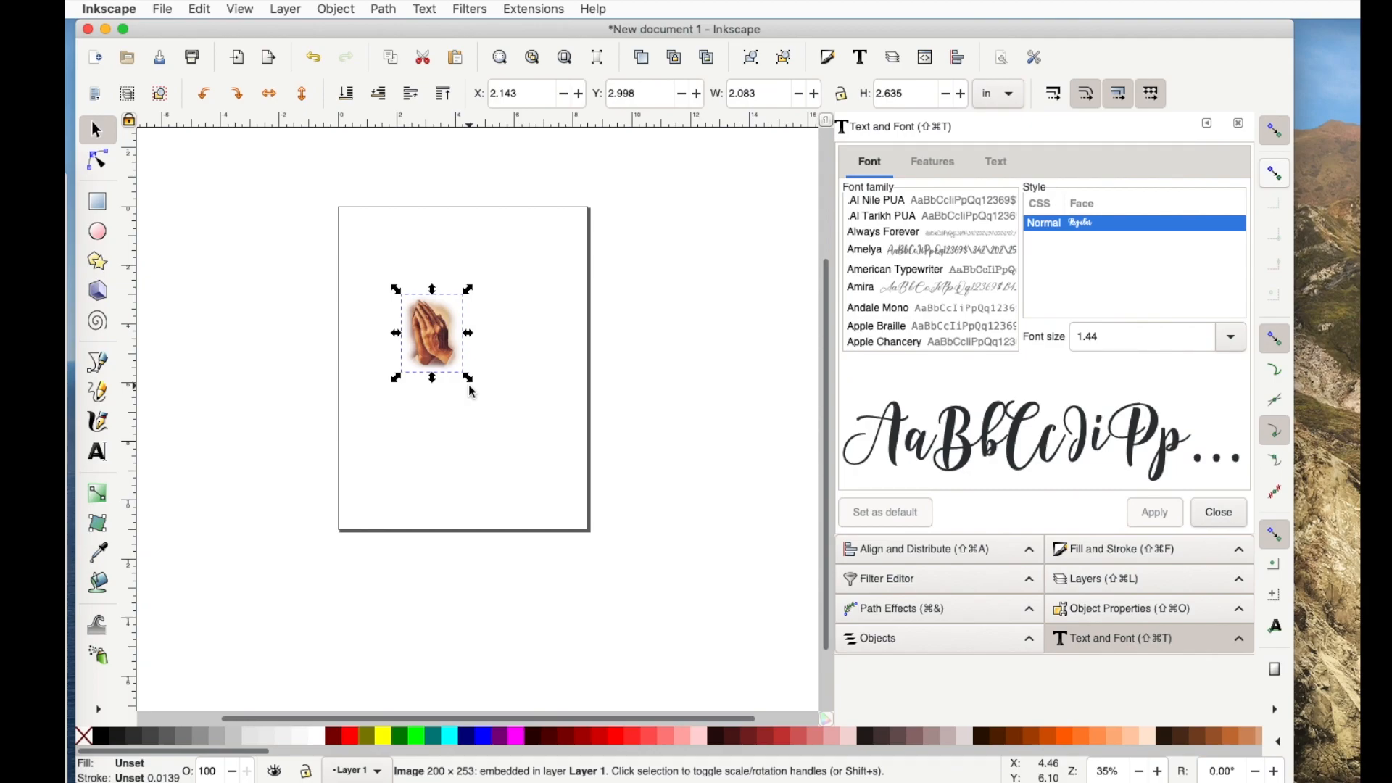
pyautogui.moveTo(470, 371)
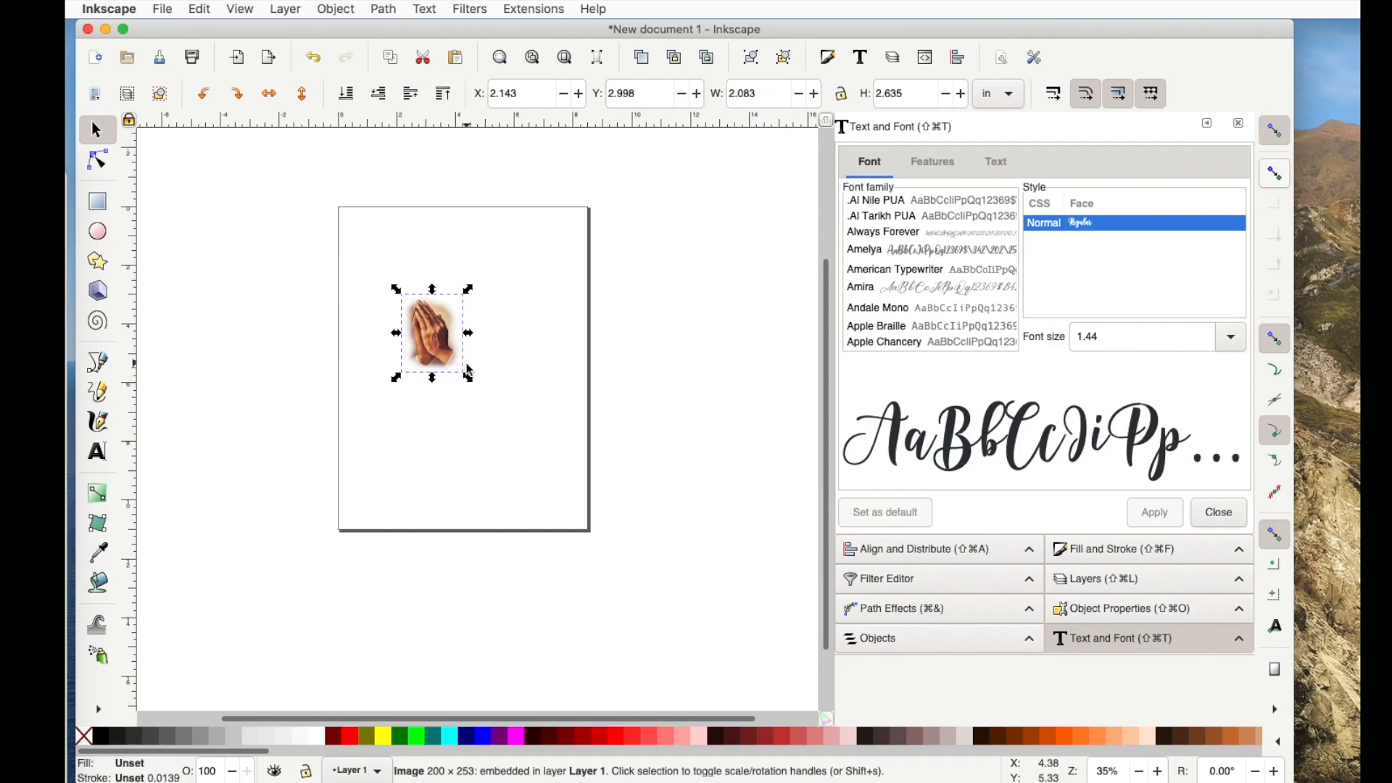
pyautogui.moveTo(457, 378)
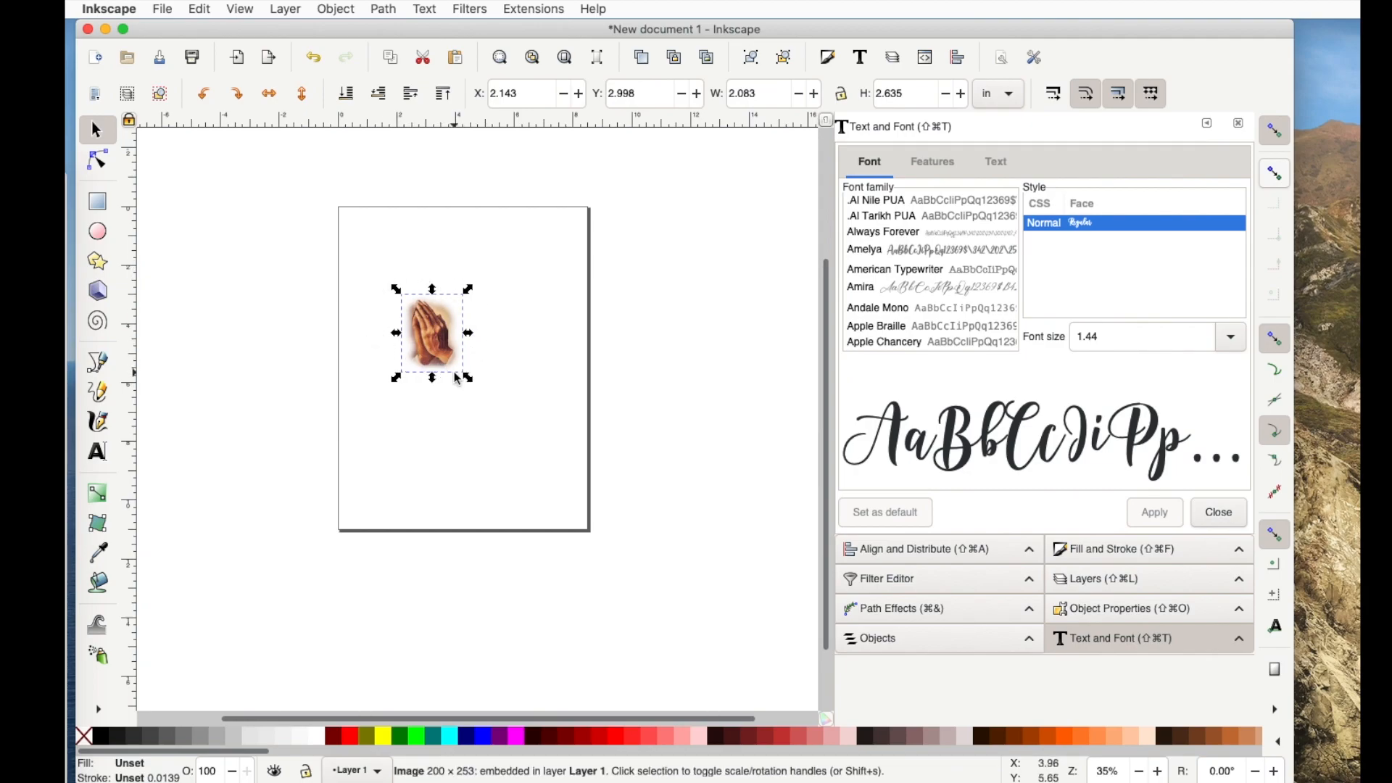
pyautogui.moveTo(468, 377)
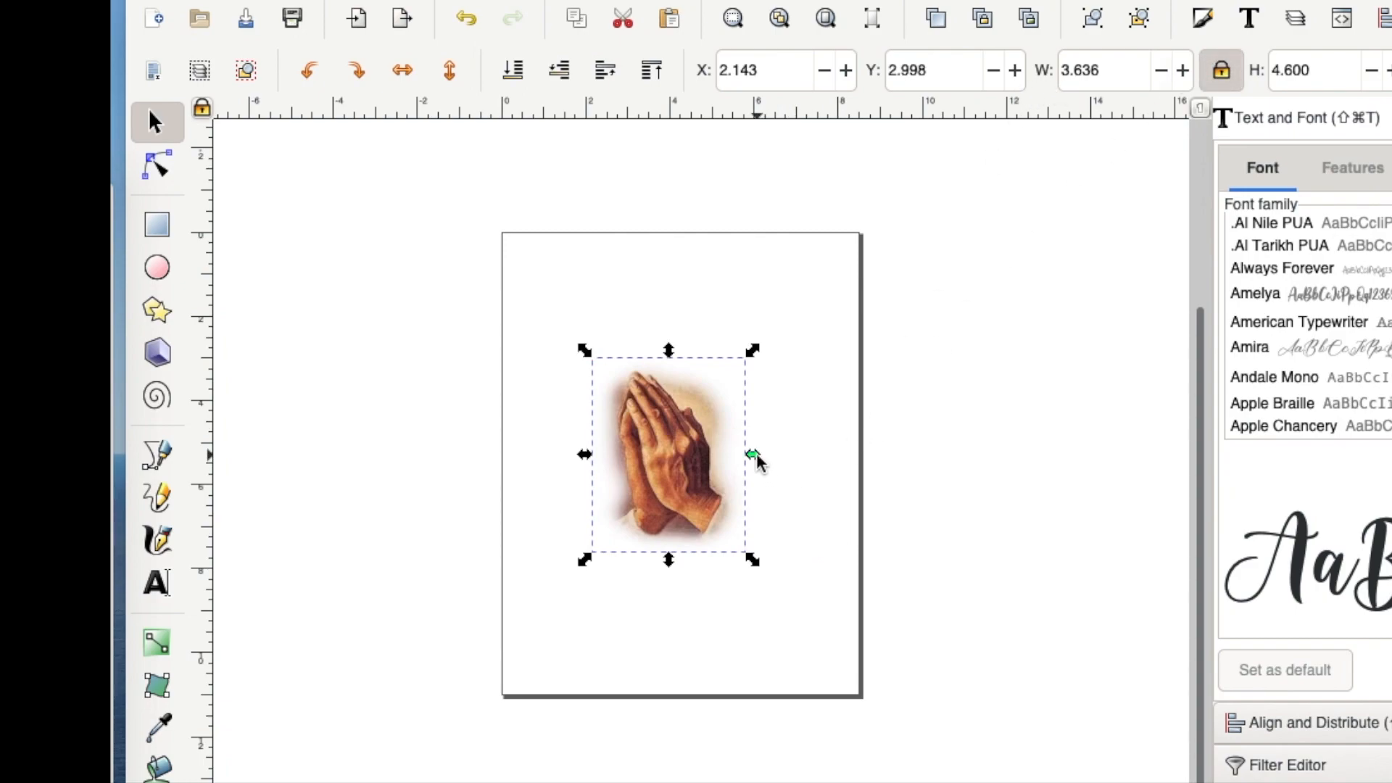
# Step: Enlarge the praying-hands photo proportionally to about 3.6 by 4.6 inches
pyautogui.moveTo(752, 454); pyautogui.dragTo(889, 454)
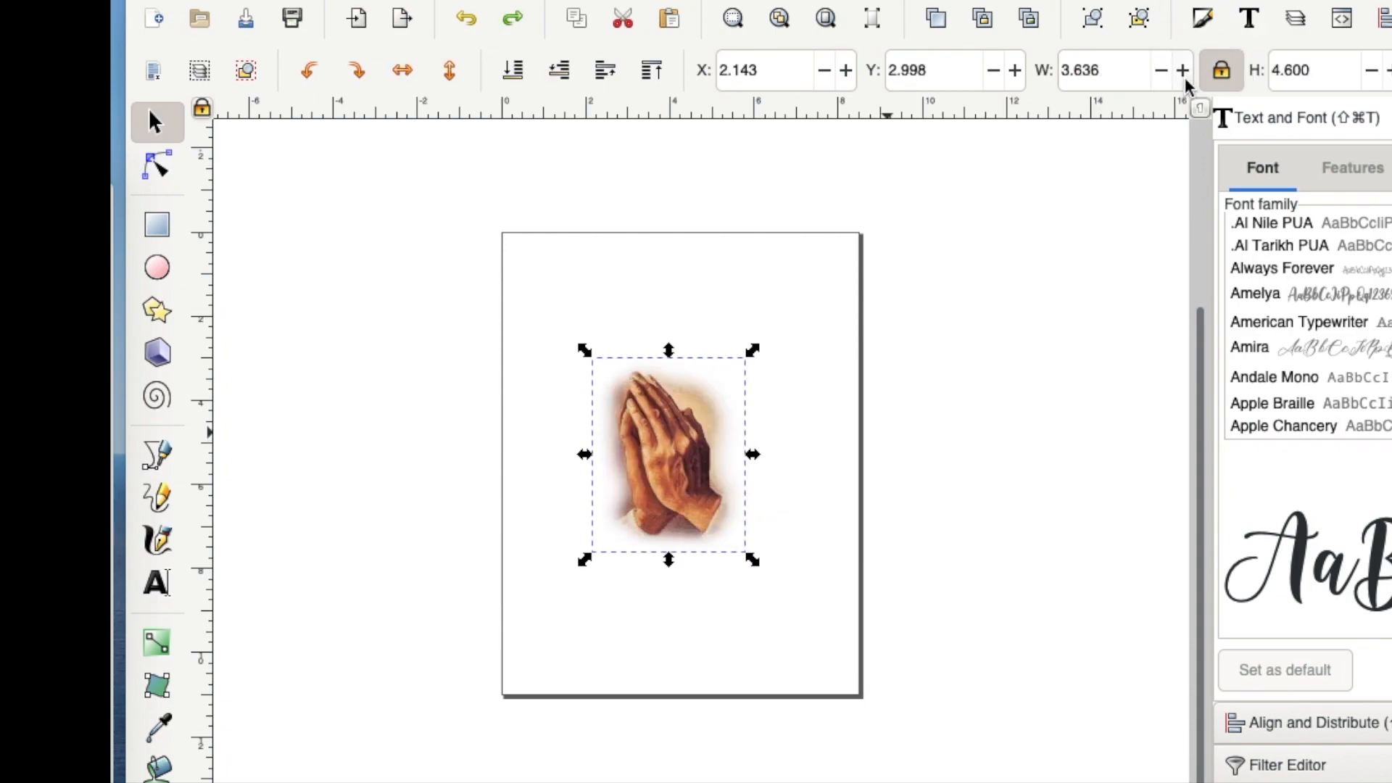
pyautogui.moveTo(754, 564)
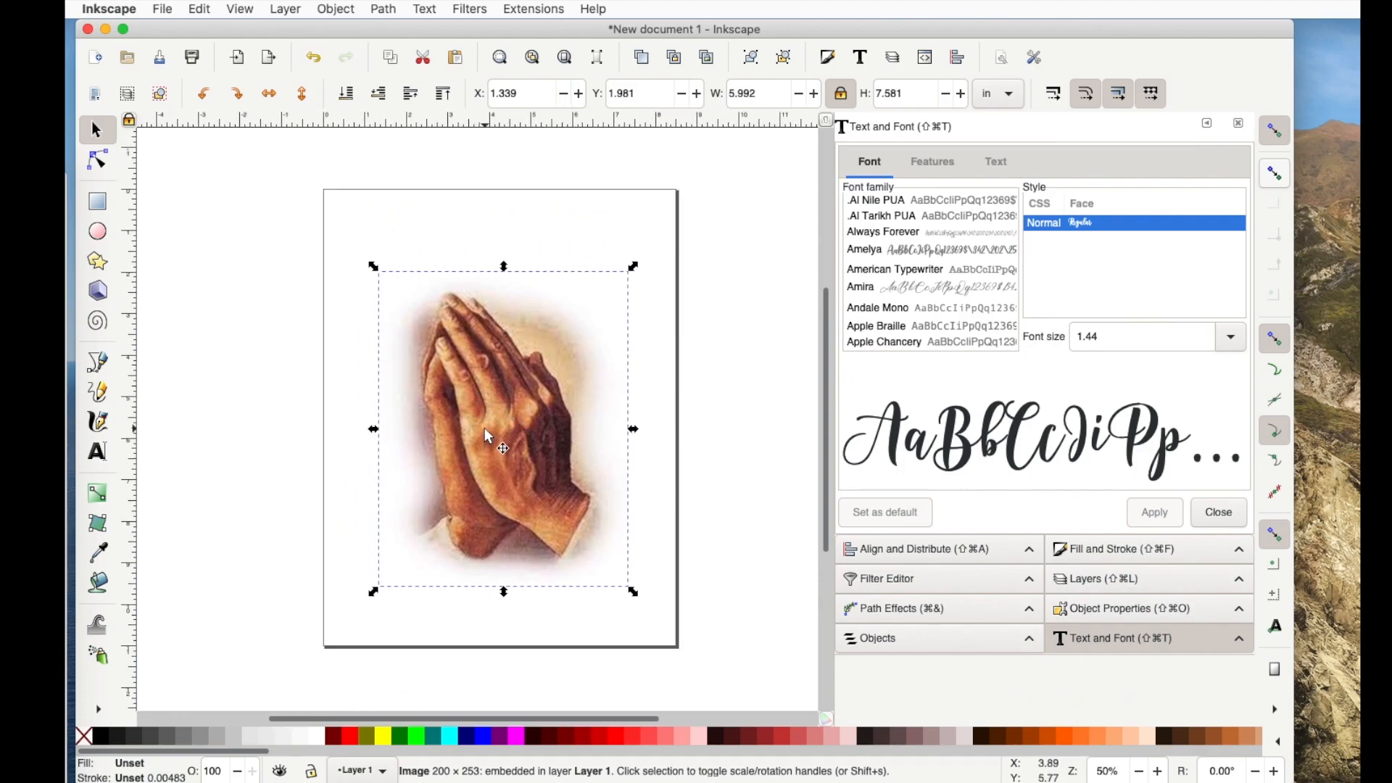
pyautogui.moveTo(501, 461)
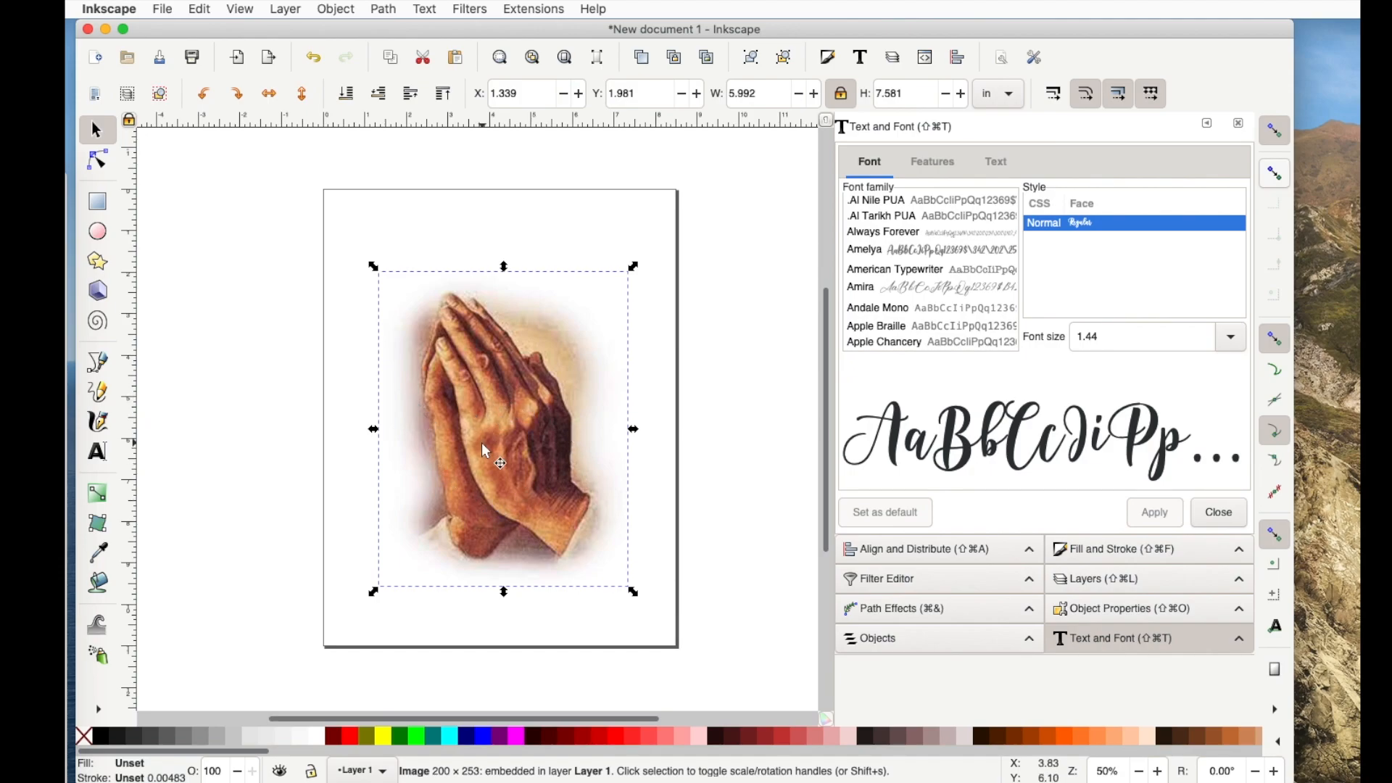
pyautogui.moveTo(484, 435)
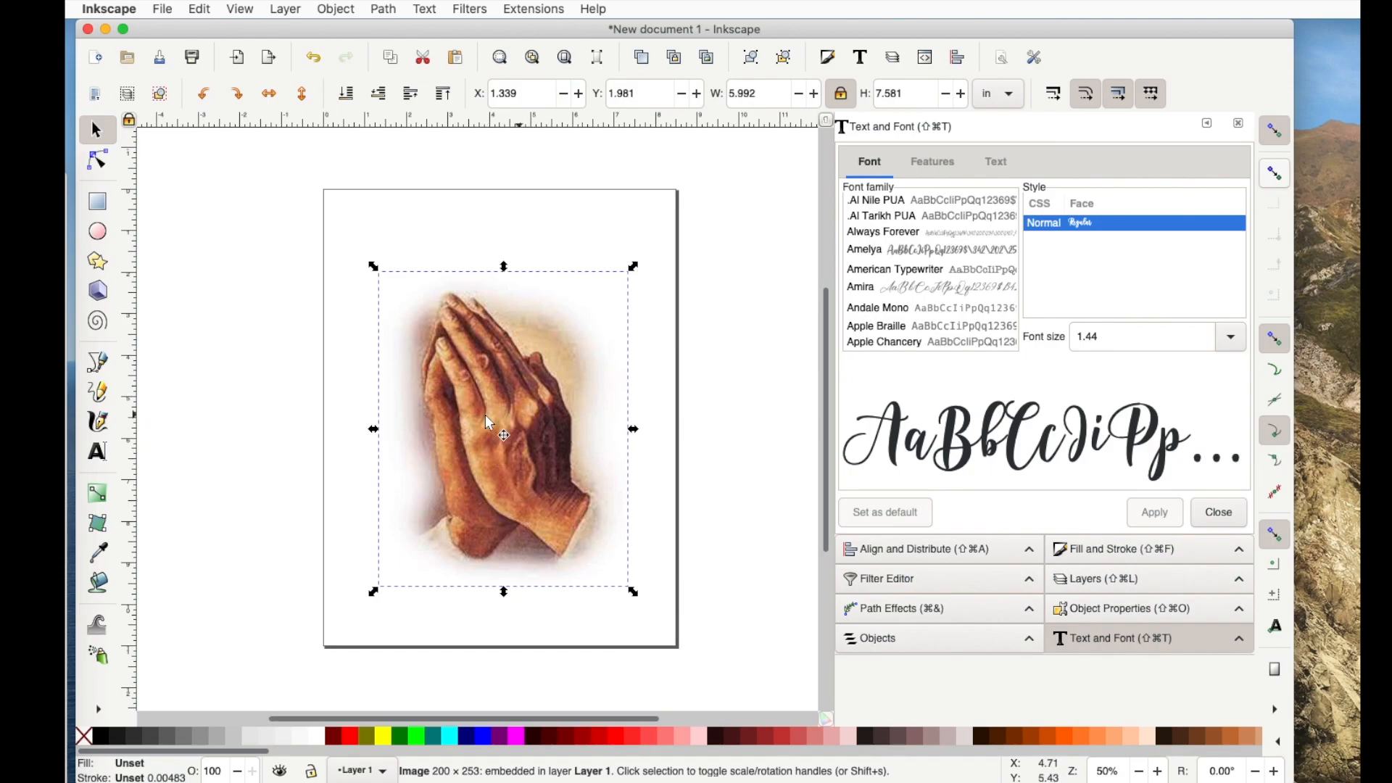
pyautogui.moveTo(506, 453)
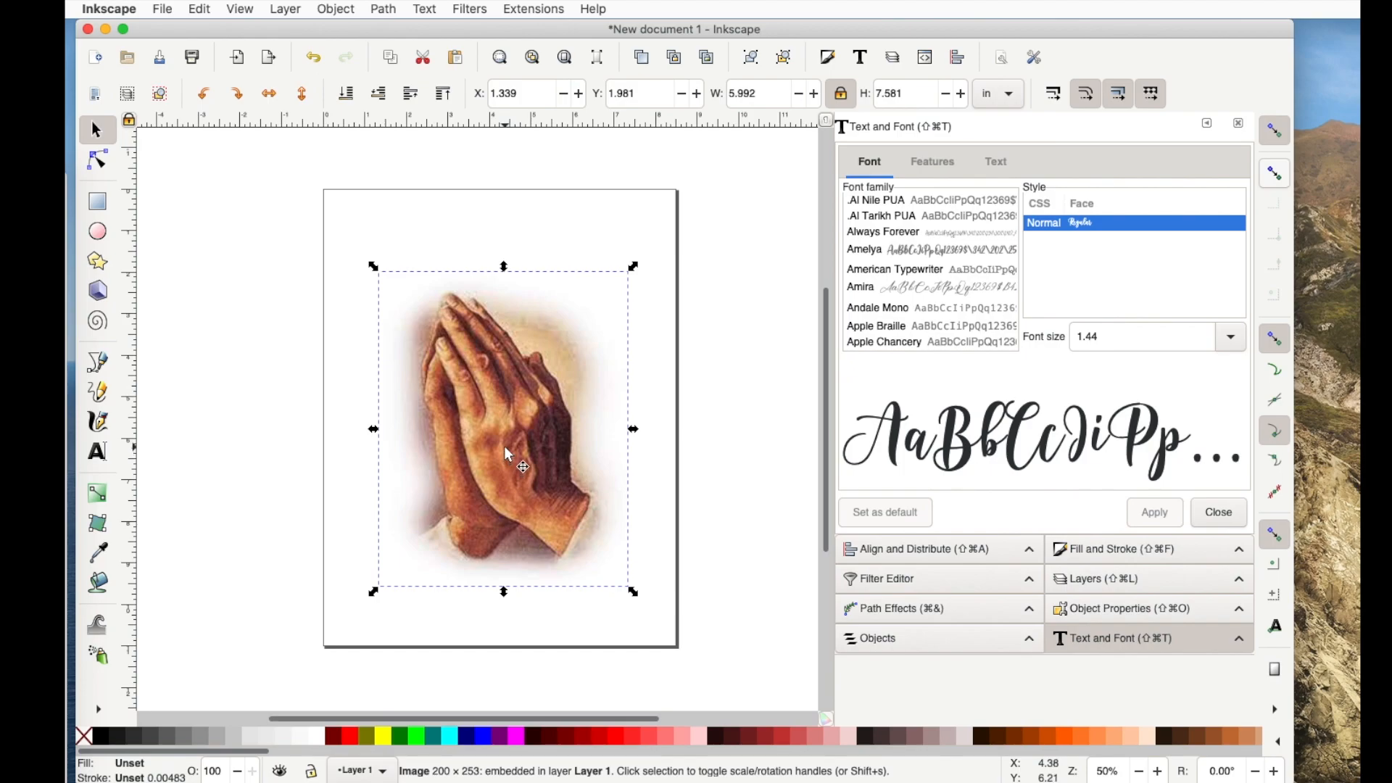
pyautogui.moveTo(480, 390)
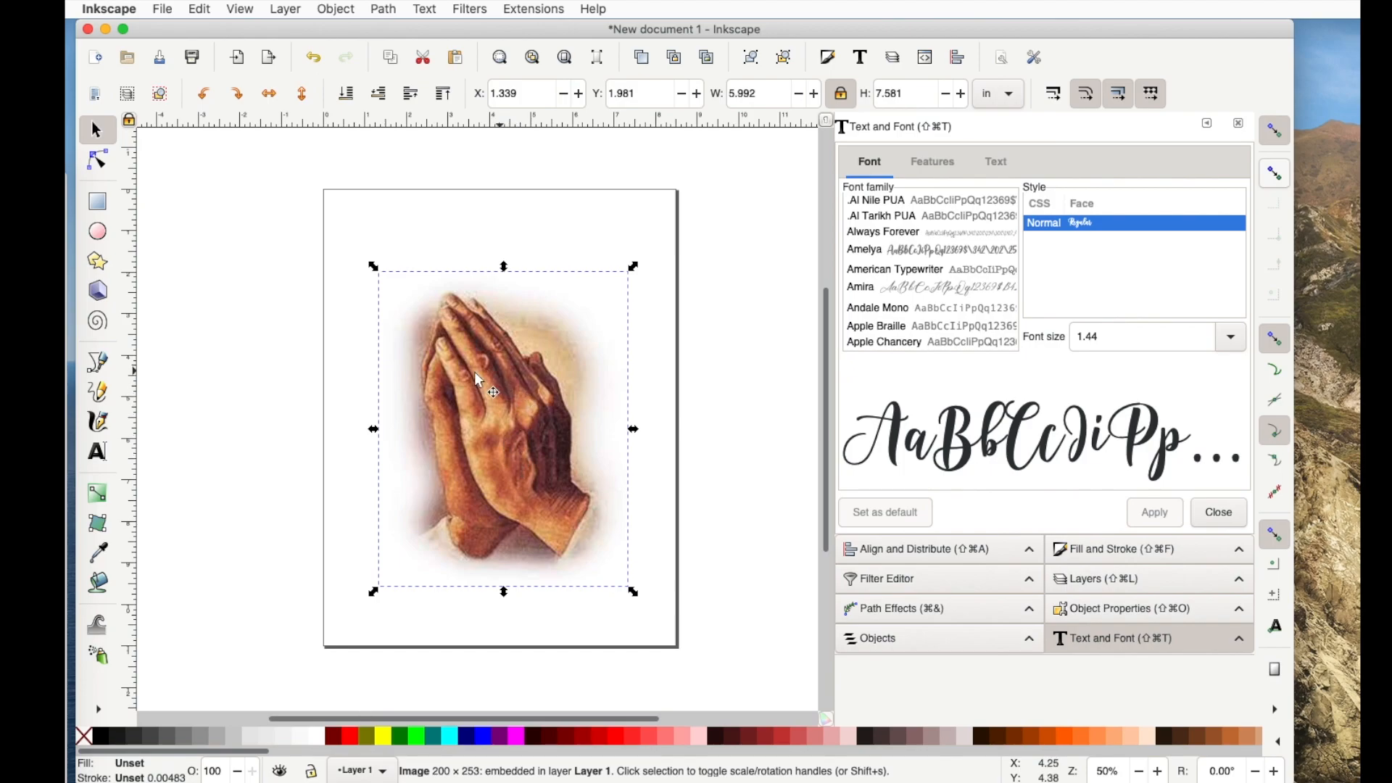
pyautogui.moveTo(648, 466)
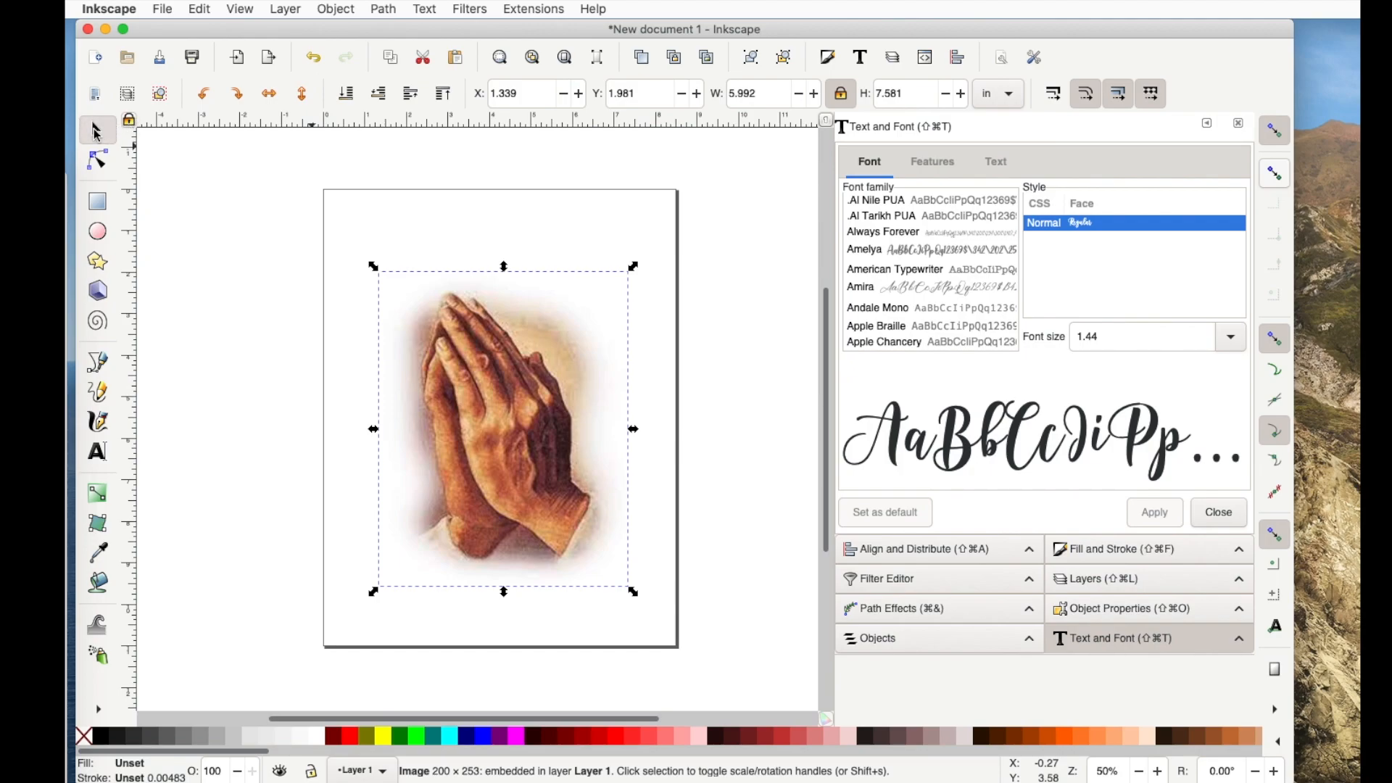
pyautogui.moveTo(1058, 332)
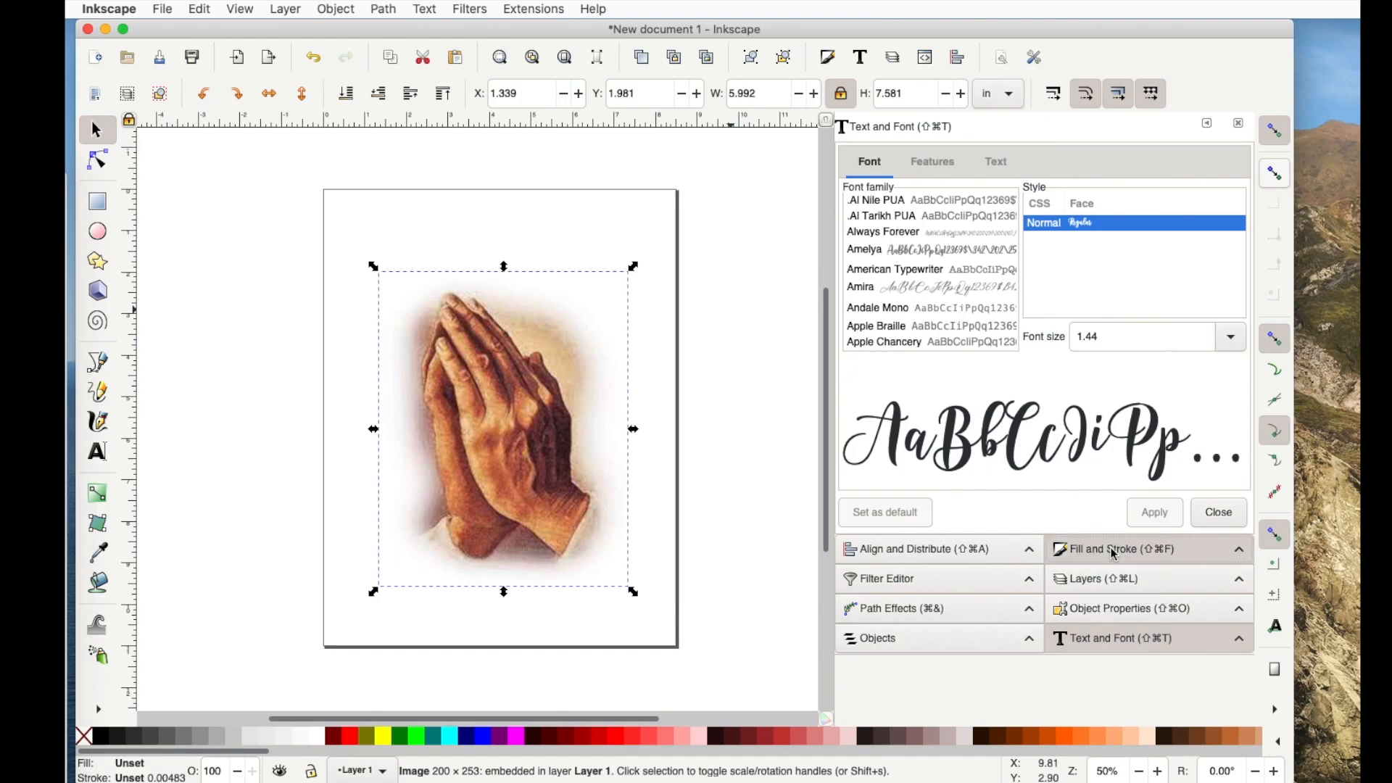
# Step: Lower the photo's opacity in Fill and Stroke, settling at about 71%
pyautogui.click(1105, 548)
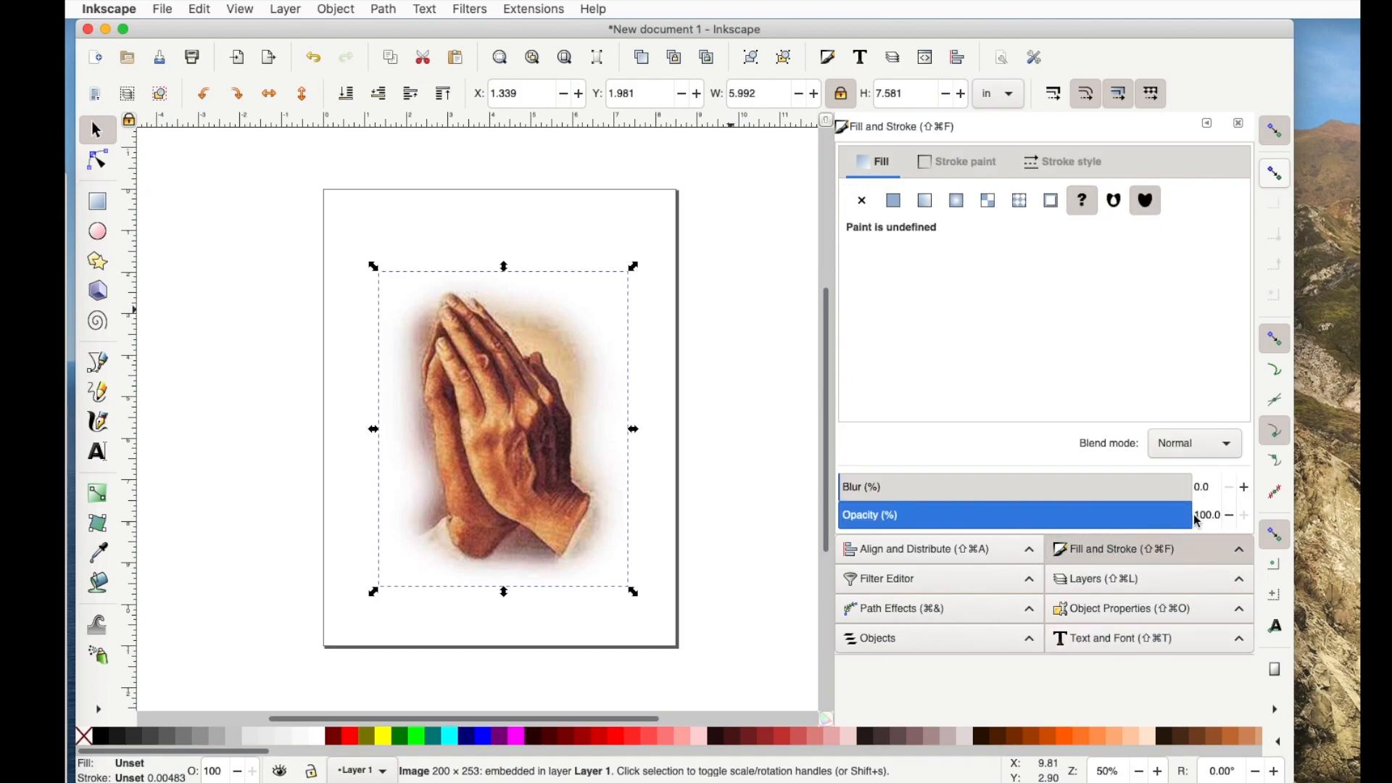
pyautogui.moveTo(1190, 515); pyautogui.dragTo(1113, 515)
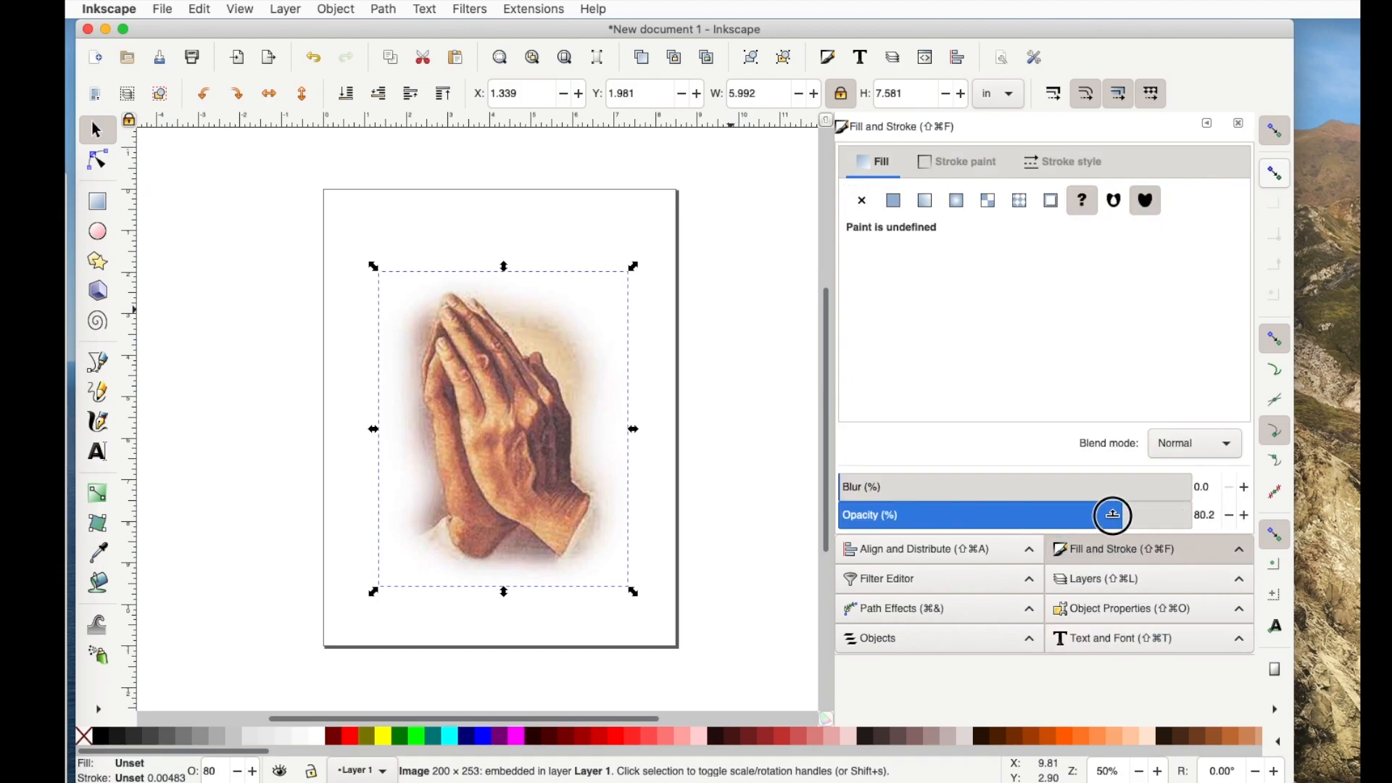
pyautogui.moveTo(1113, 515); pyautogui.dragTo(1082, 515)
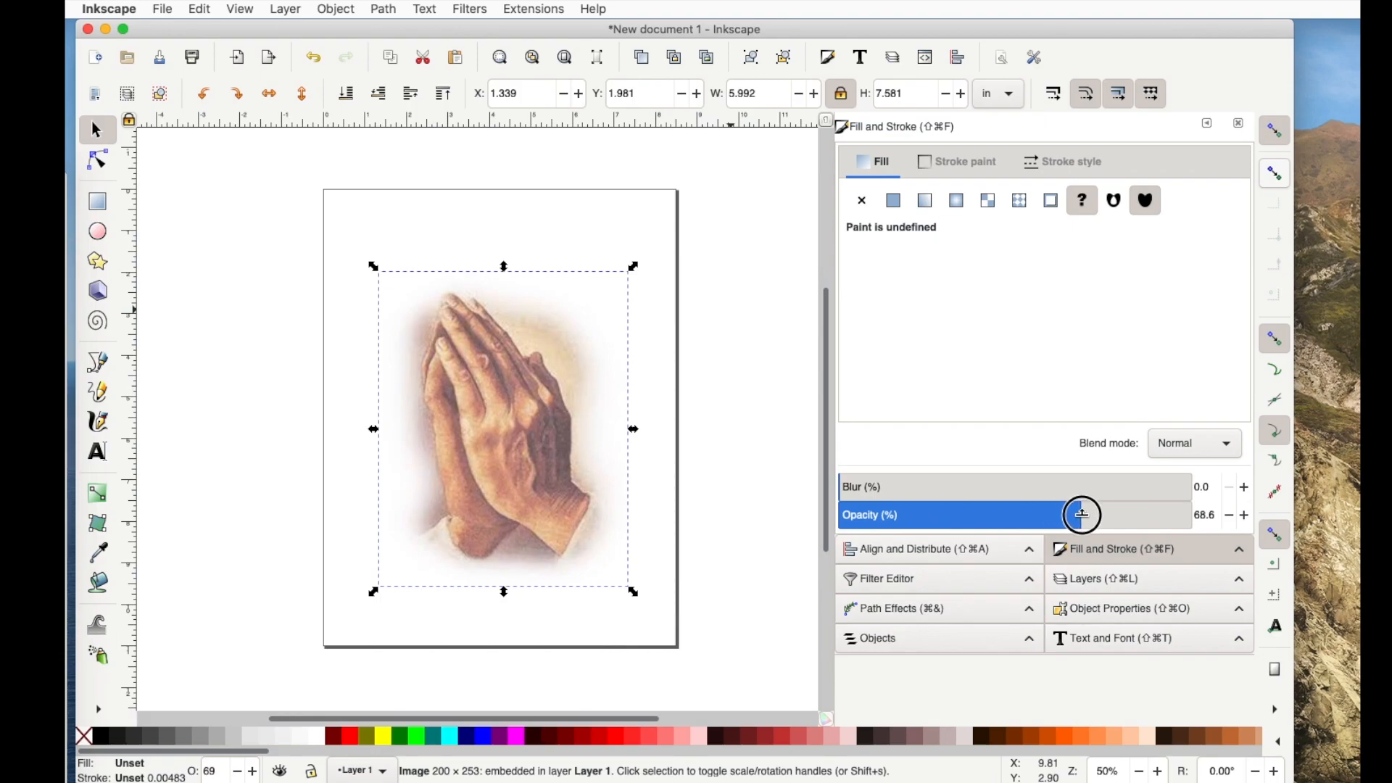
pyautogui.moveTo(1082, 515); pyautogui.dragTo(1058, 515)
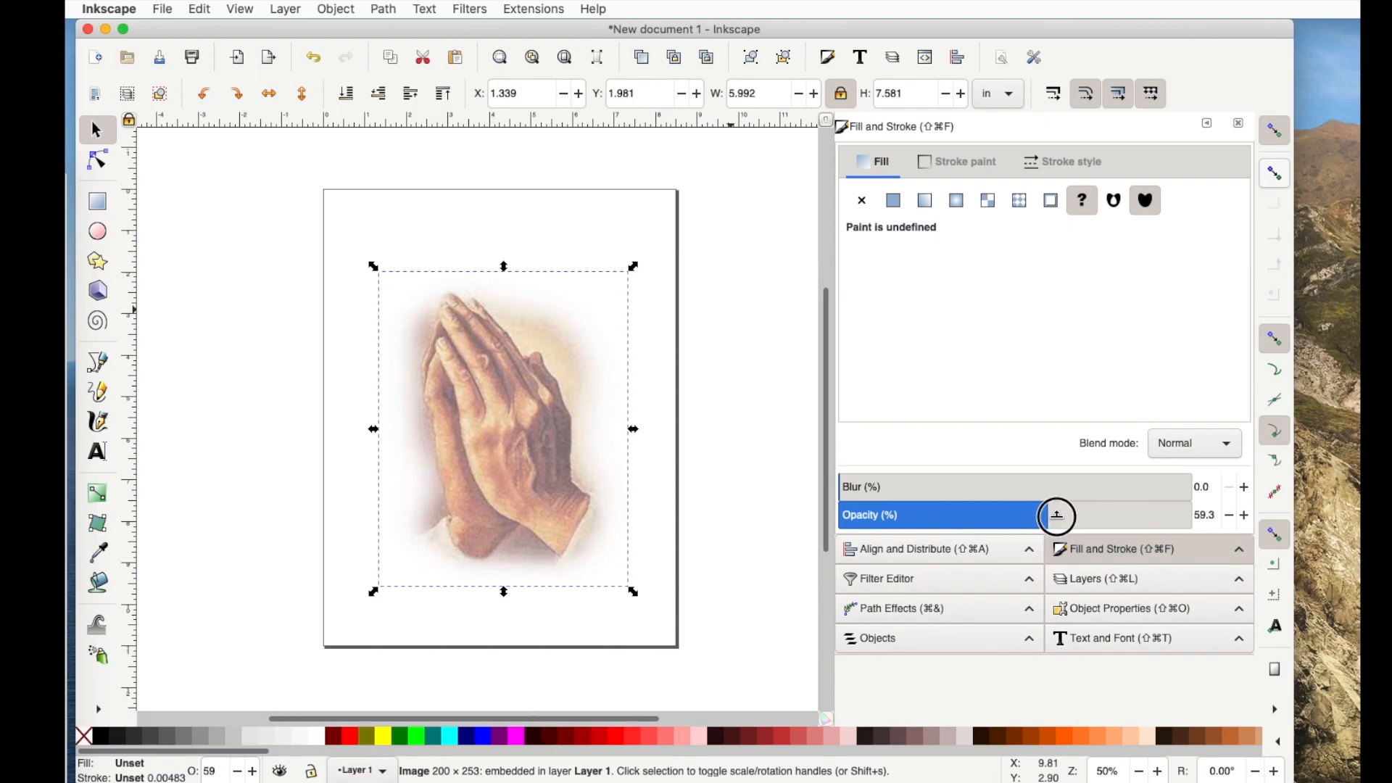
pyautogui.moveTo(1057, 515); pyautogui.dragTo(1089, 515)
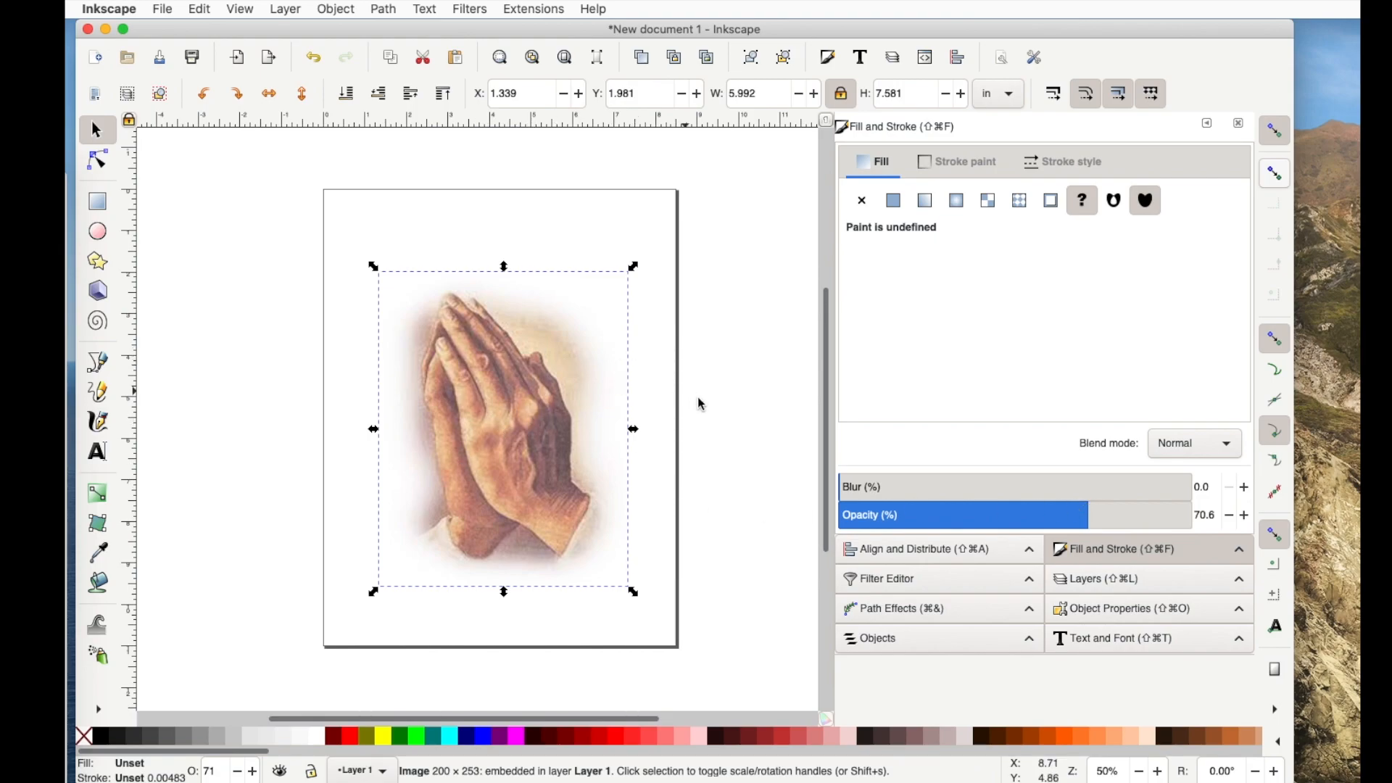
pyautogui.moveTo(699, 405)
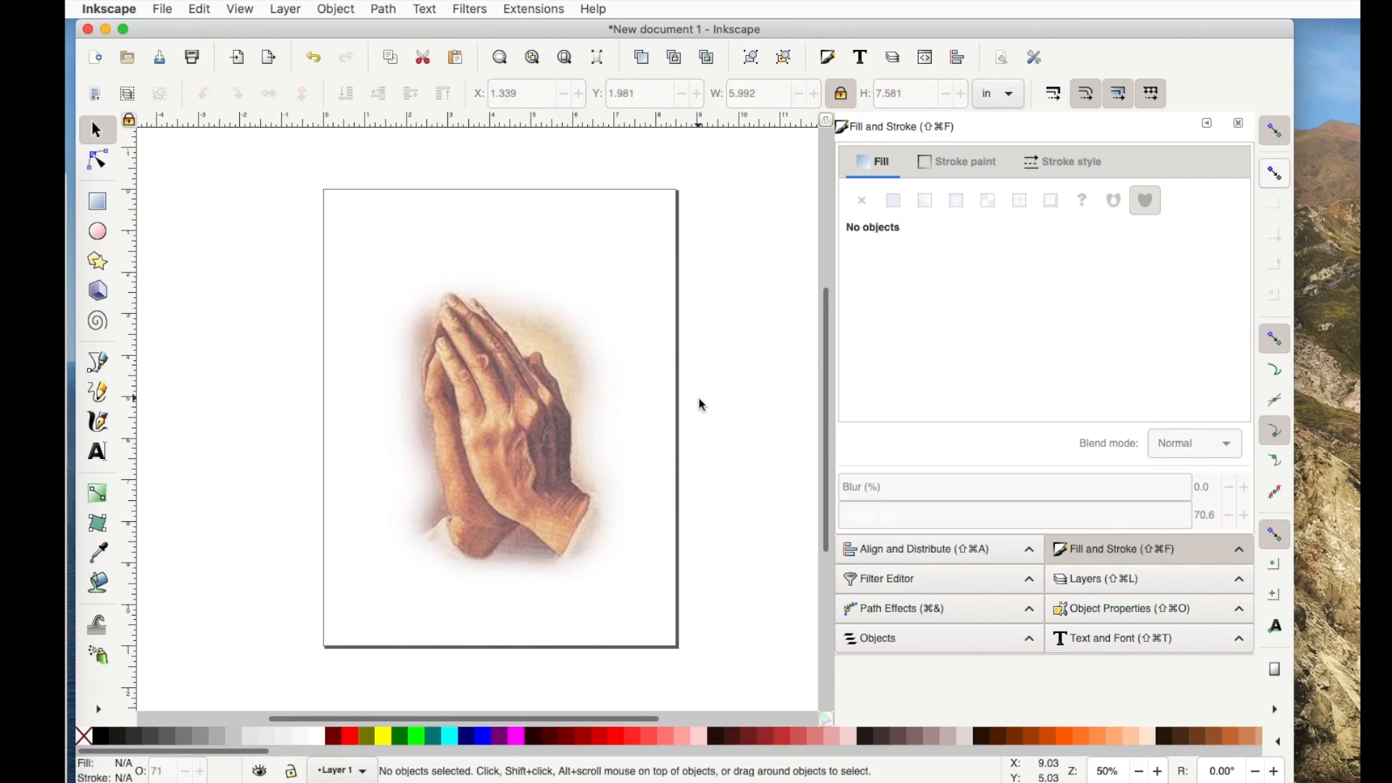
pyautogui.moveTo(284, 432)
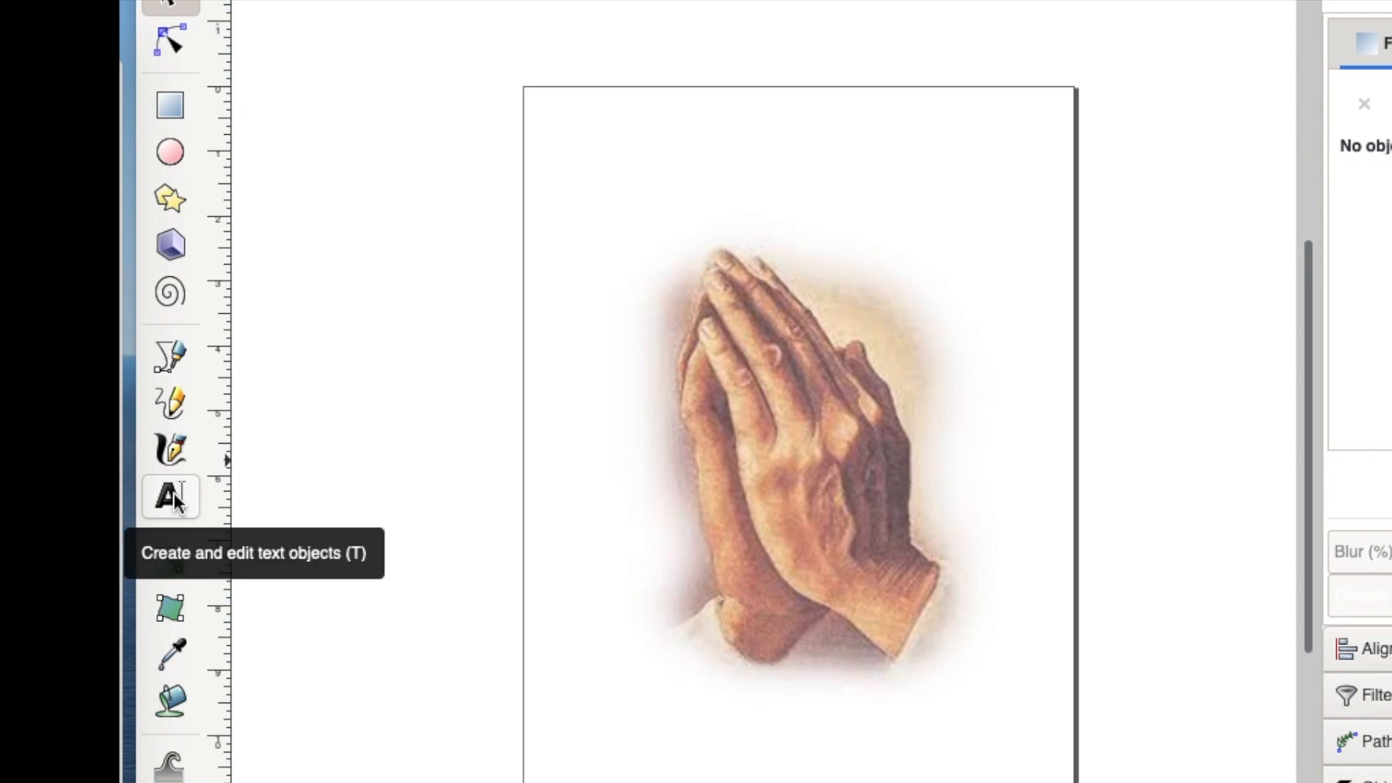
# Step: Create a text object left of the photo reading 'Pray about it as much as you think about it.'
pyautogui.click(170, 497)
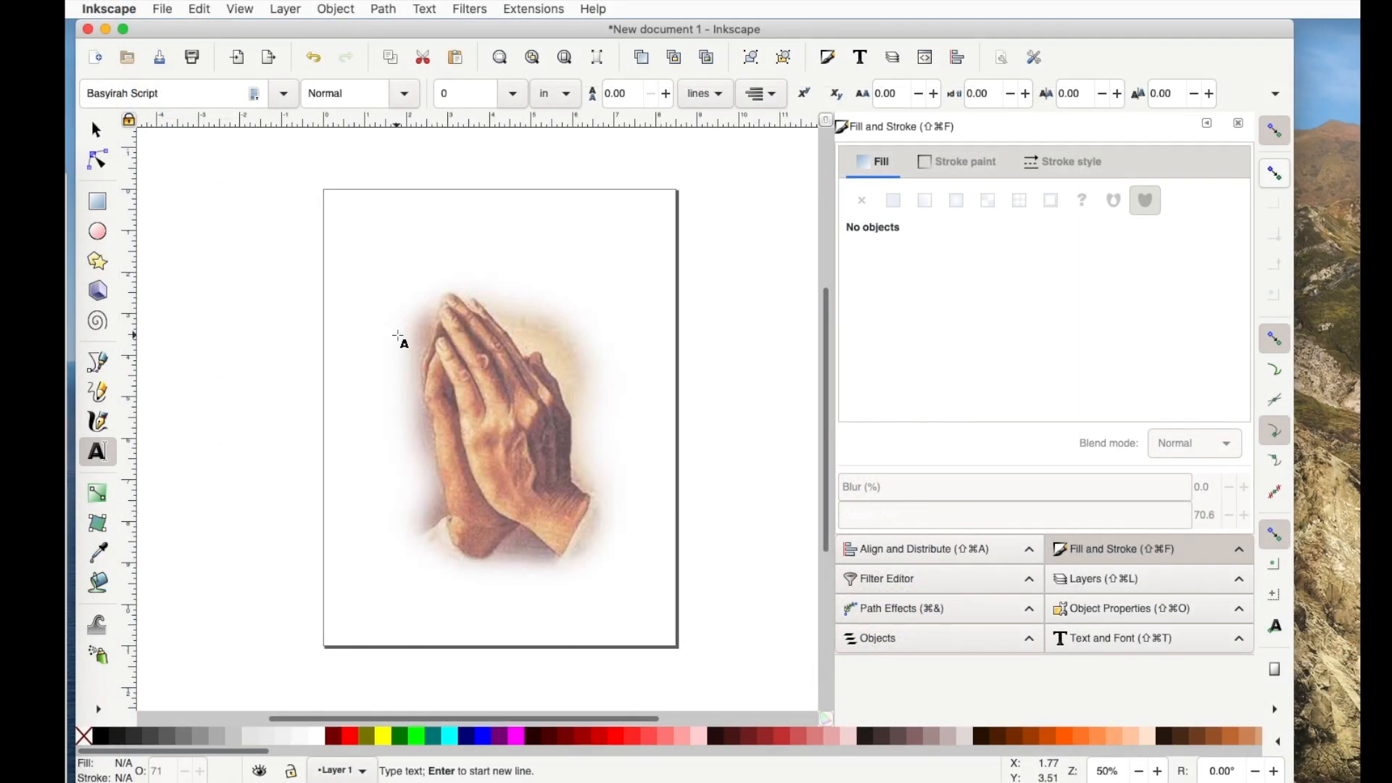
pyautogui.click(398, 329)
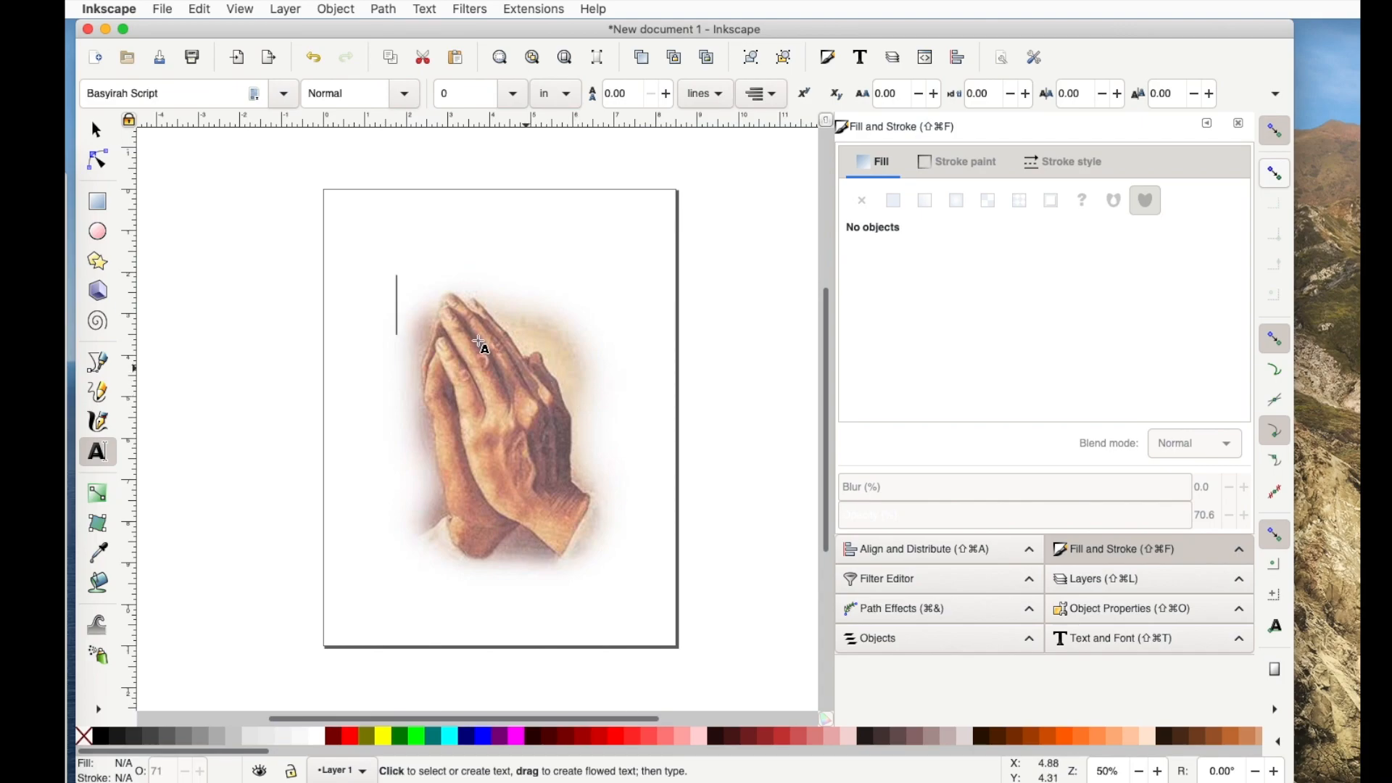
pyautogui.moveTo(386, 480)
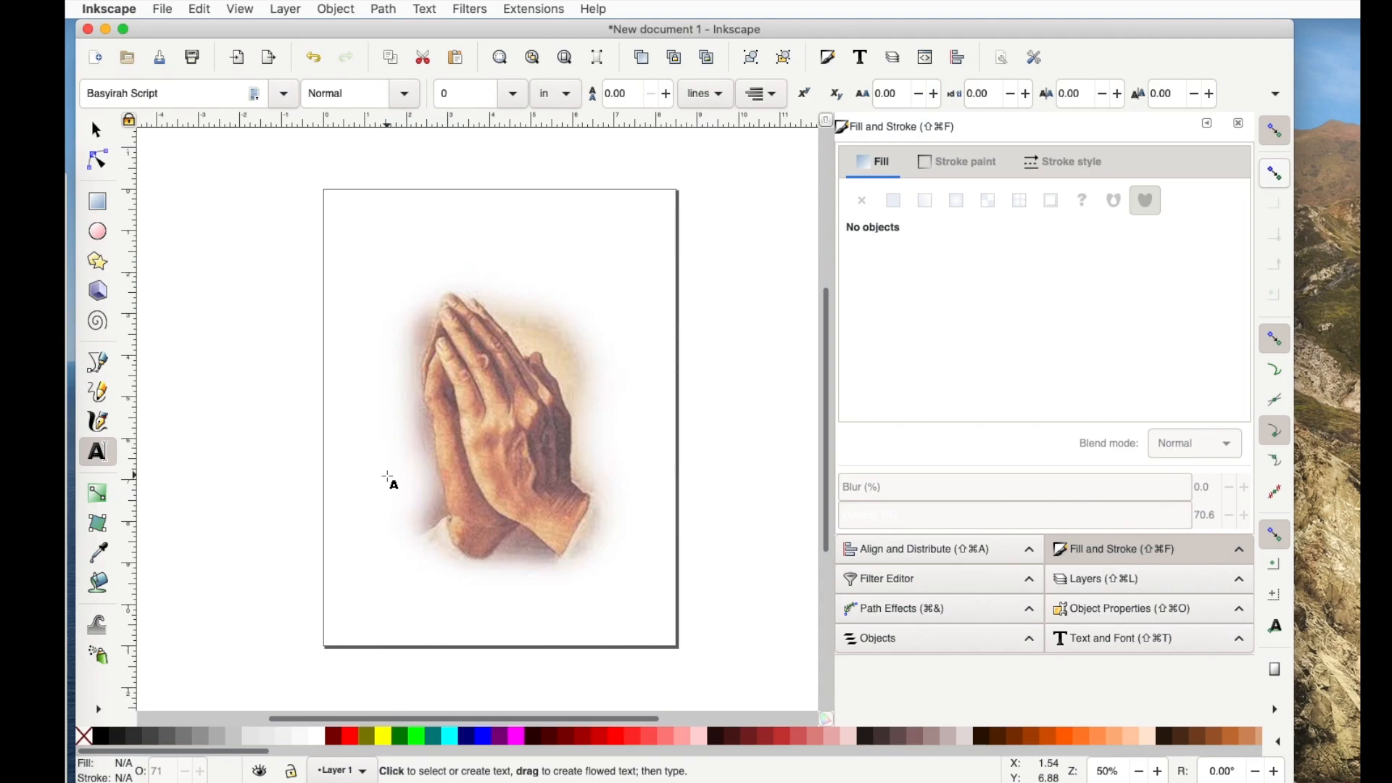
pyautogui.write('Pra')
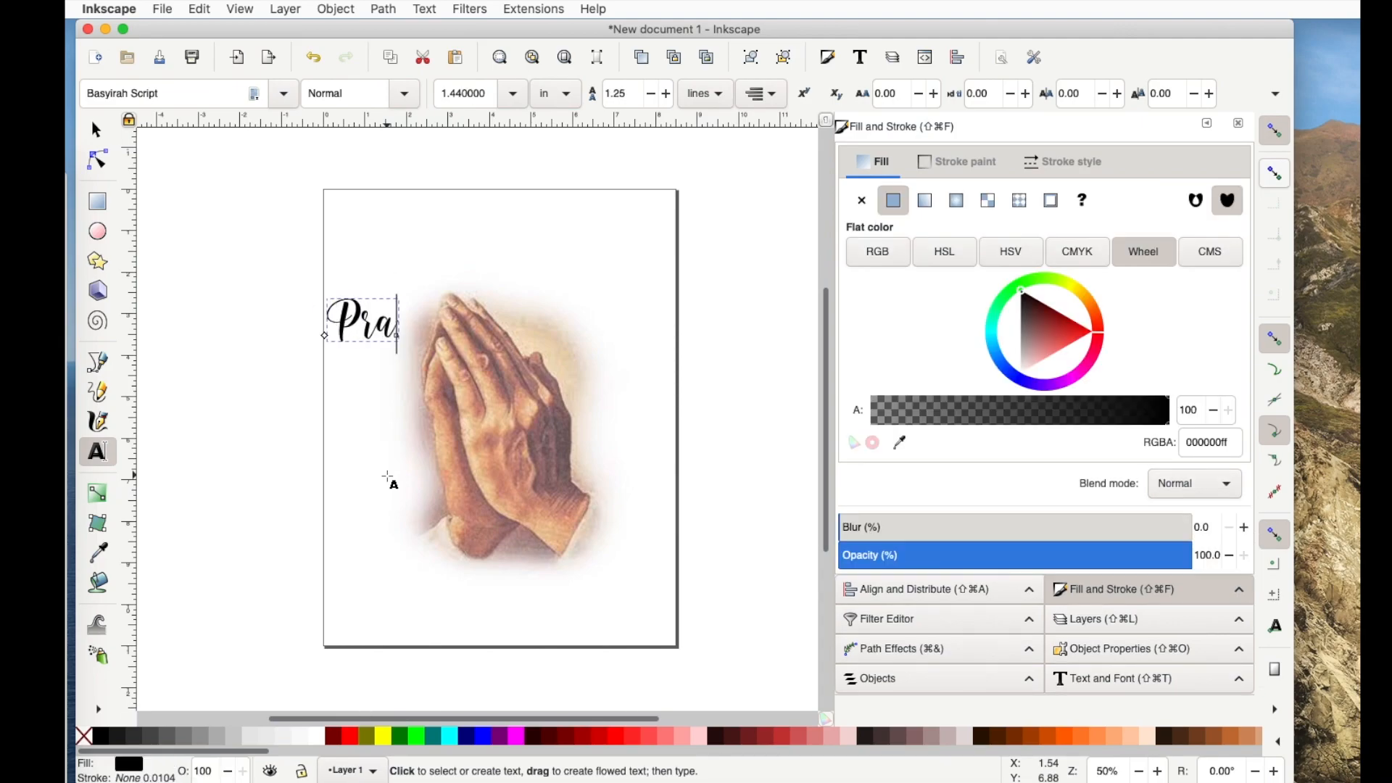
pyautogui.write('y about it')
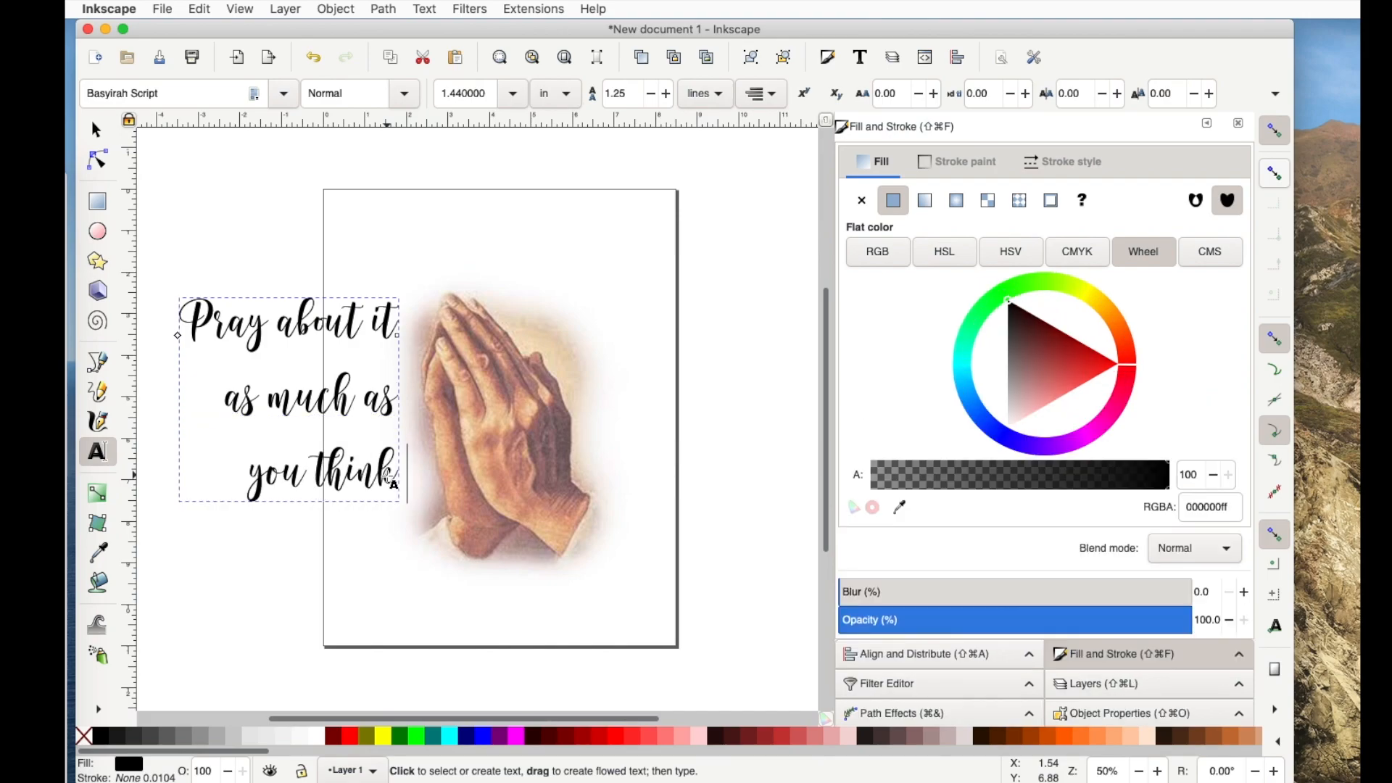
pyautogui.write('about')
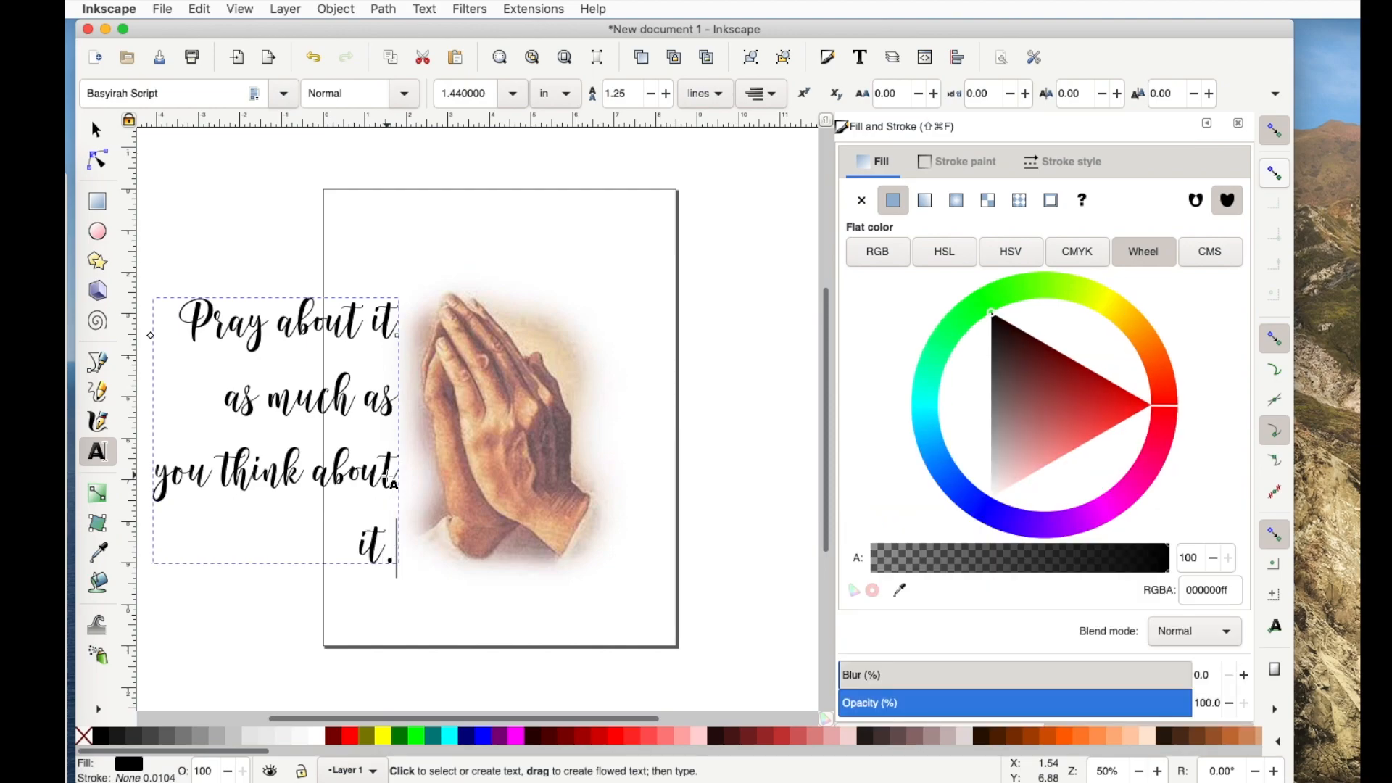
pyautogui.click(235, 401)
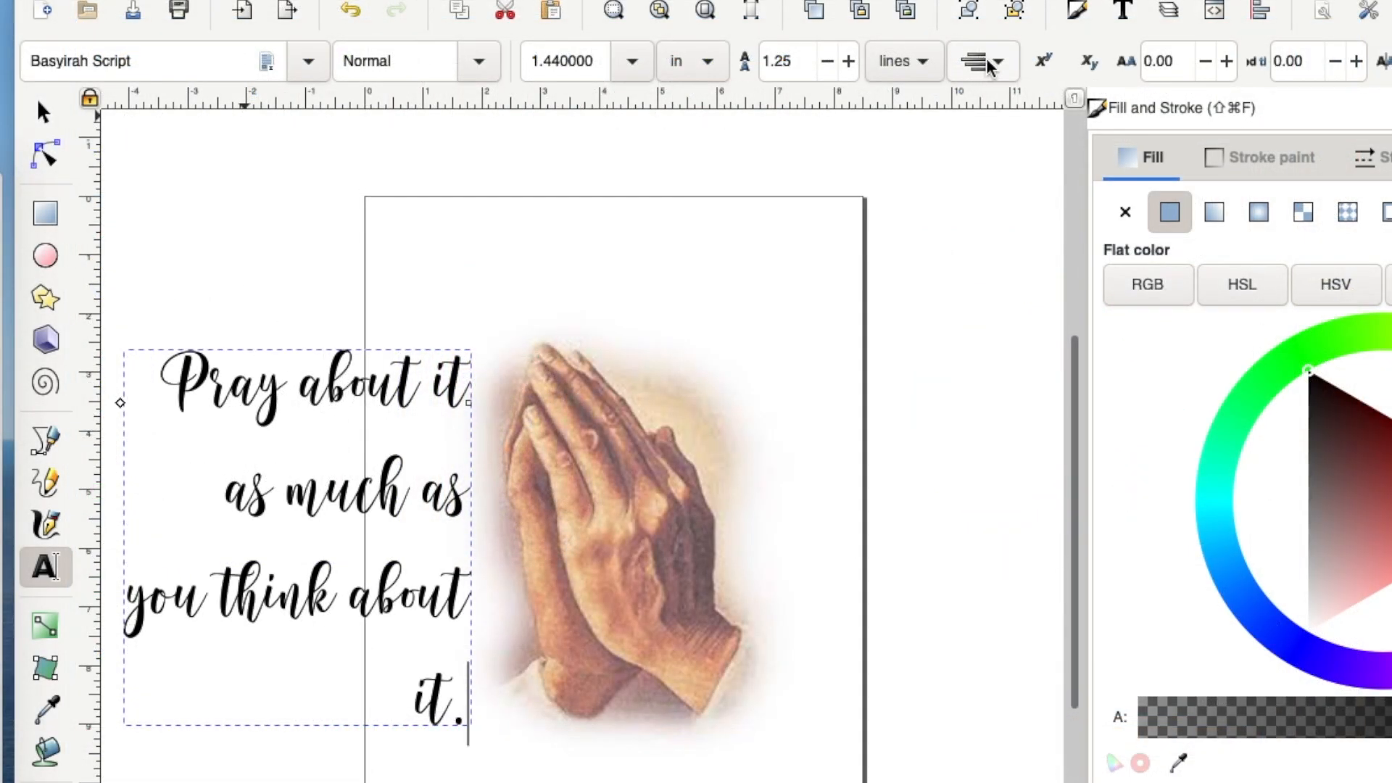
pyautogui.moveTo(982, 61)
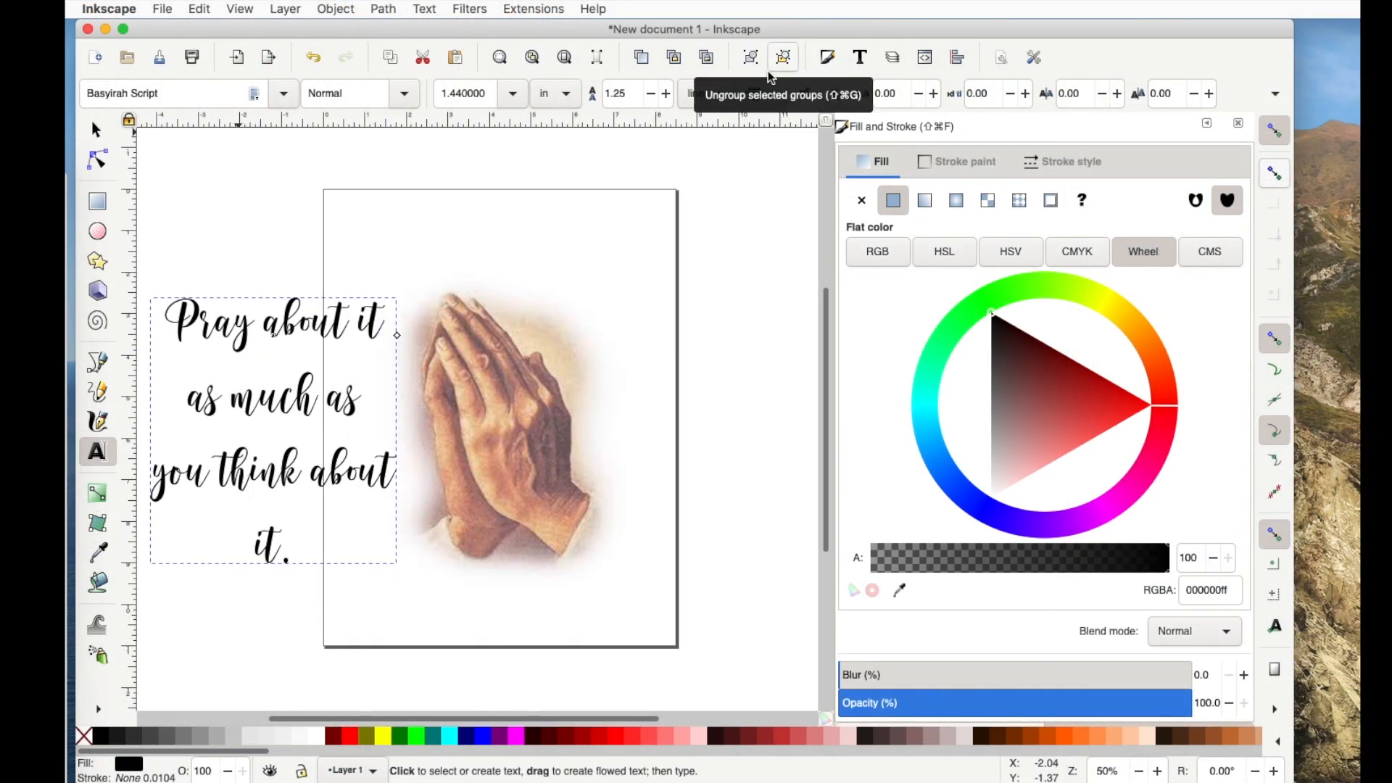
# Step: Switch the quote to center alignment from the Text toolbar
pyautogui.click(296, 551)
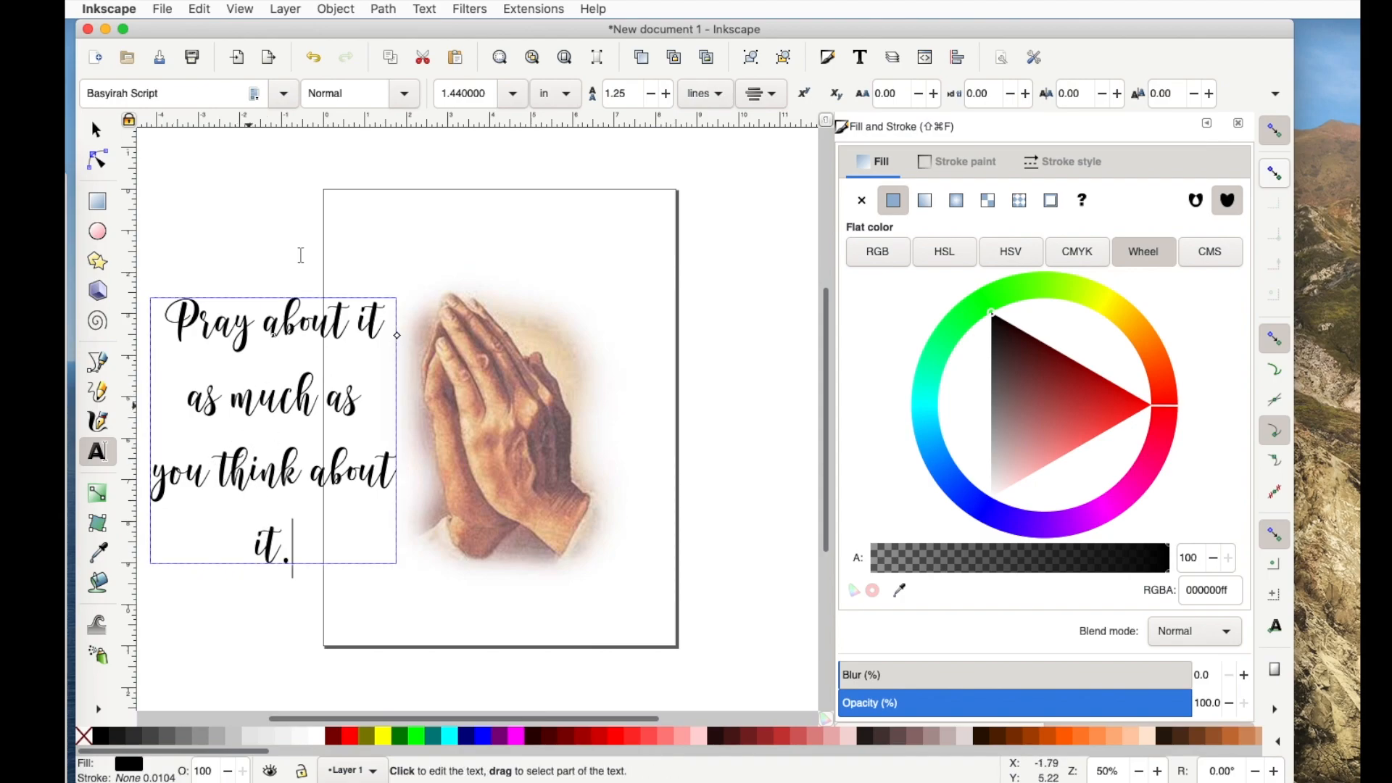
pyautogui.click(762, 93)
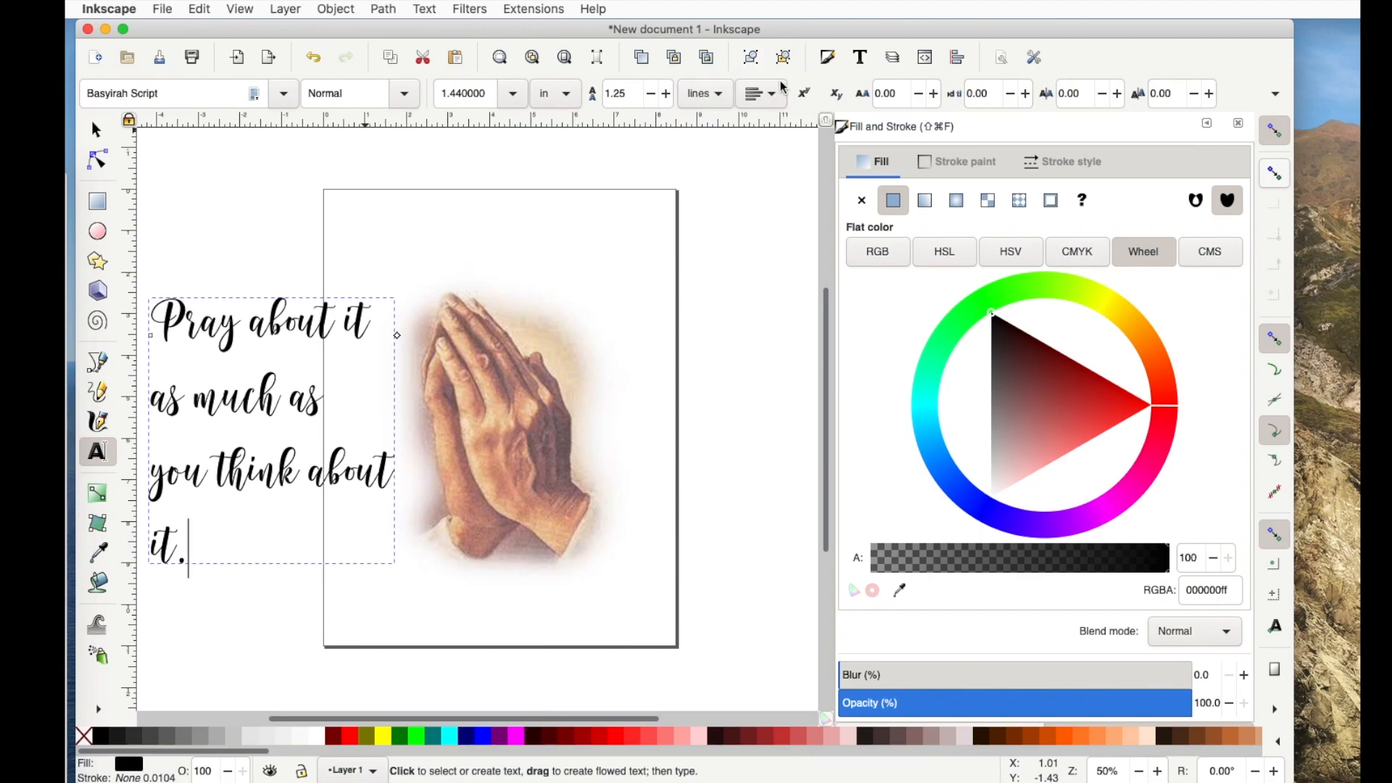
pyautogui.click(755, 93)
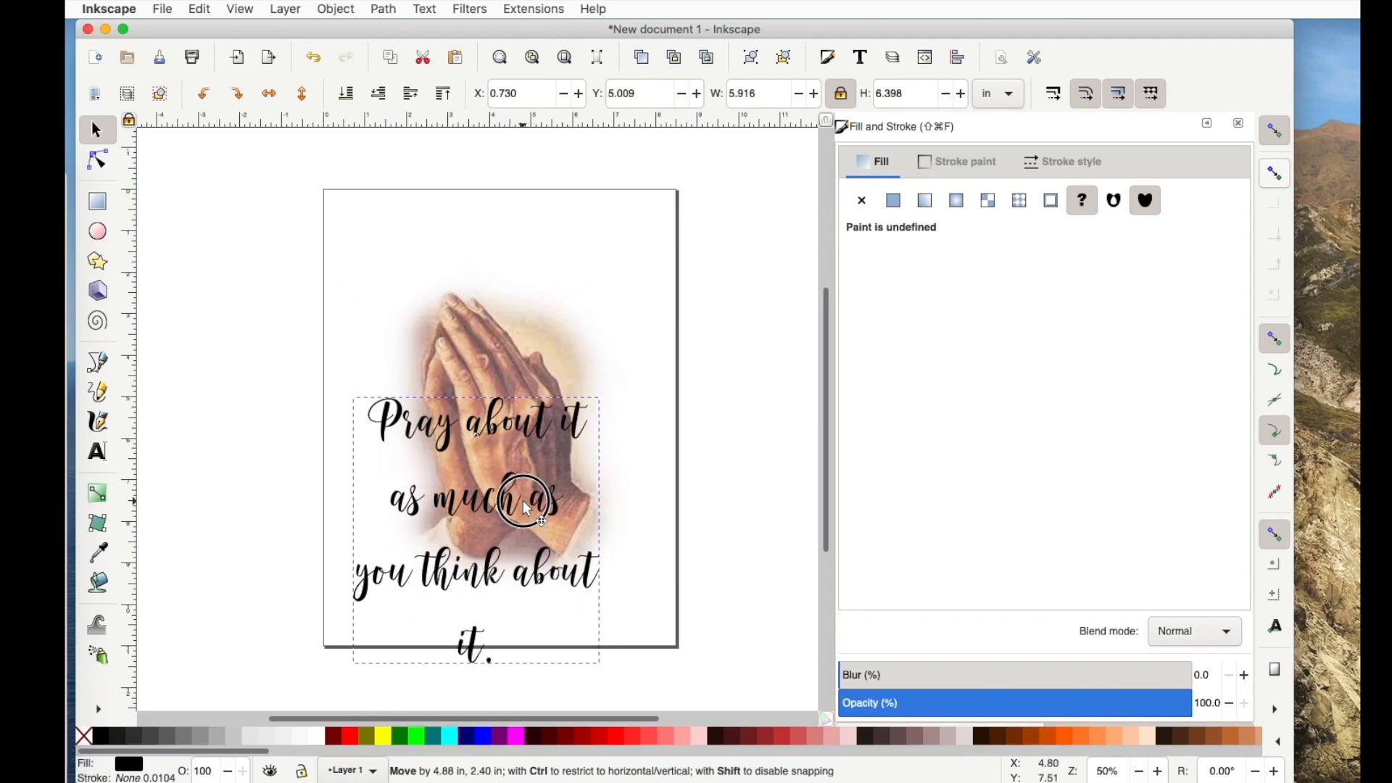
# Step: Move the quote over the lower photo and fade the photo to about 47% opacity
pyautogui.moveTo(523, 506); pyautogui.dragTo(552, 551)
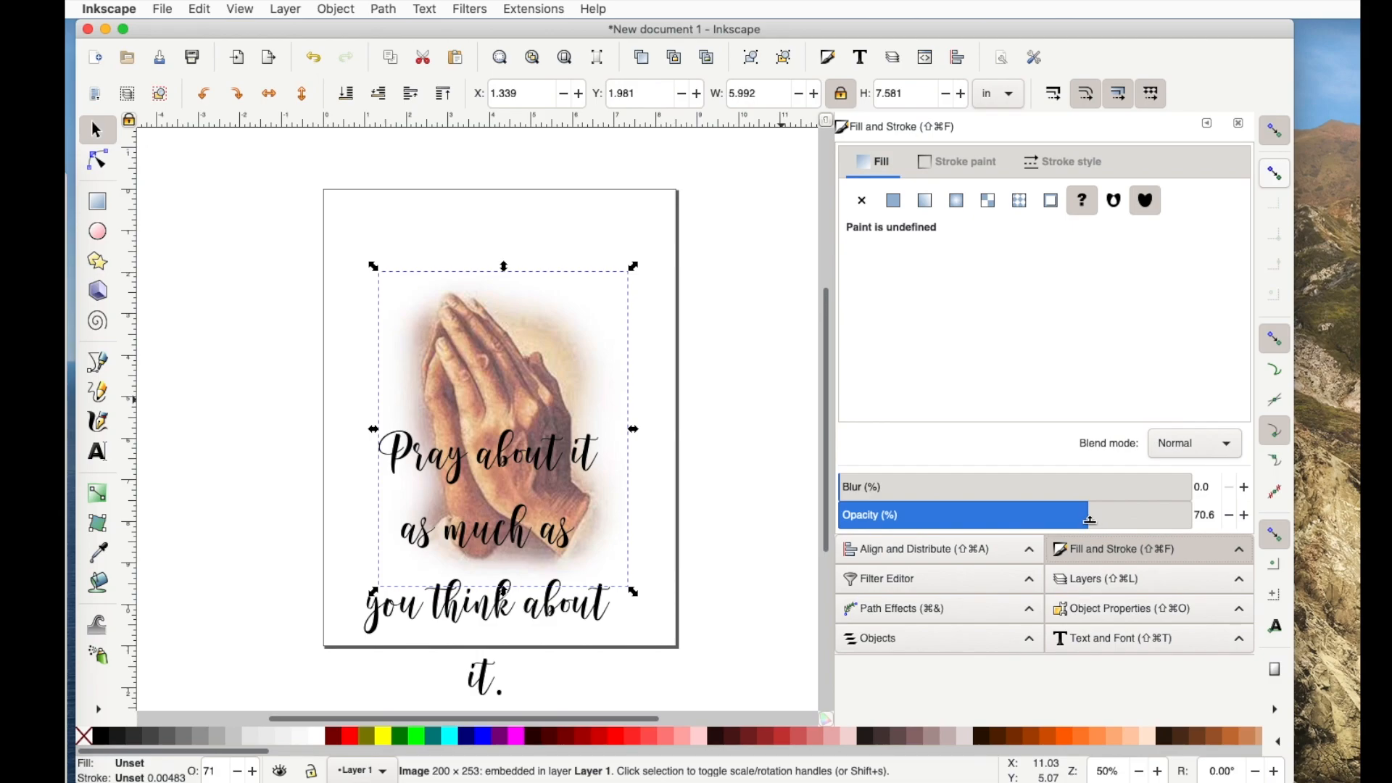
pyautogui.moveTo(1089, 515); pyautogui.dragTo(1007, 523)
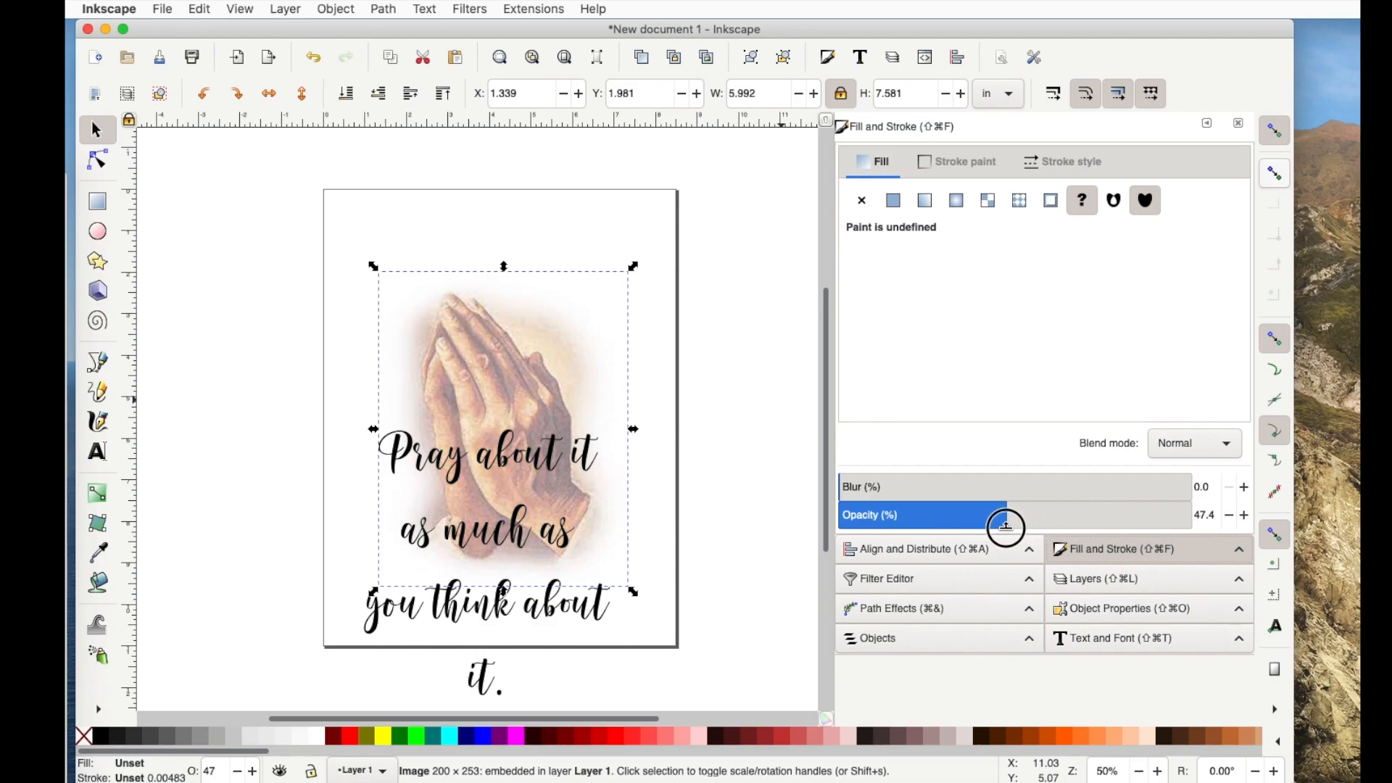
pyautogui.moveTo(604, 612)
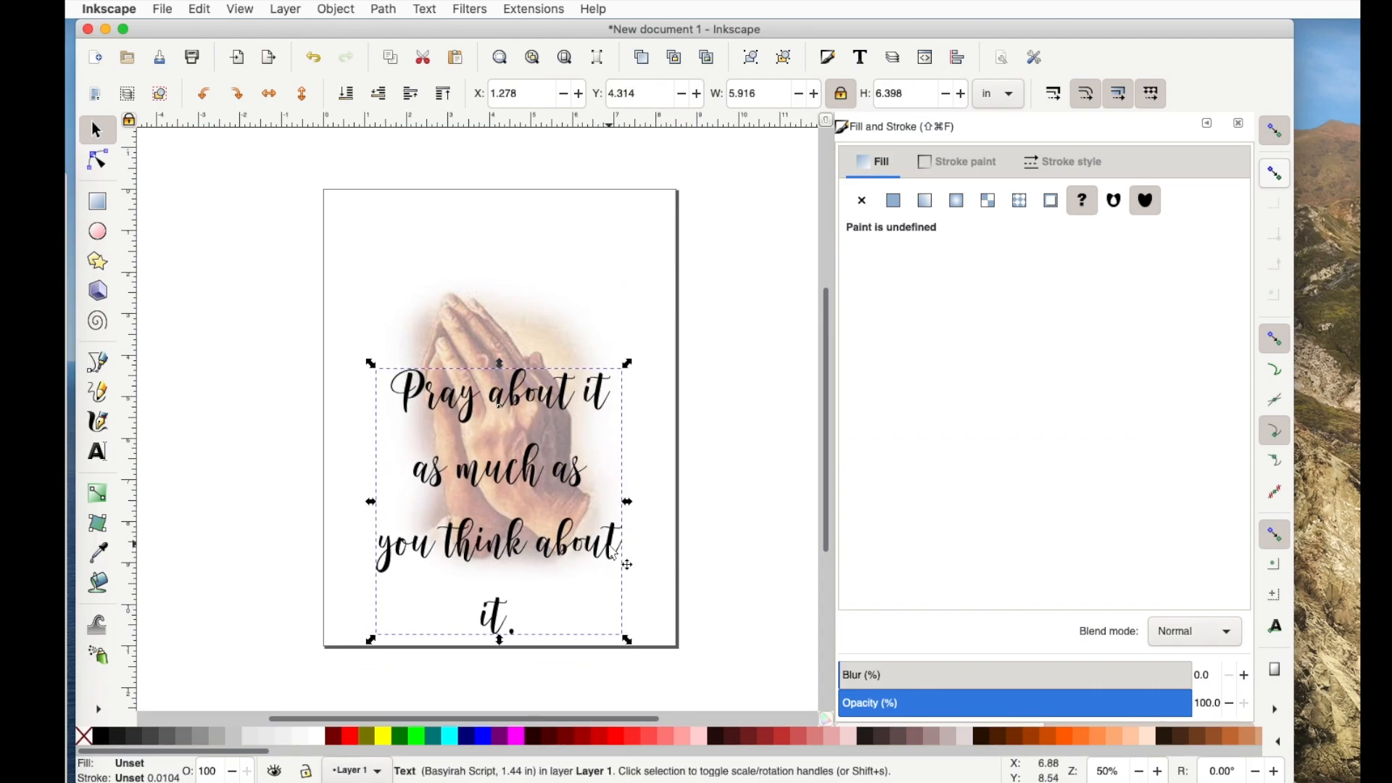
pyautogui.moveTo(924, 409)
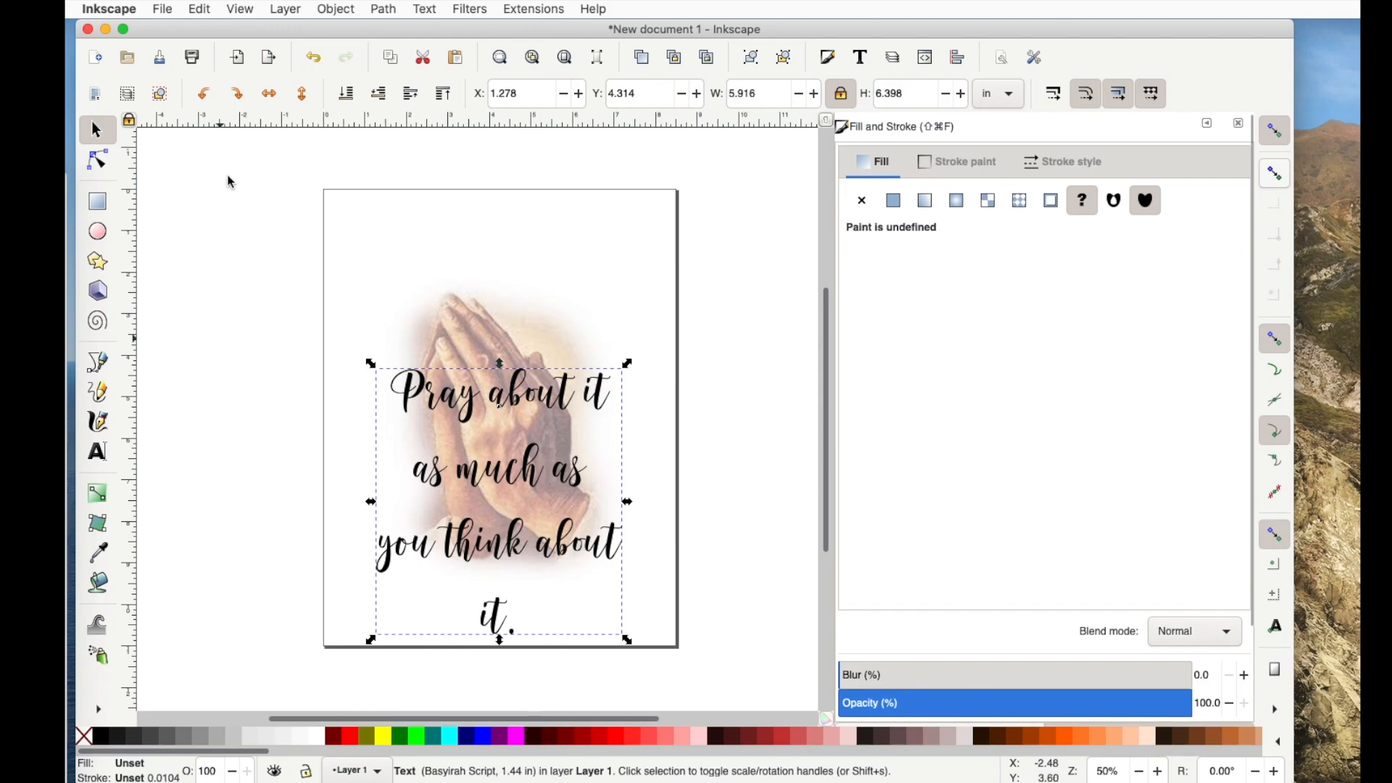
# Step: Apply the sans-serif font family to the quote in Text and Font
pyautogui.click(423, 8)
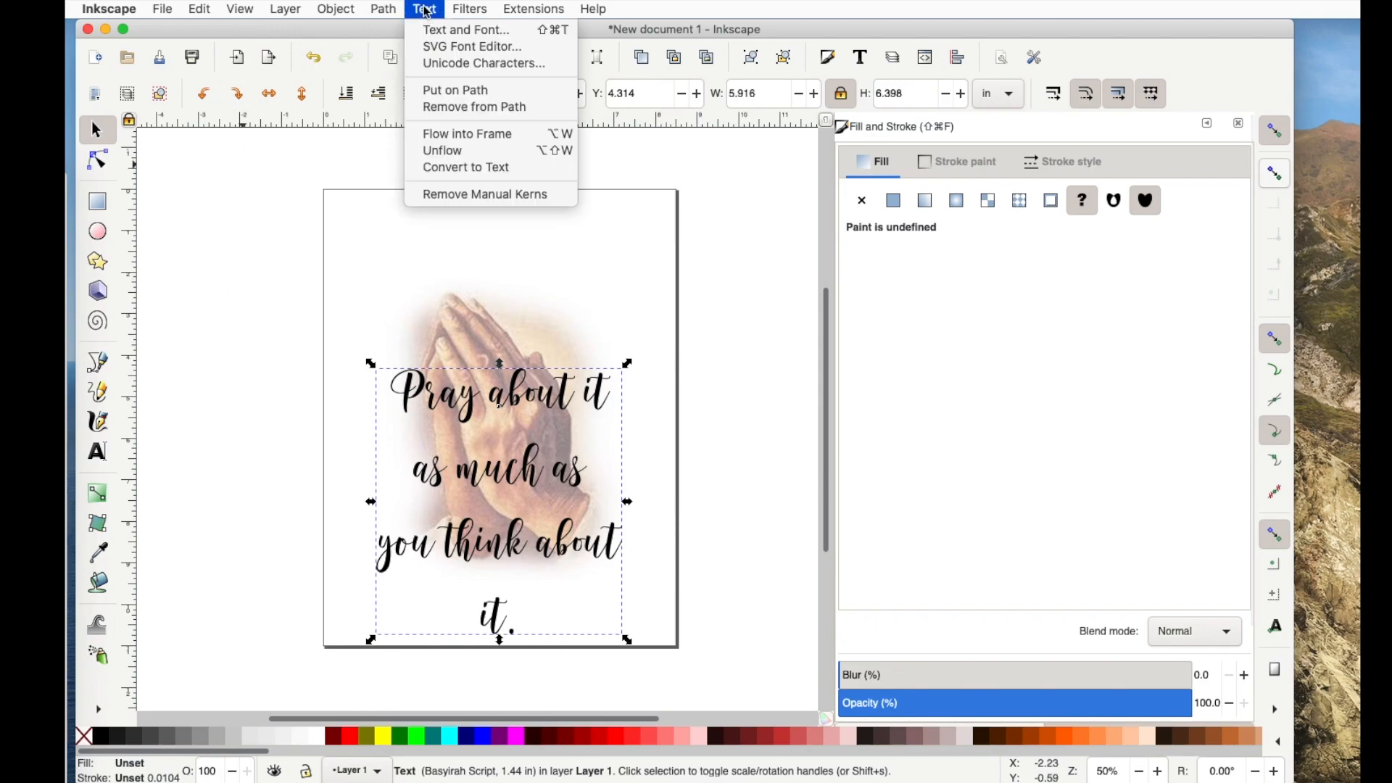
pyautogui.click(466, 29)
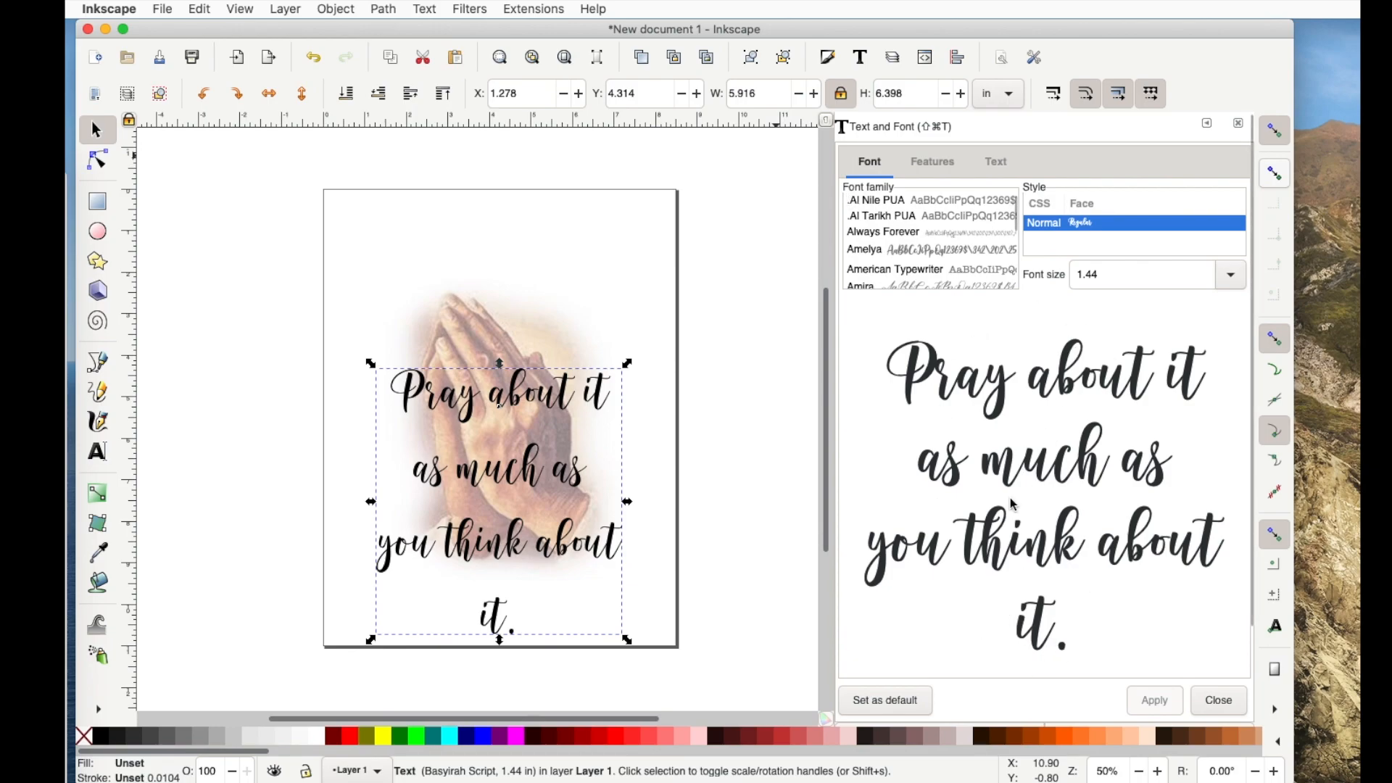
pyautogui.scroll(-3)
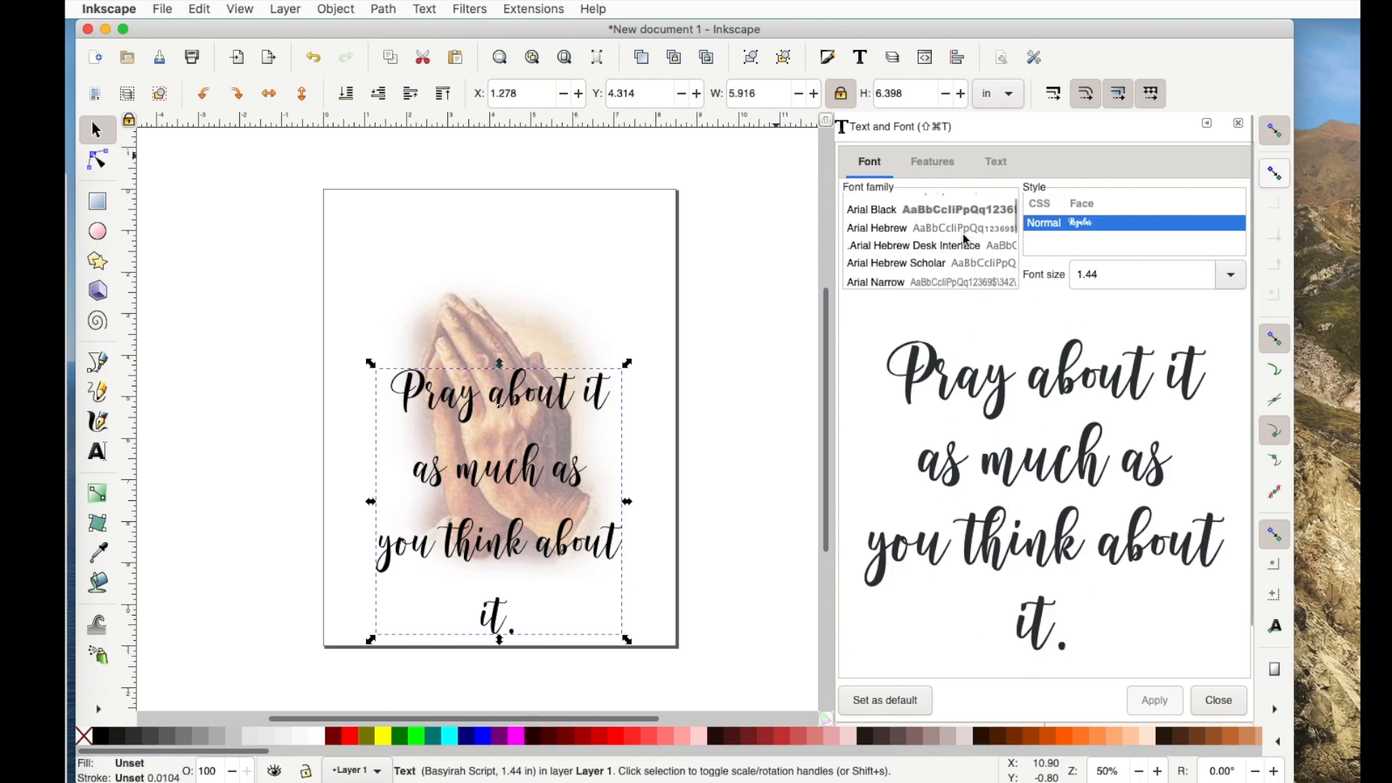
pyautogui.scroll(-3)
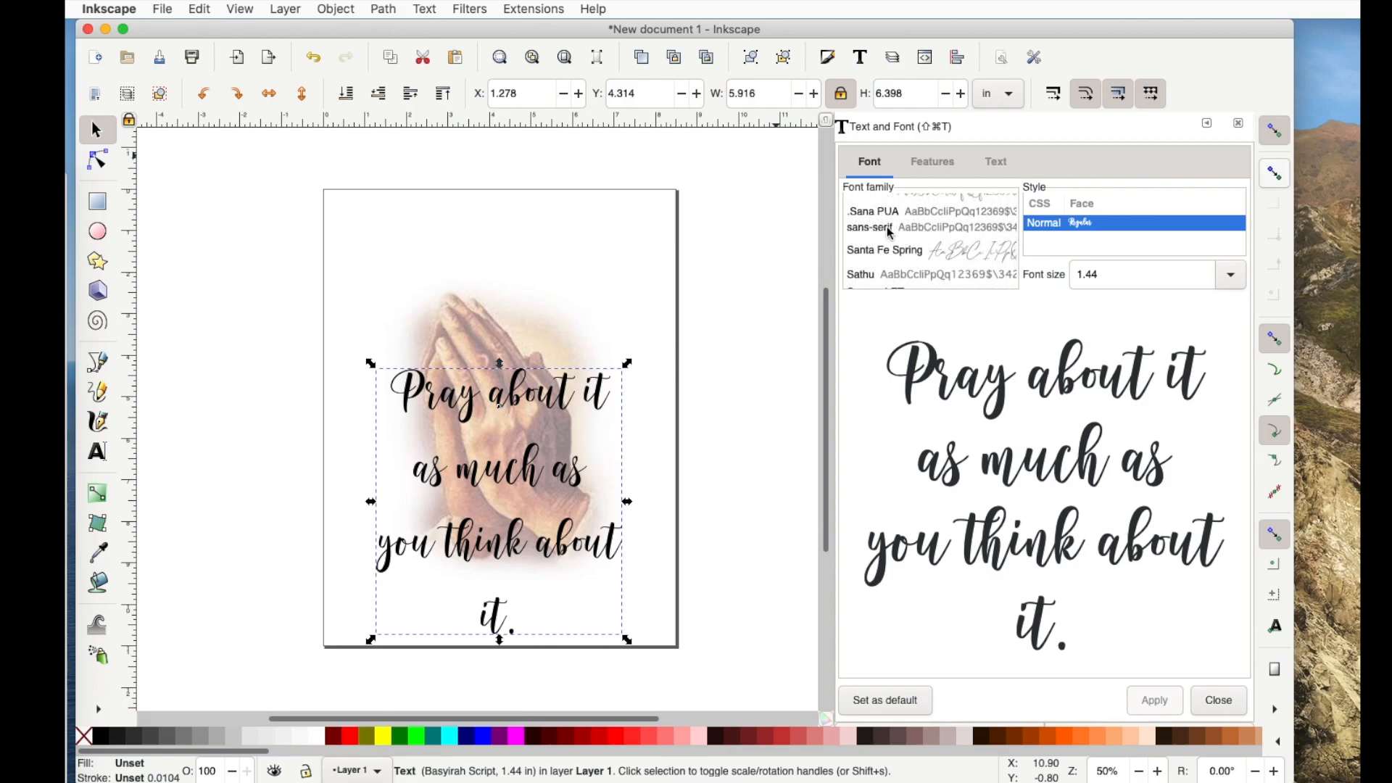
pyautogui.click(870, 228)
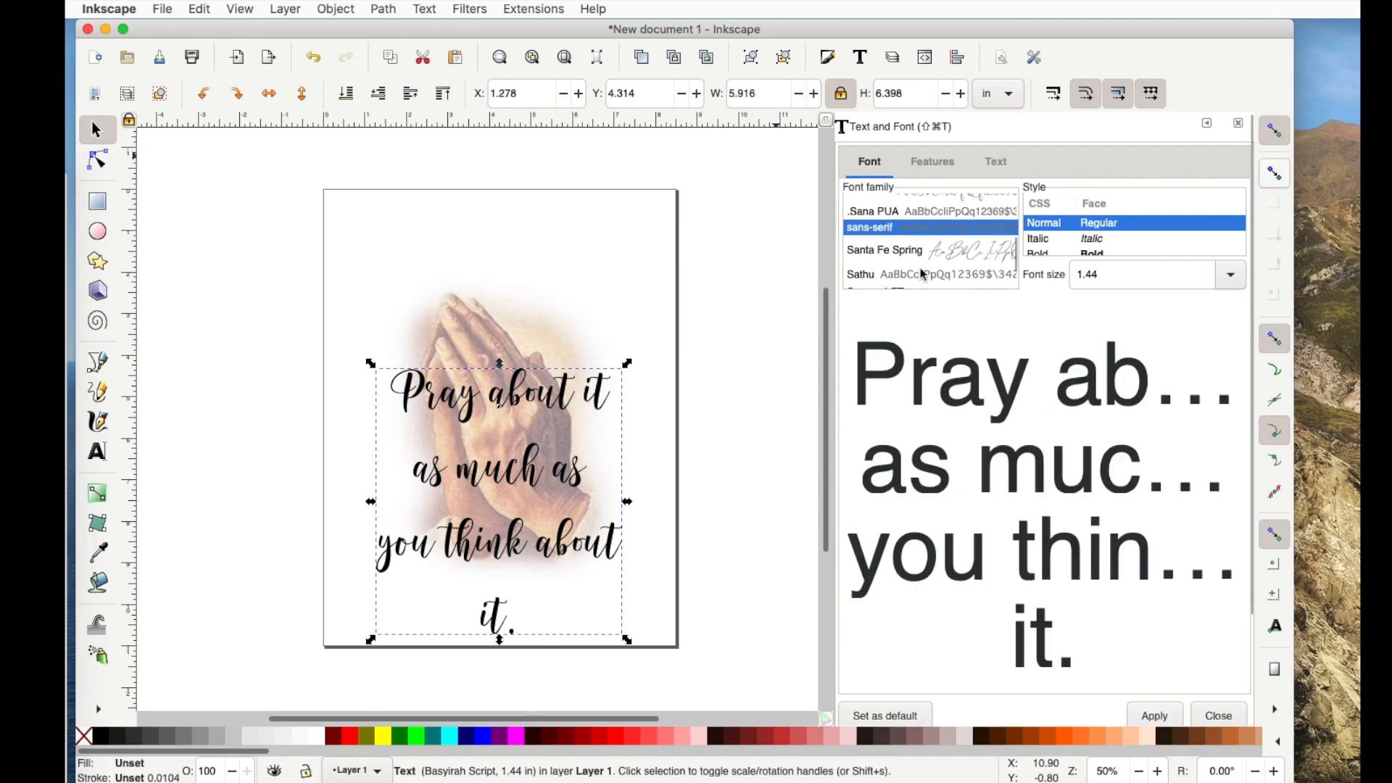
pyautogui.click(1155, 711)
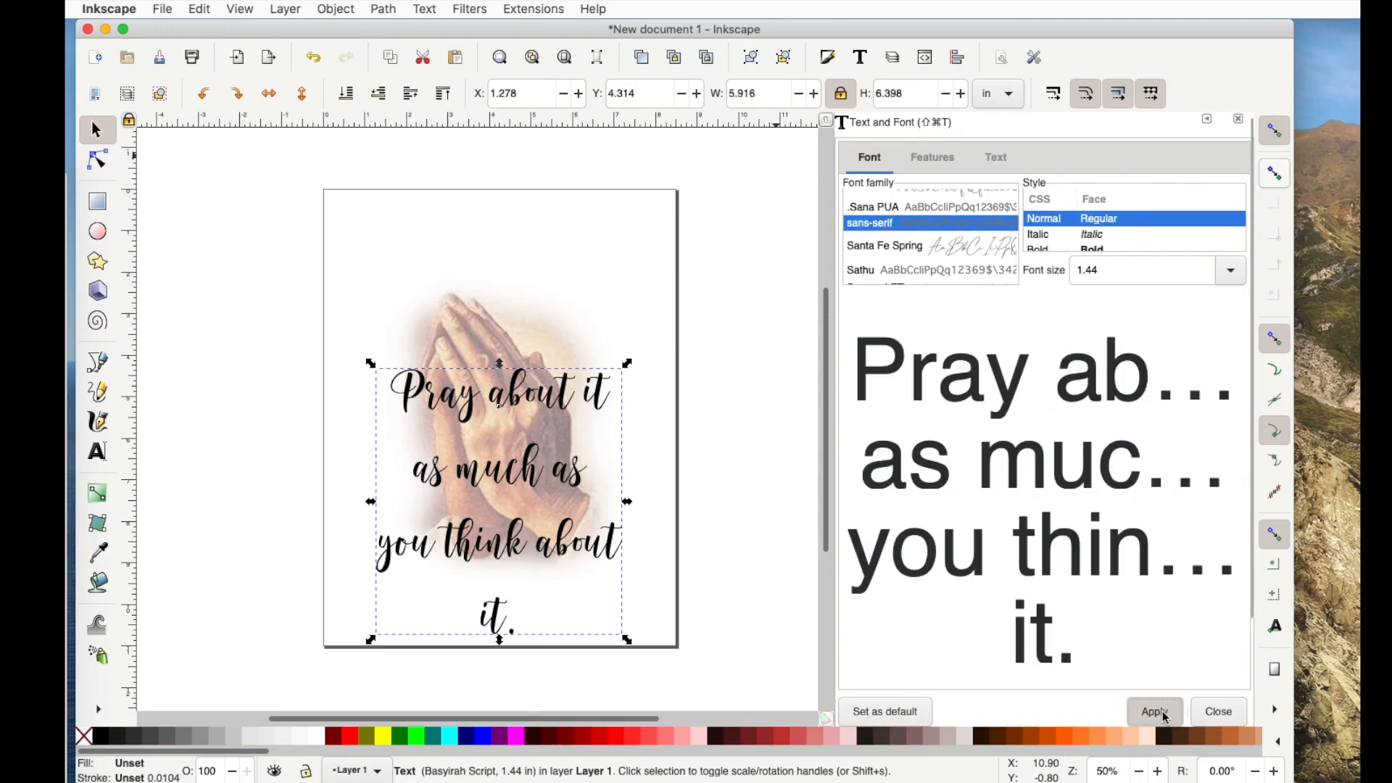
pyautogui.click(1154, 710)
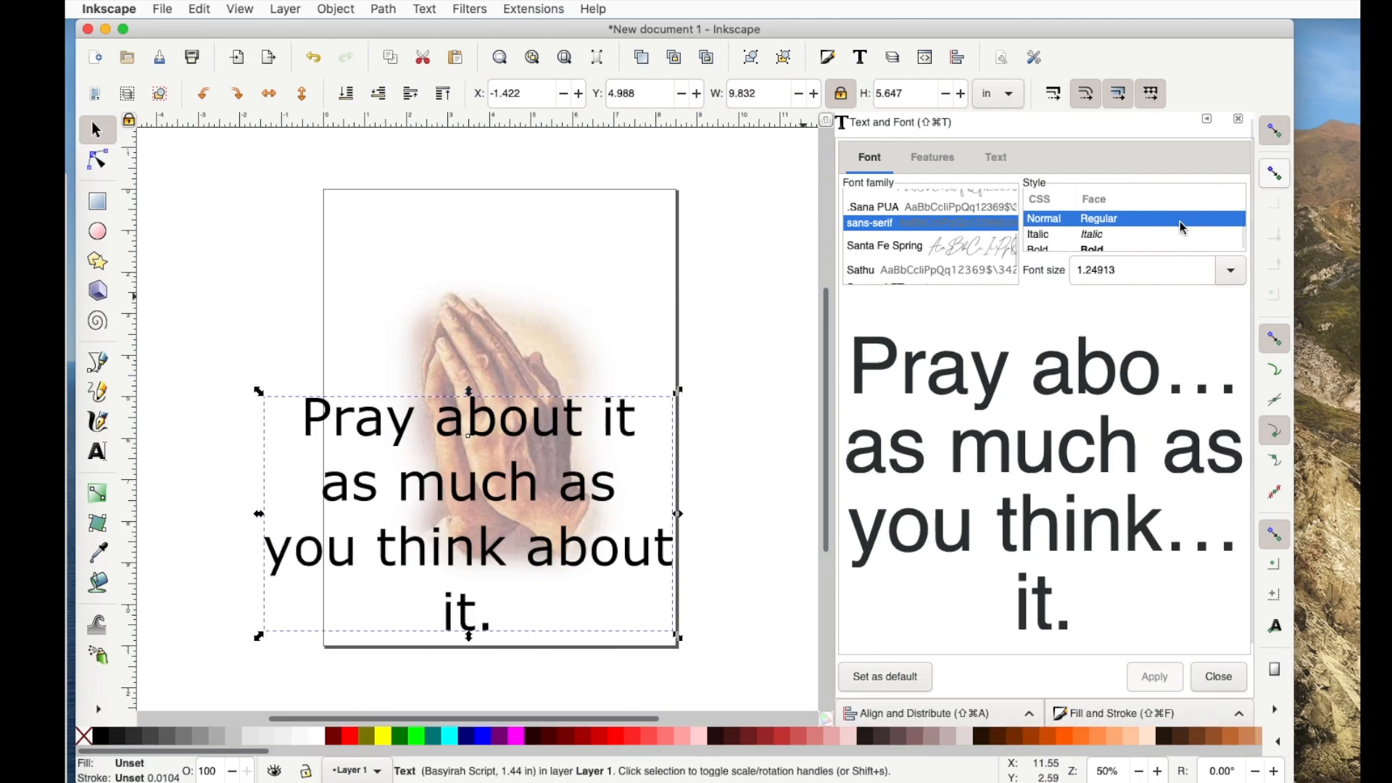
# Step: Keep the Regular face, apply font size 1, and center the quote over the photo
pyautogui.click(1142, 270)
pyautogui.write('1')
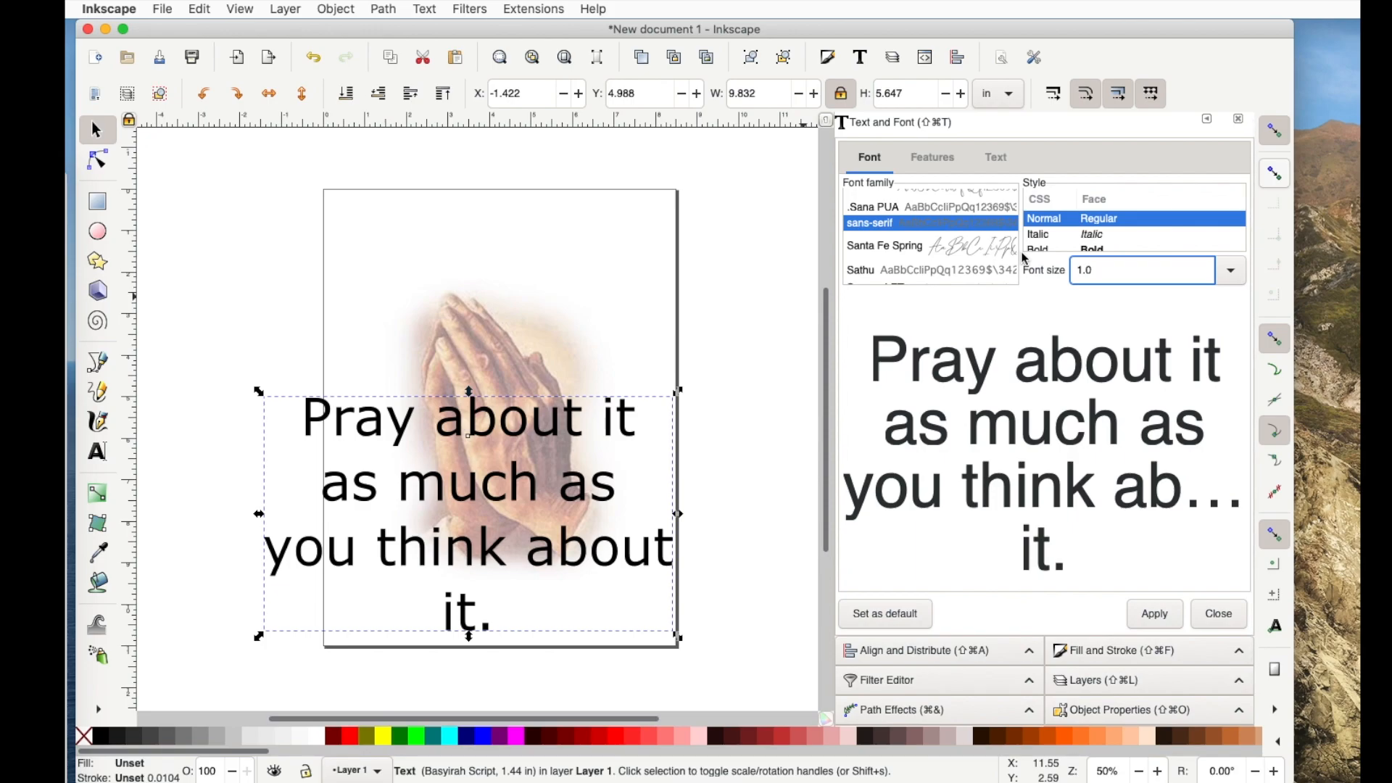
pyautogui.click(1155, 613)
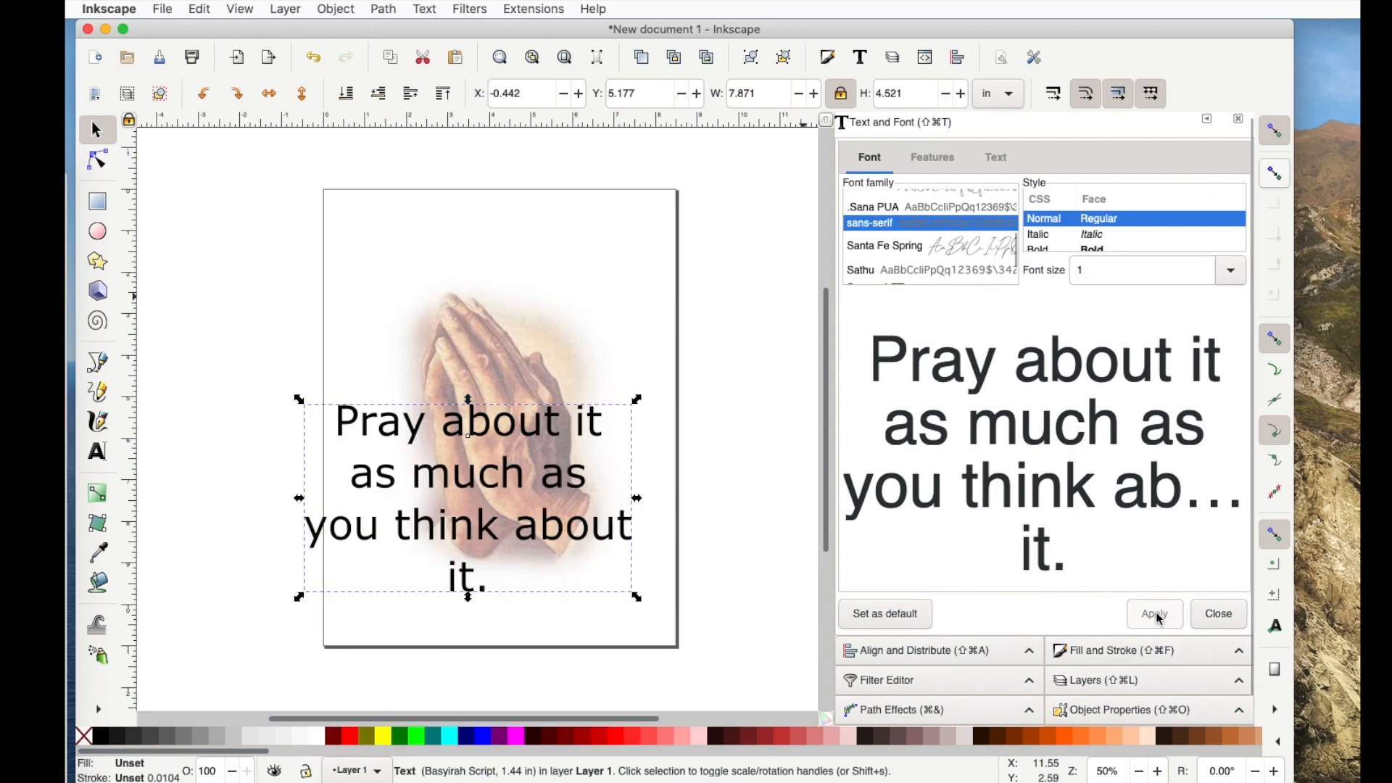
pyautogui.moveTo(468, 497); pyautogui.dragTo(599, 423)
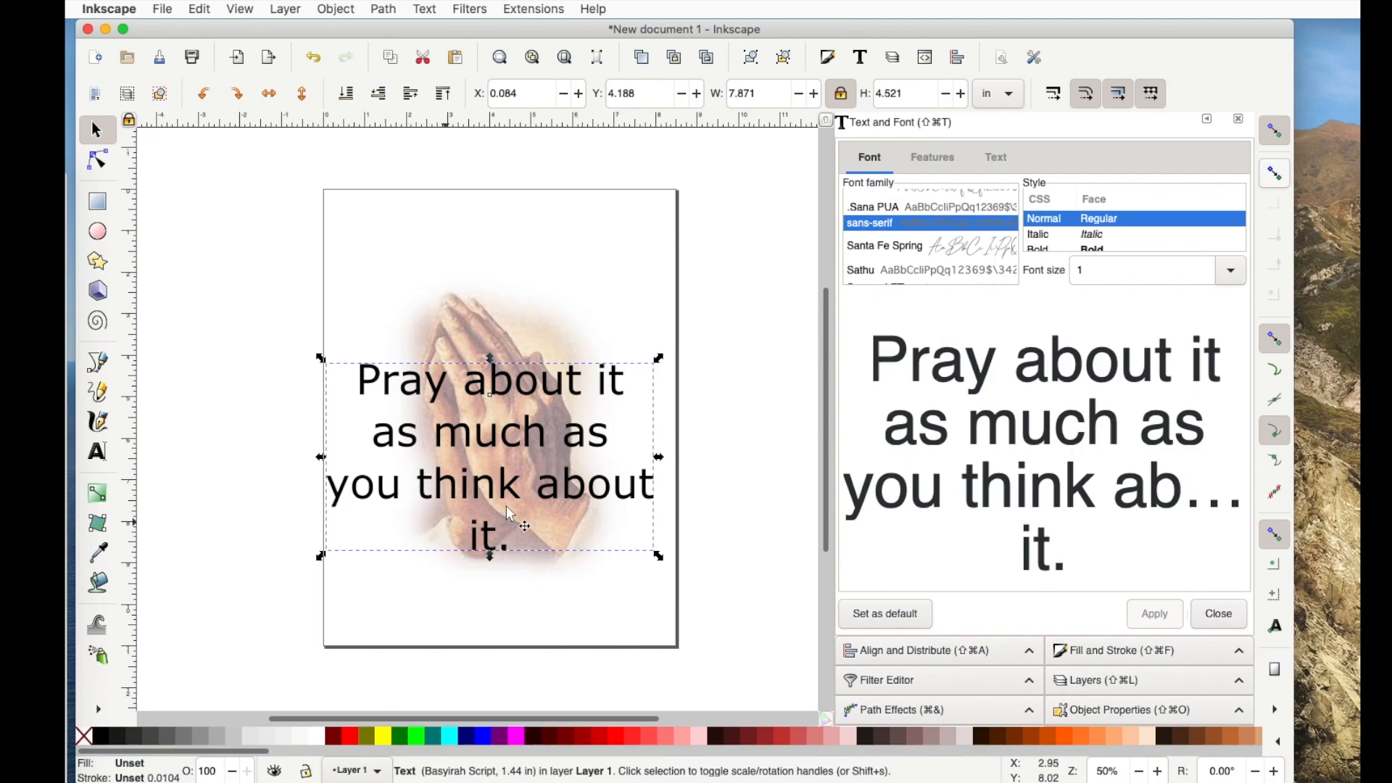
pyautogui.moveTo(523, 443)
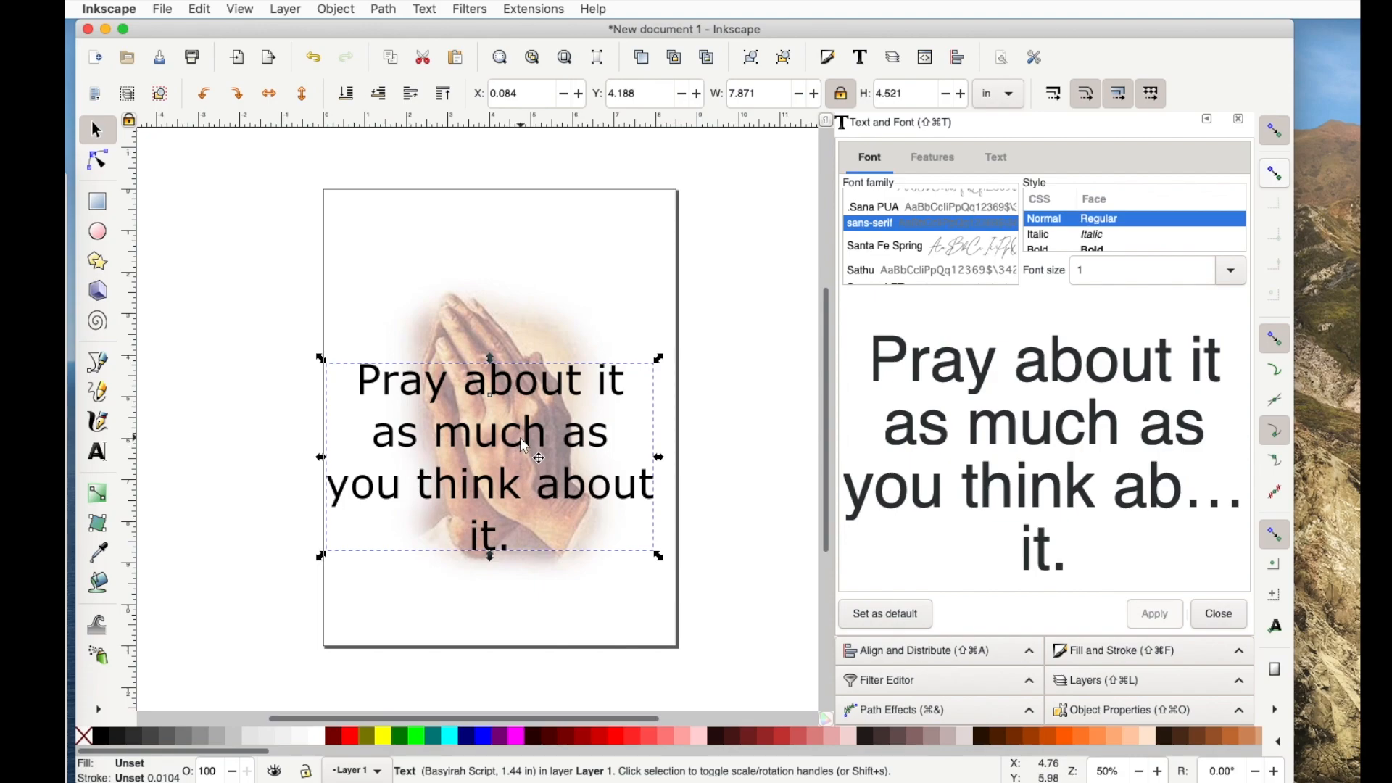
# Step: Convert the quote text to paths and union the letters into one 742-node path
pyautogui.click(382, 9)
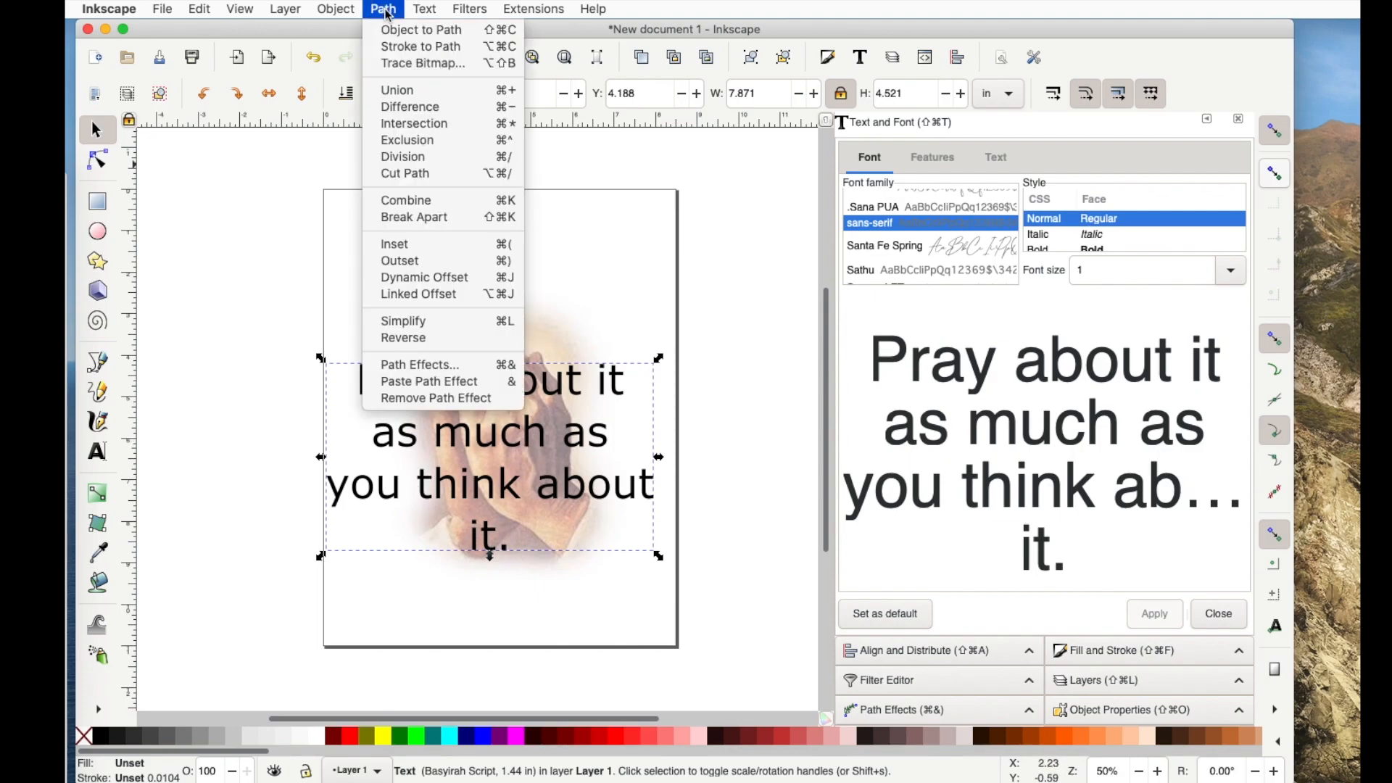
pyautogui.click(335, 9)
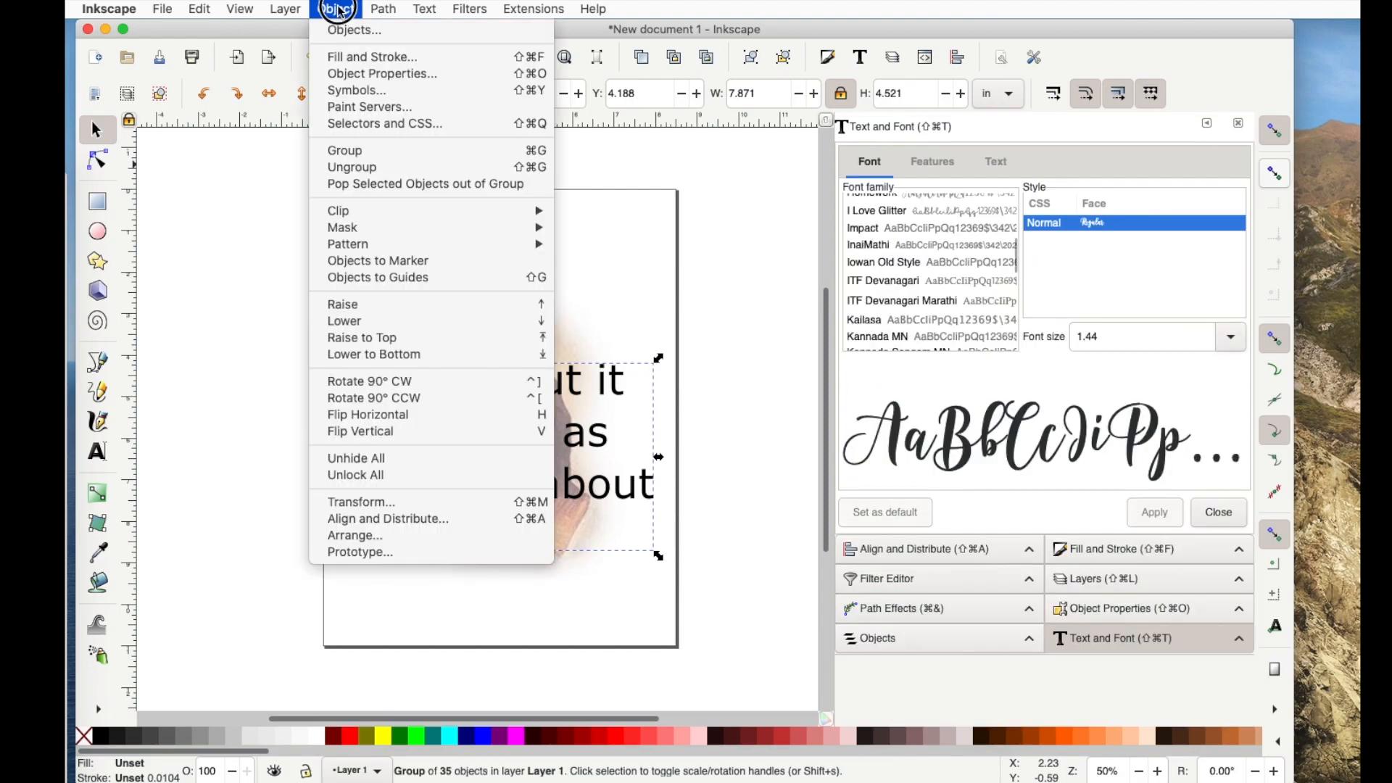
pyautogui.moveTo(351, 167)
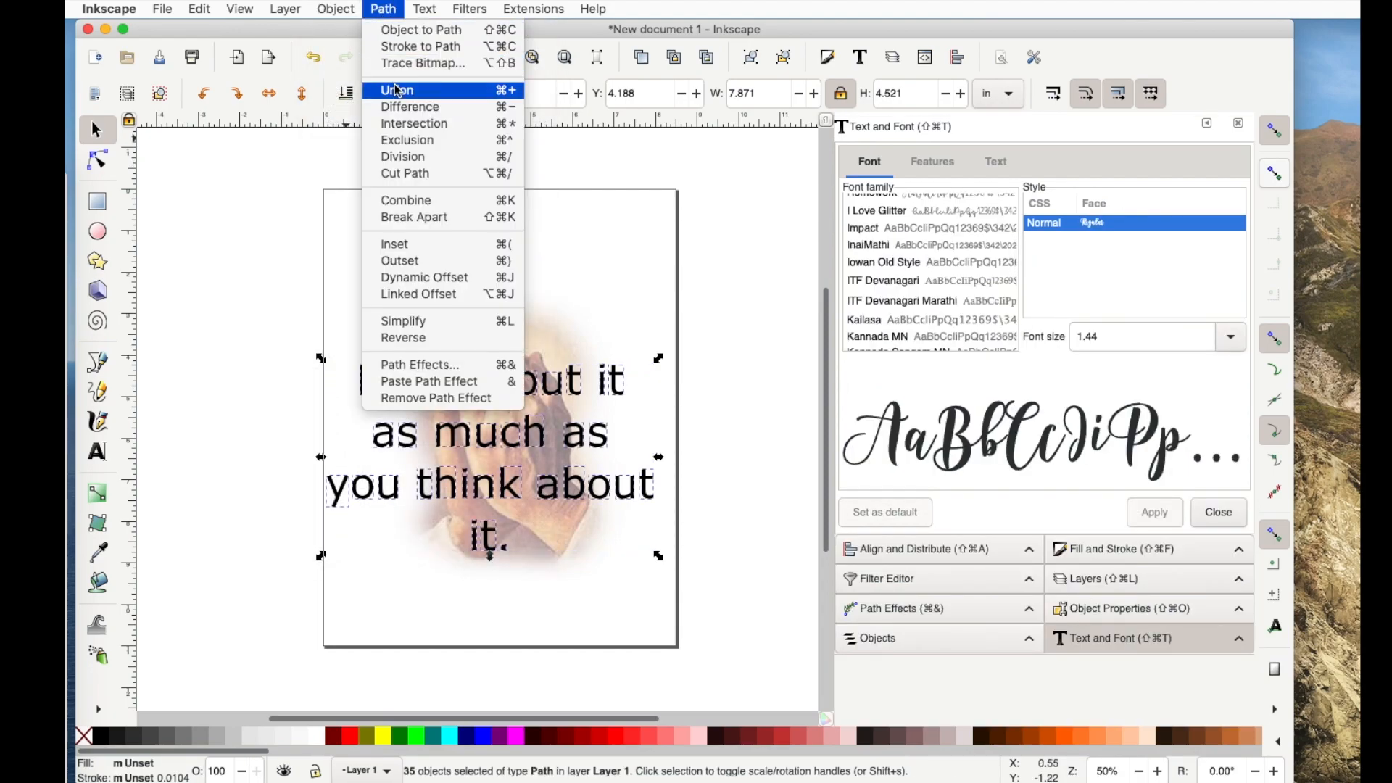
pyautogui.click(396, 90)
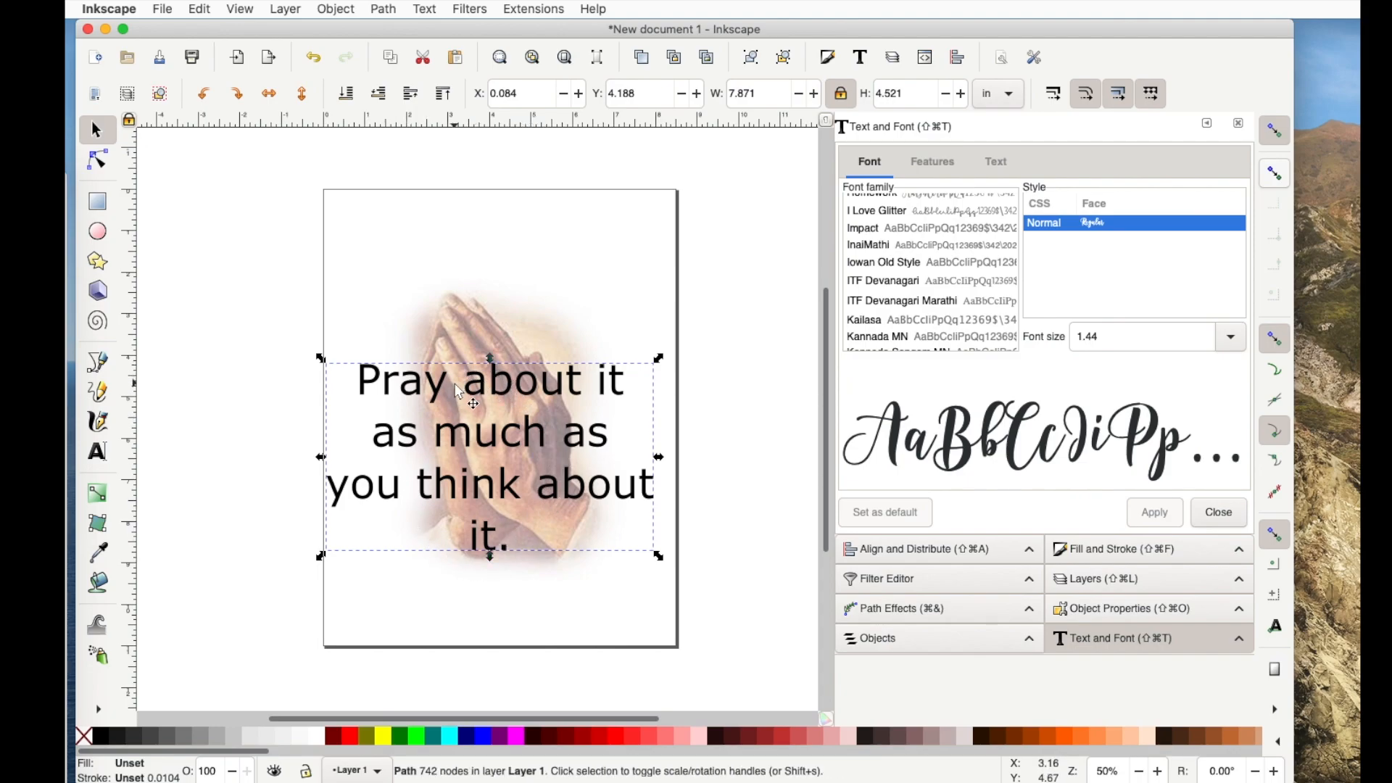
pyautogui.moveTo(665, 357)
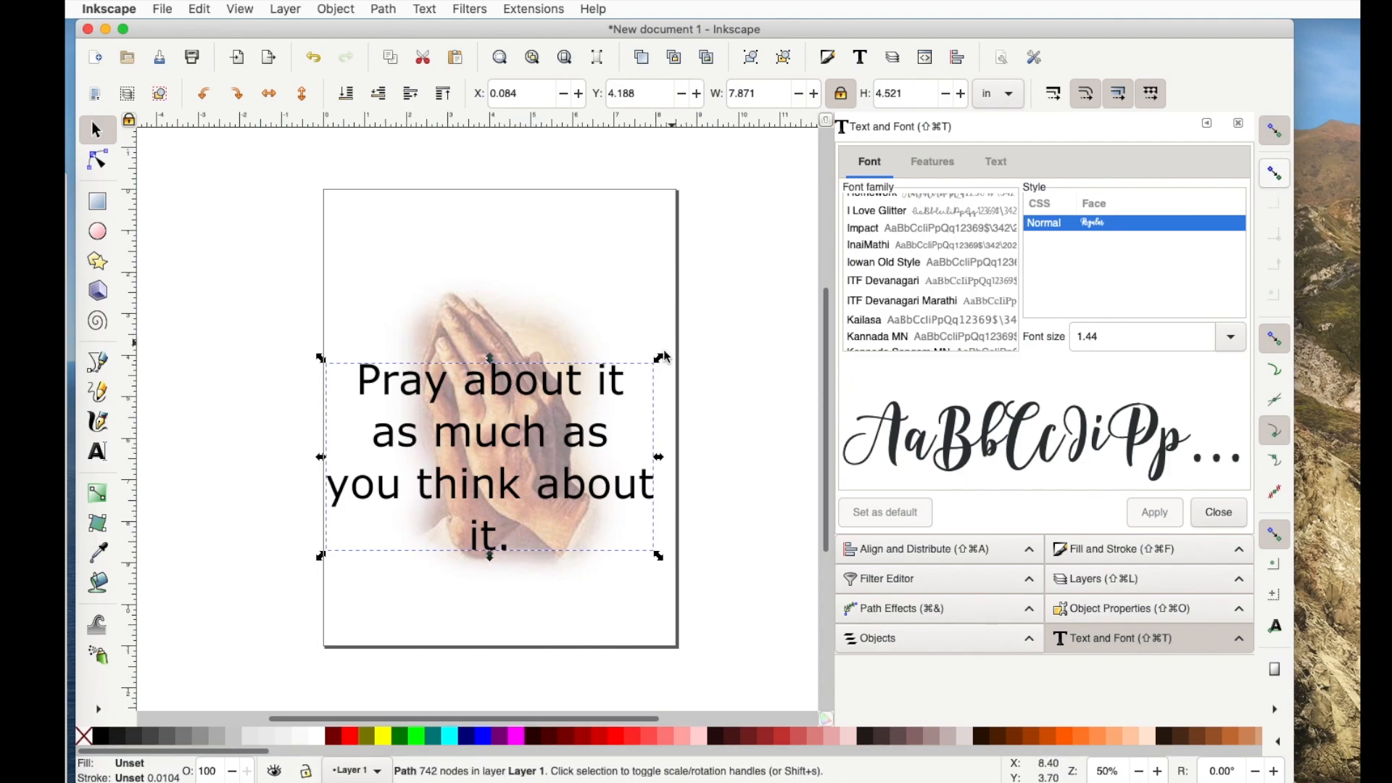
# Step: Enlarge the quote path slightly, then undo back to its 7.87 by 4.52 inch size
pyautogui.moveTo(662, 356); pyautogui.dragTo(702, 314)
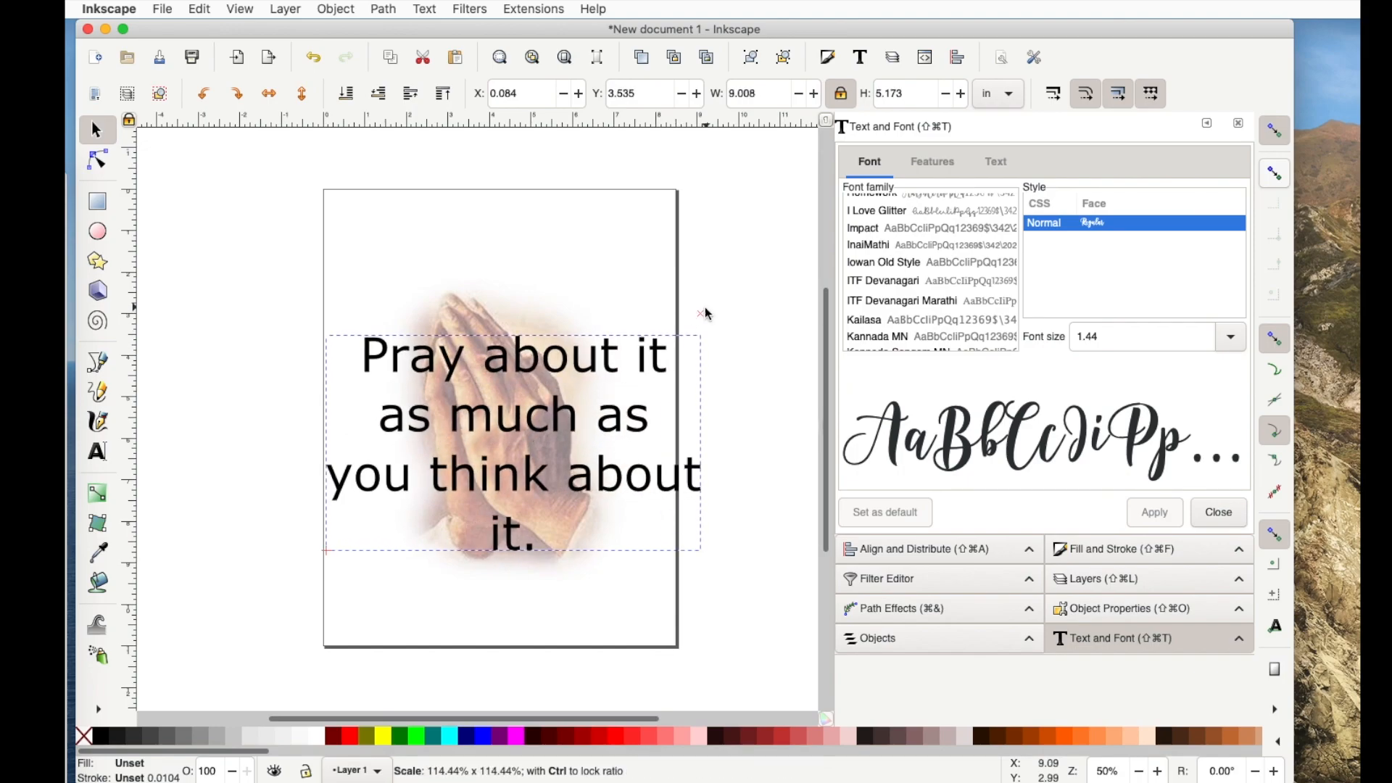
pyautogui.click(314, 56)
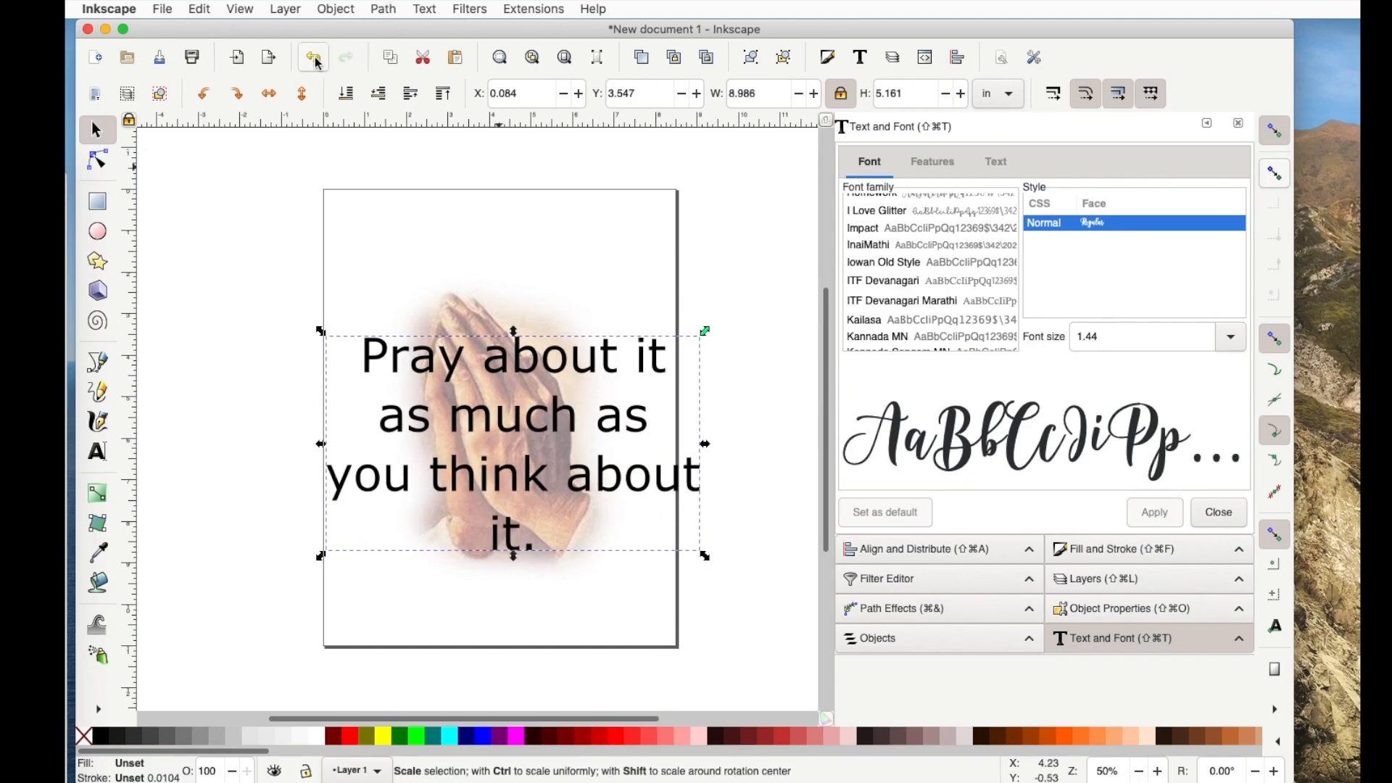
pyautogui.click(313, 57)
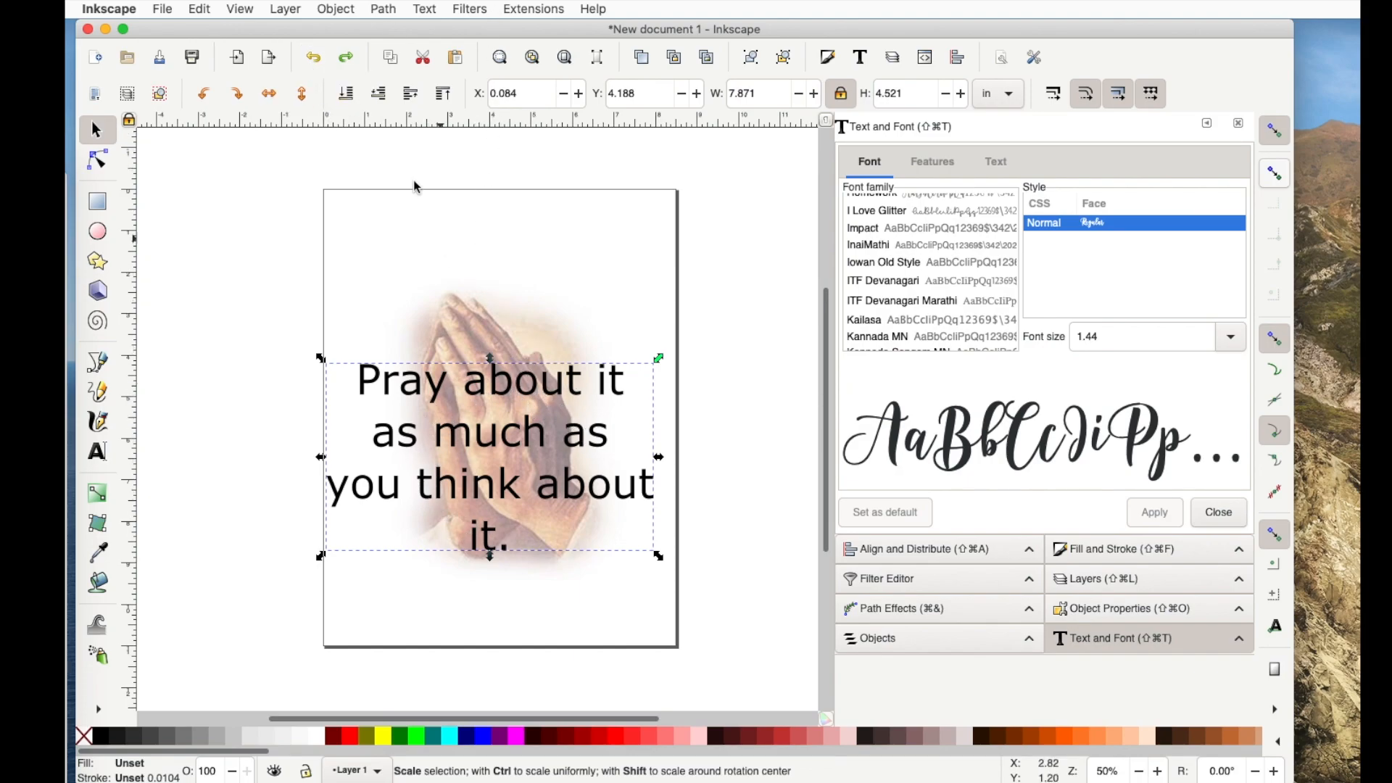
pyautogui.click(383, 9)
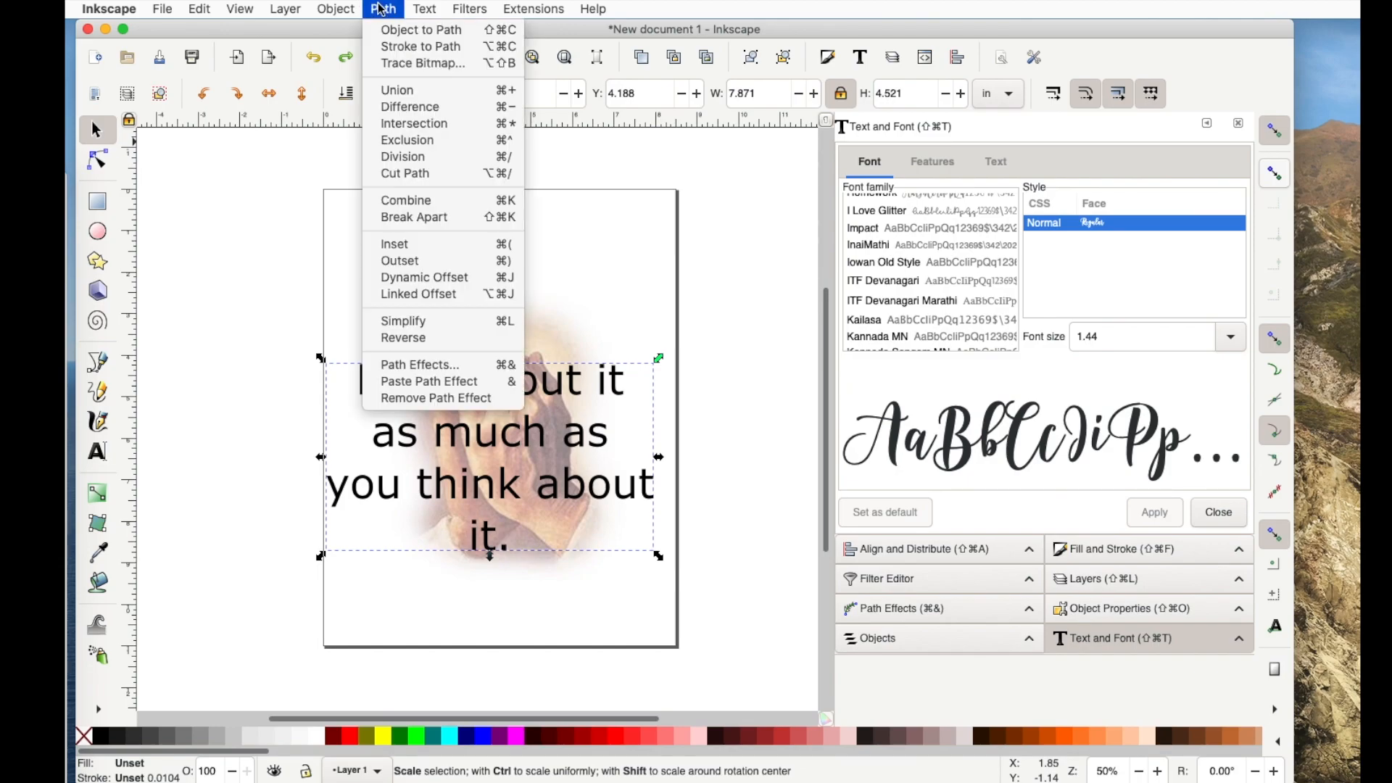
pyautogui.moveTo(423, 260)
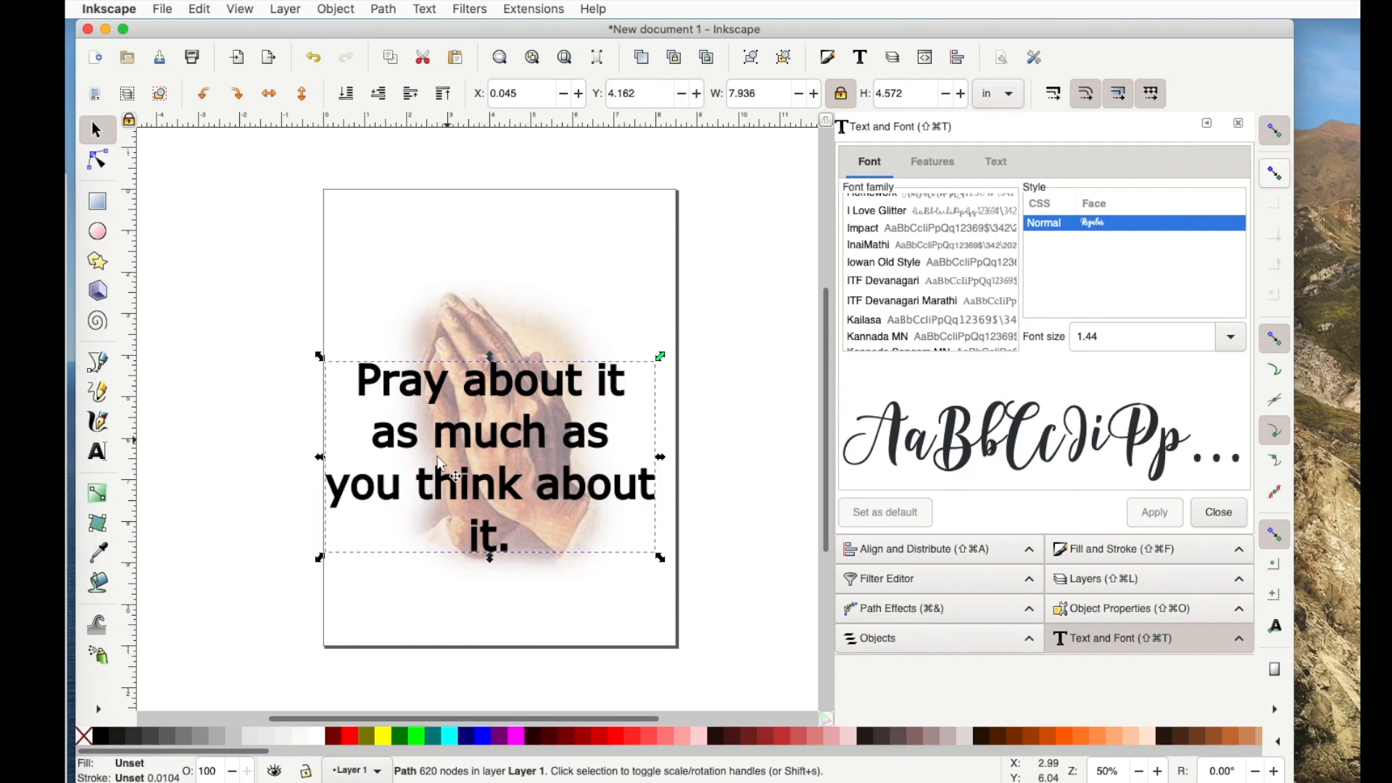
pyautogui.moveTo(489, 480)
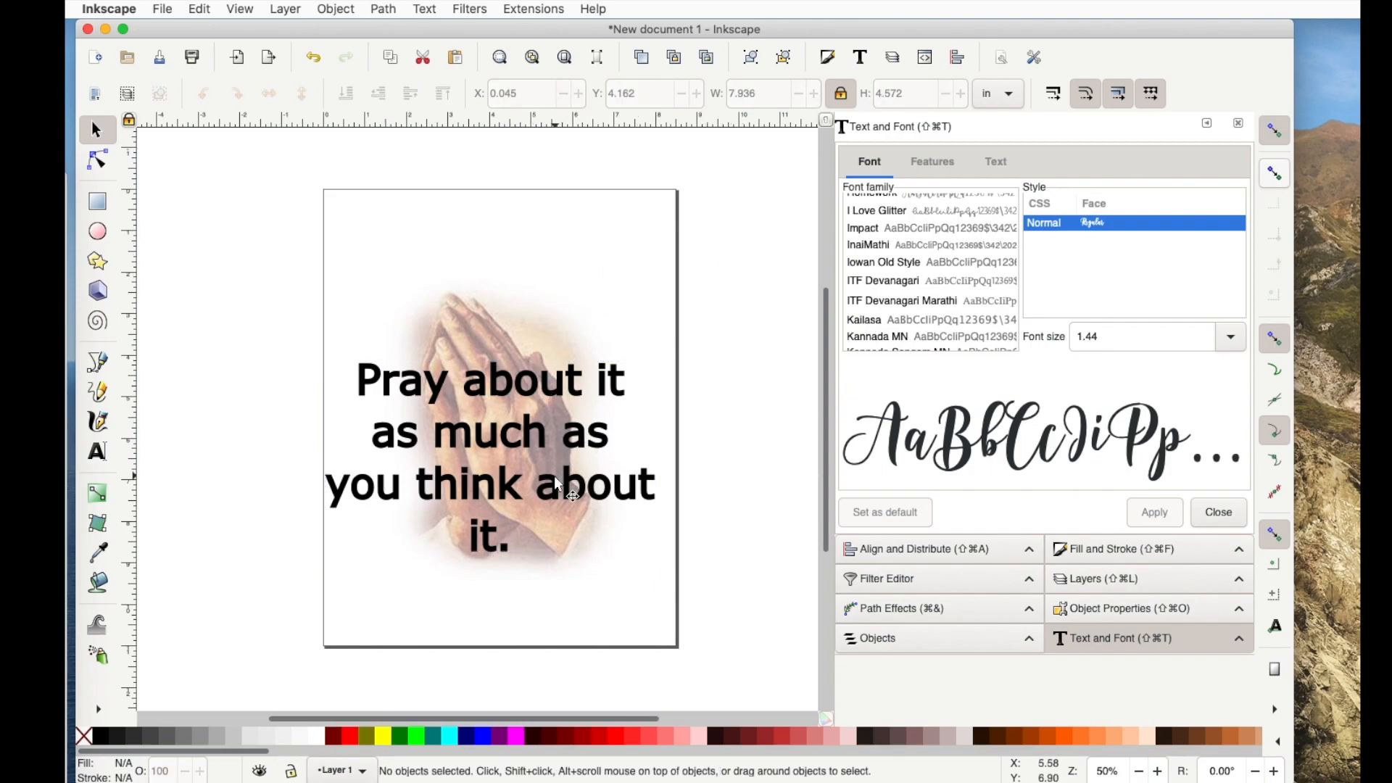
pyautogui.moveTo(565, 501)
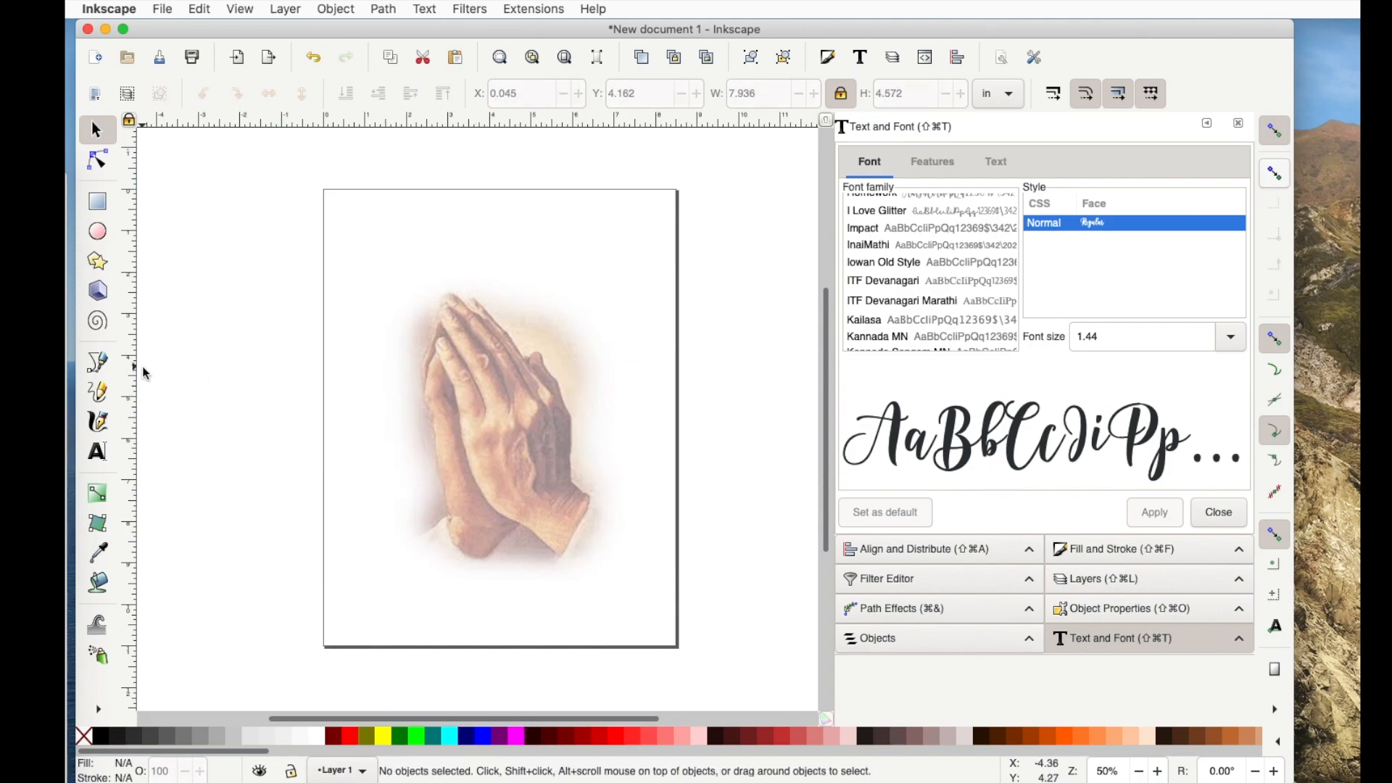
# Step: Add new text 'Pray about it as much as you think about it.' in three lines at the top-left
pyautogui.click(98, 452)
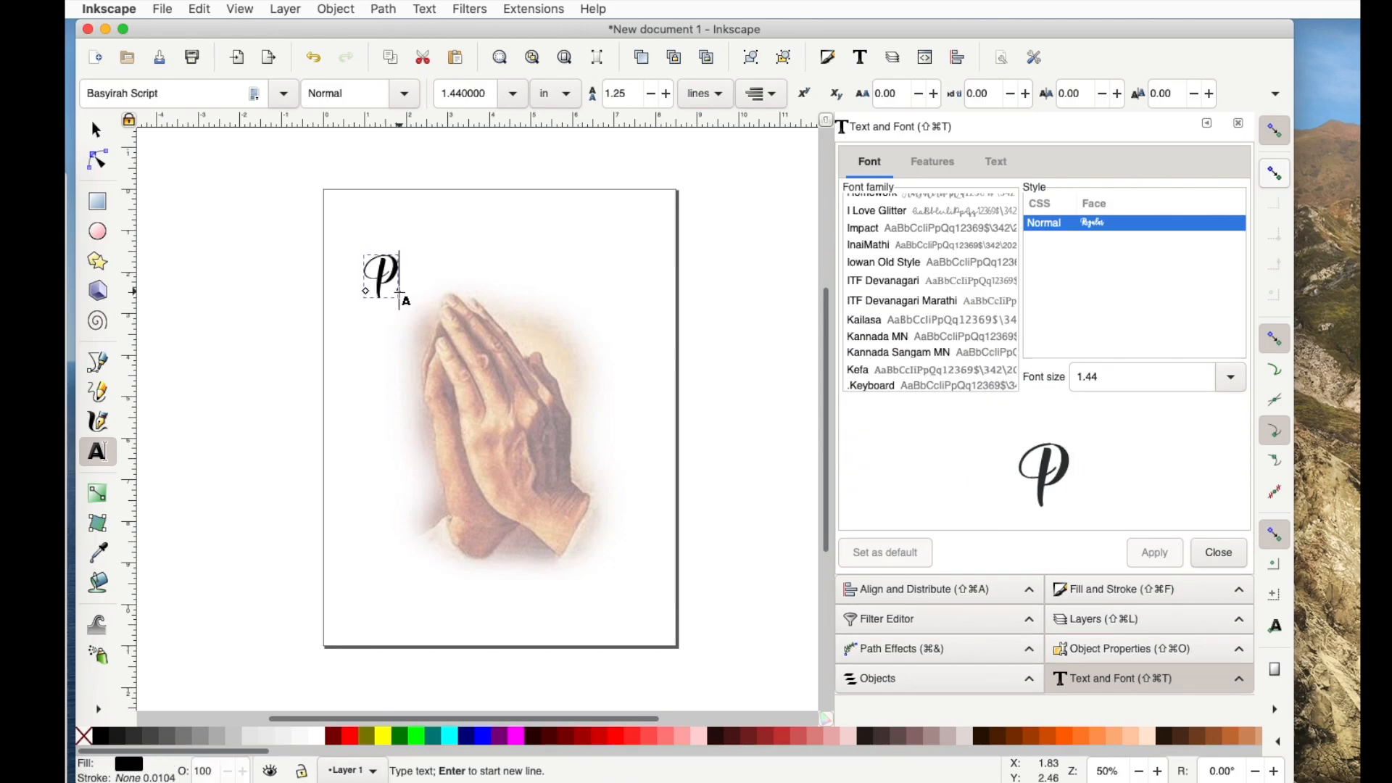
pyautogui.write('Pray about i')
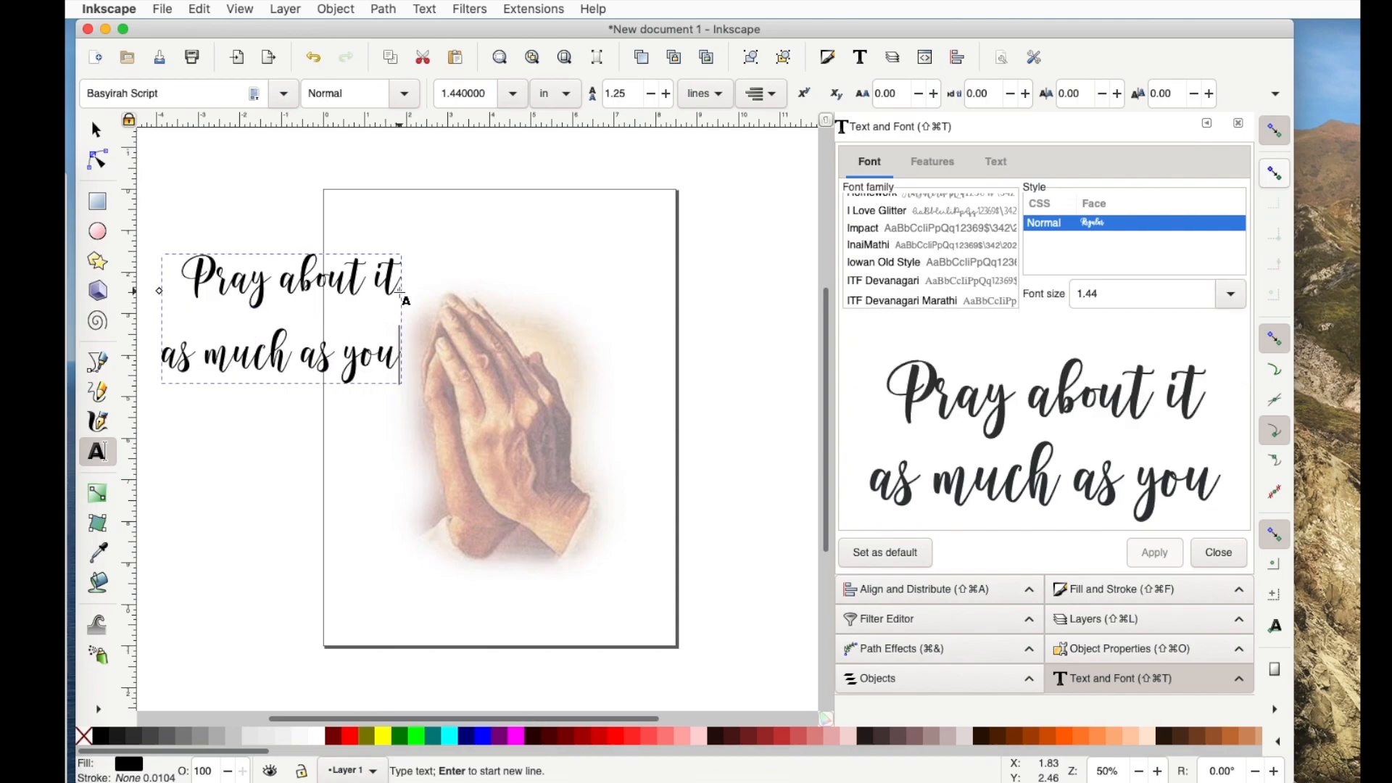
pyautogui.write('think abou')
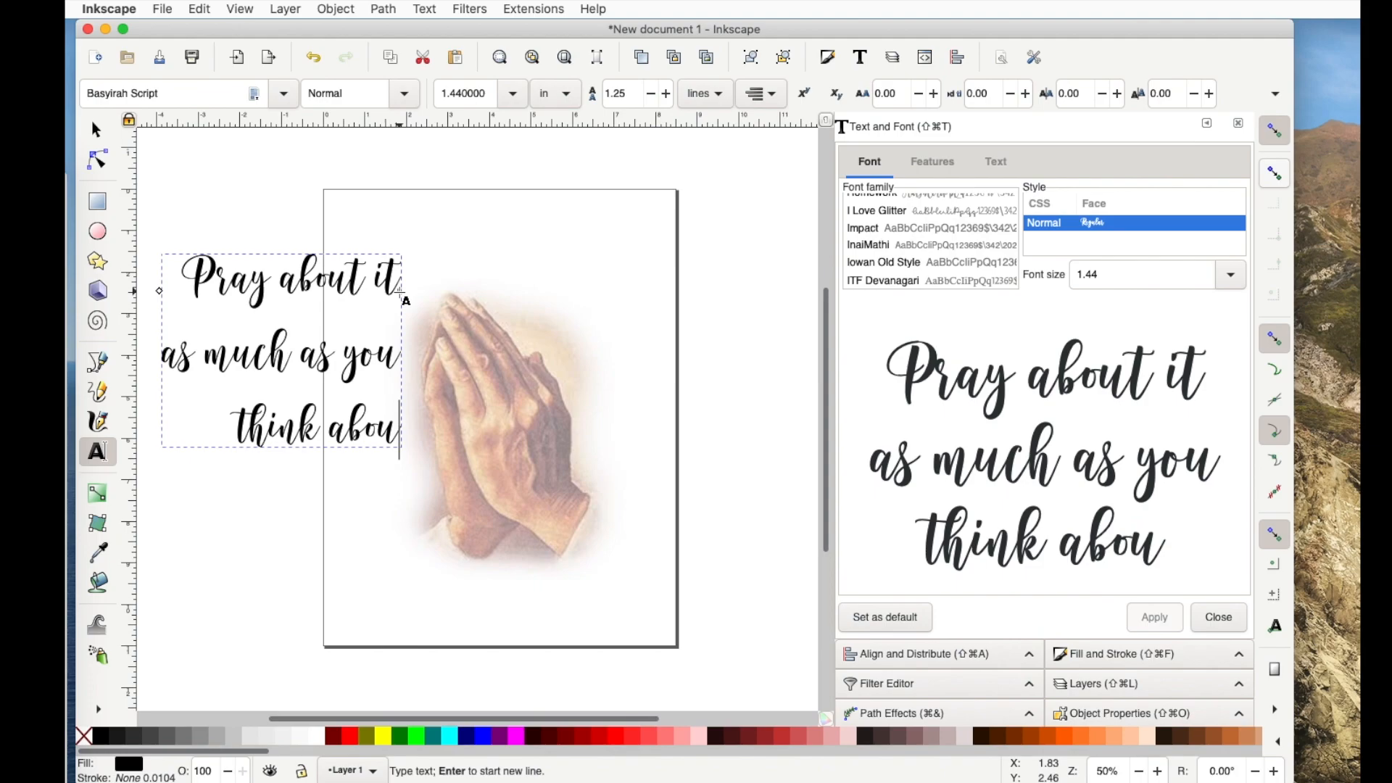
pyautogui.write('t it.')
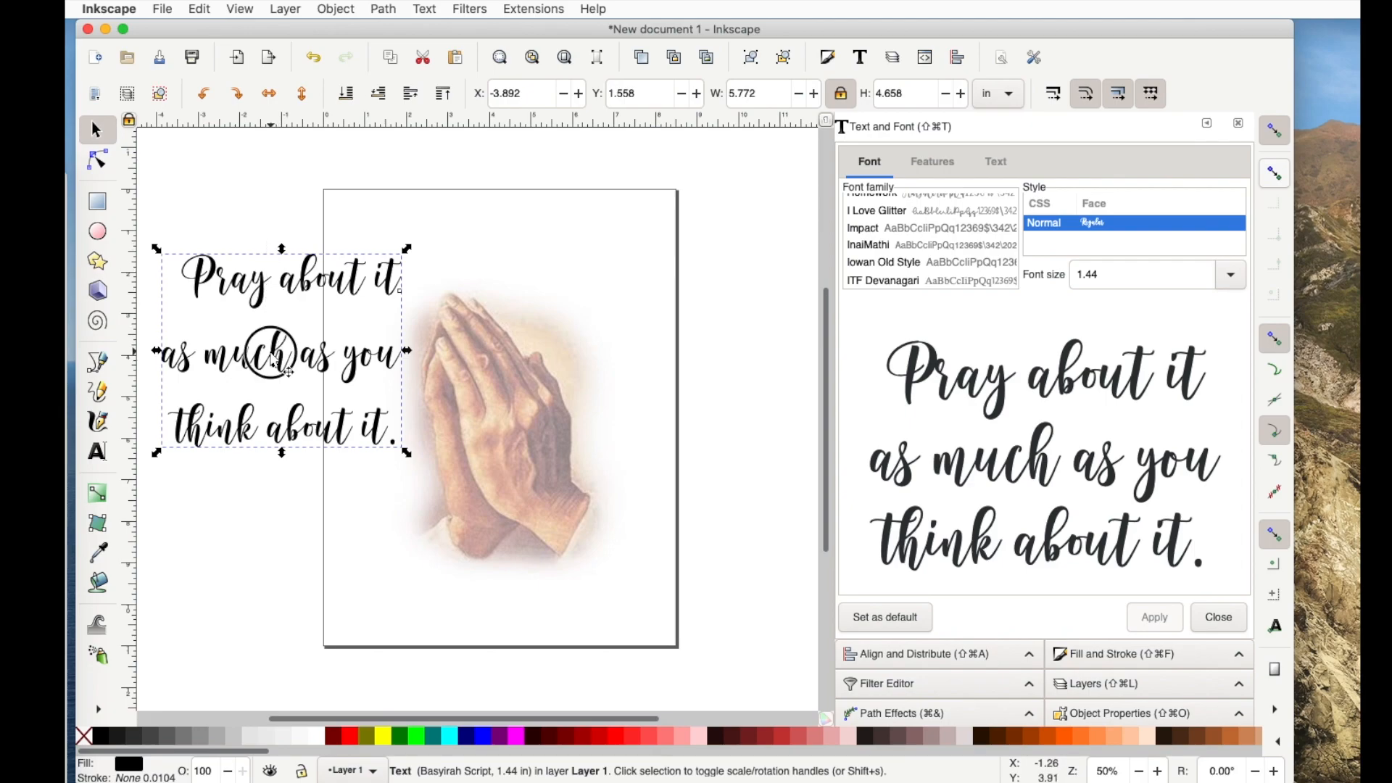
# Step: Move the quote onto the hands photo and switch it to the sans-serif font
pyautogui.moveTo(283, 353); pyautogui.dragTo(484, 435)
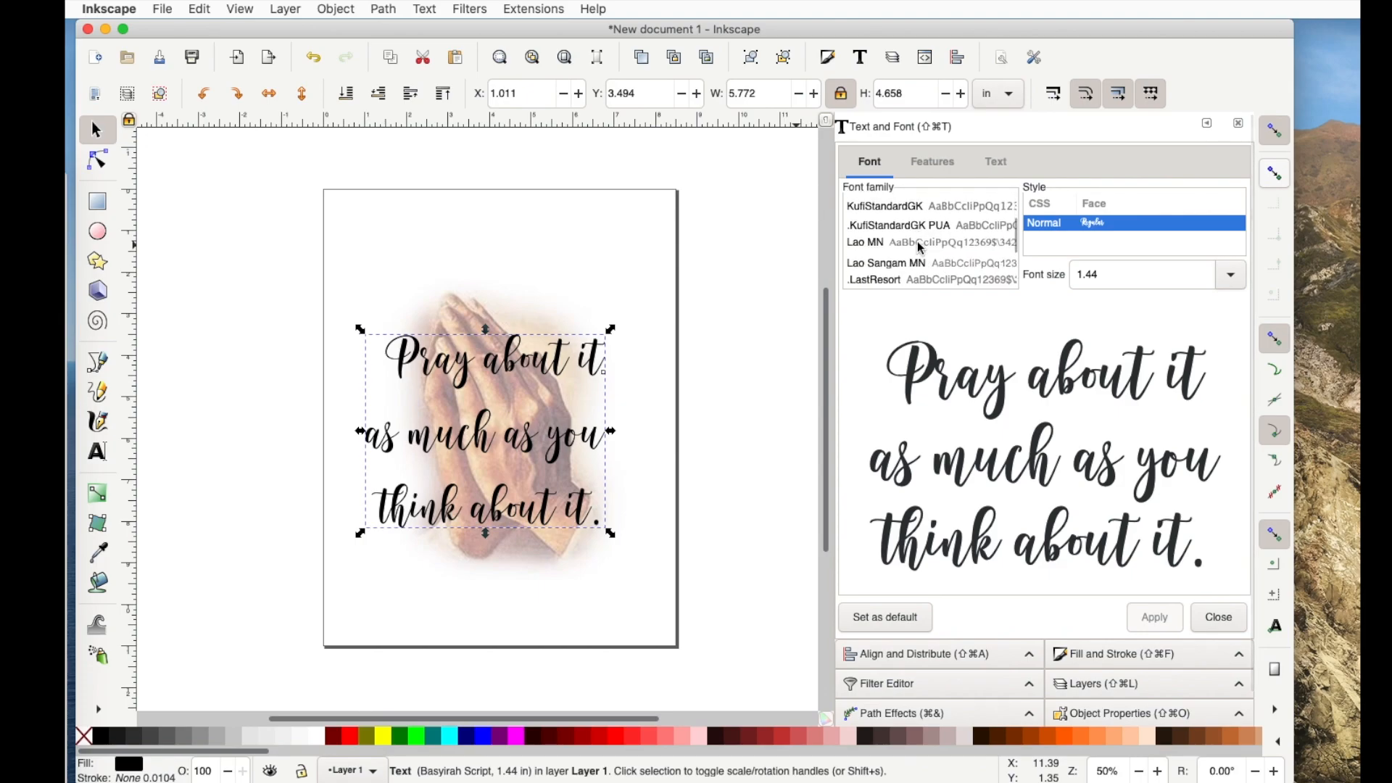
pyautogui.scroll(-3)
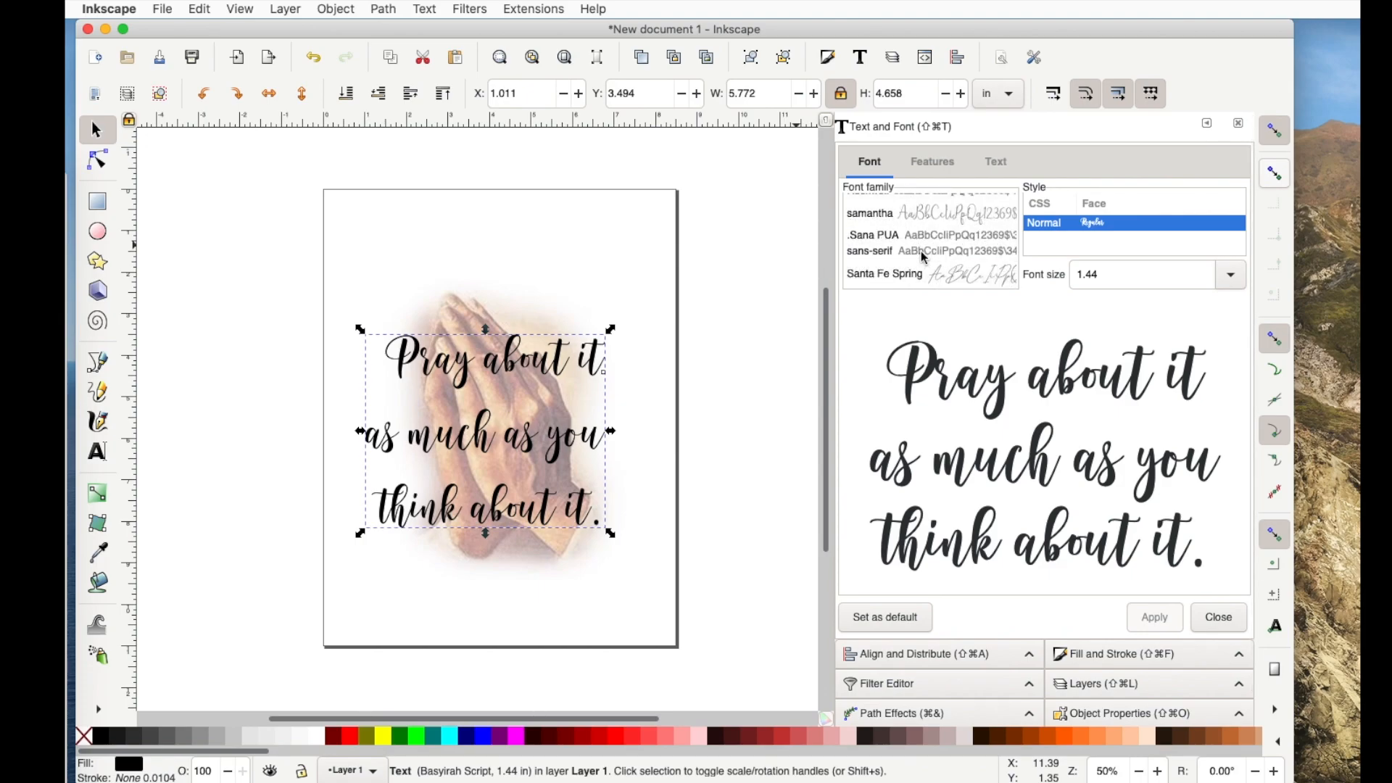
pyautogui.click(870, 251)
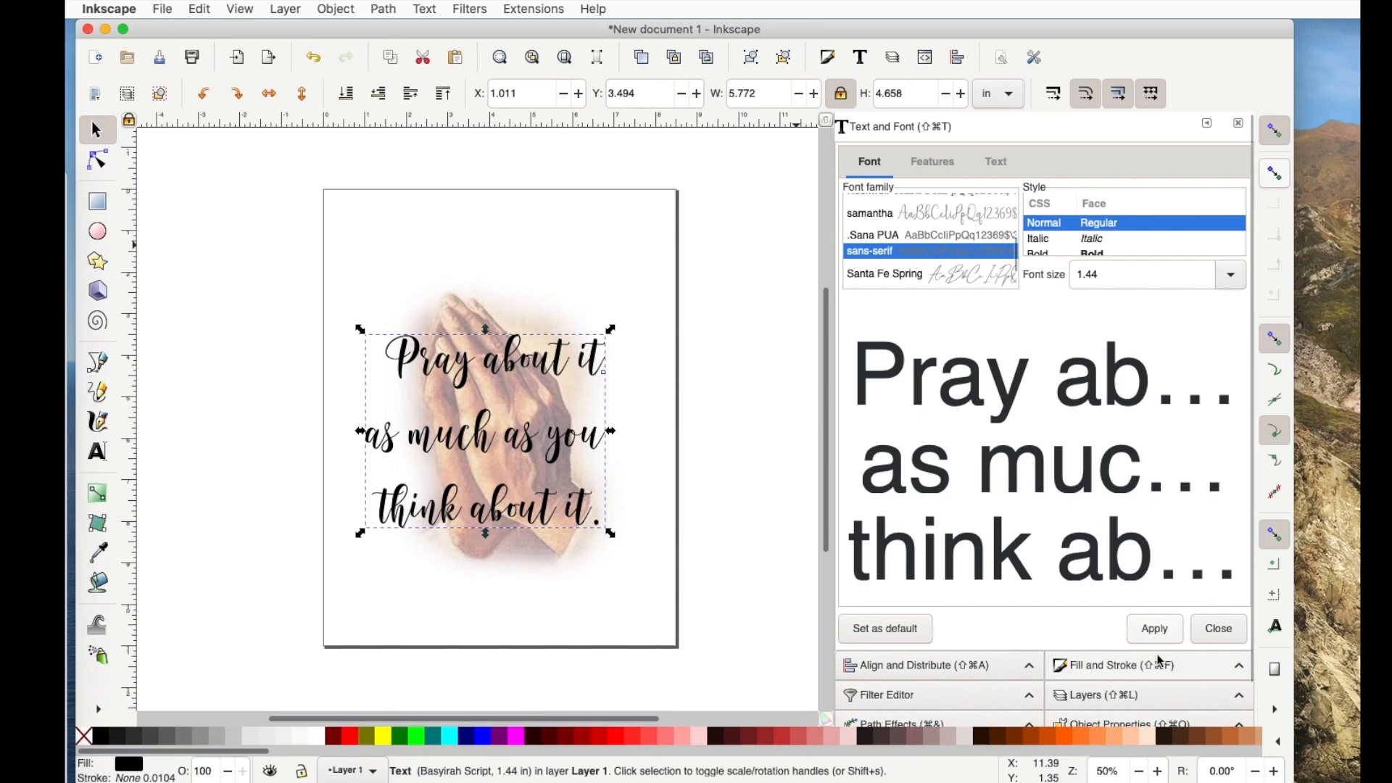
pyautogui.click(1153, 628)
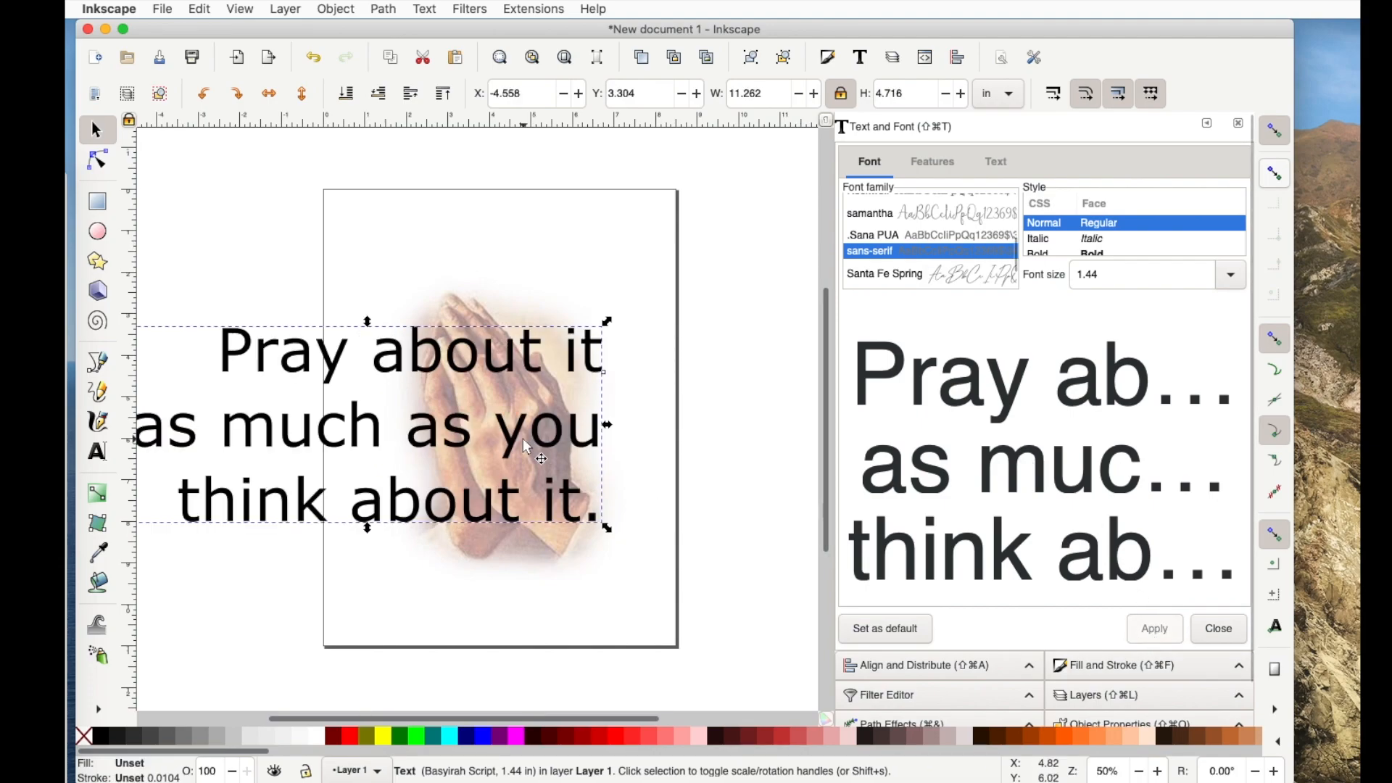
# Step: Shrink the quote to font size 1 and reposition it over the praying hands
pyautogui.moveTo(523, 444); pyautogui.dragTo(675, 453)
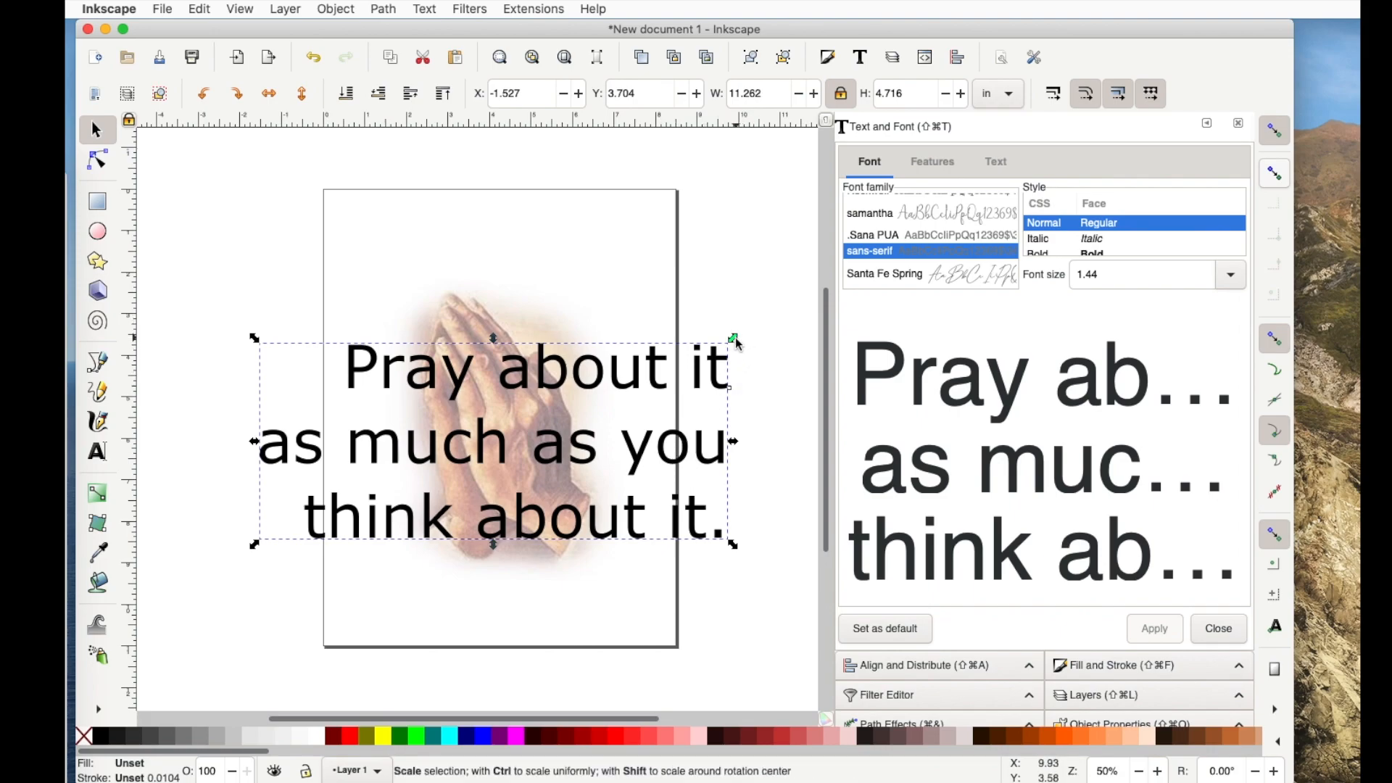
pyautogui.moveTo(735, 343); pyautogui.dragTo(683, 391)
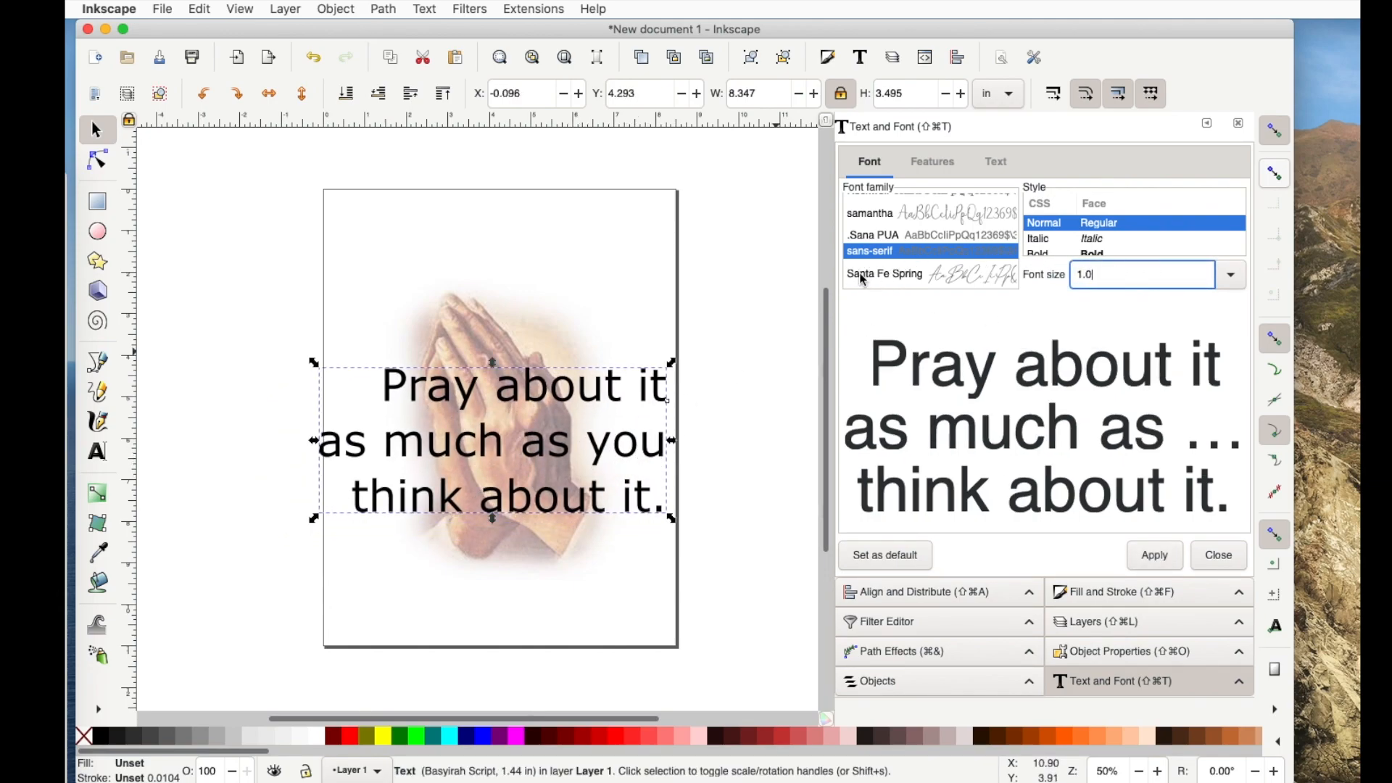
pyautogui.click(1154, 555)
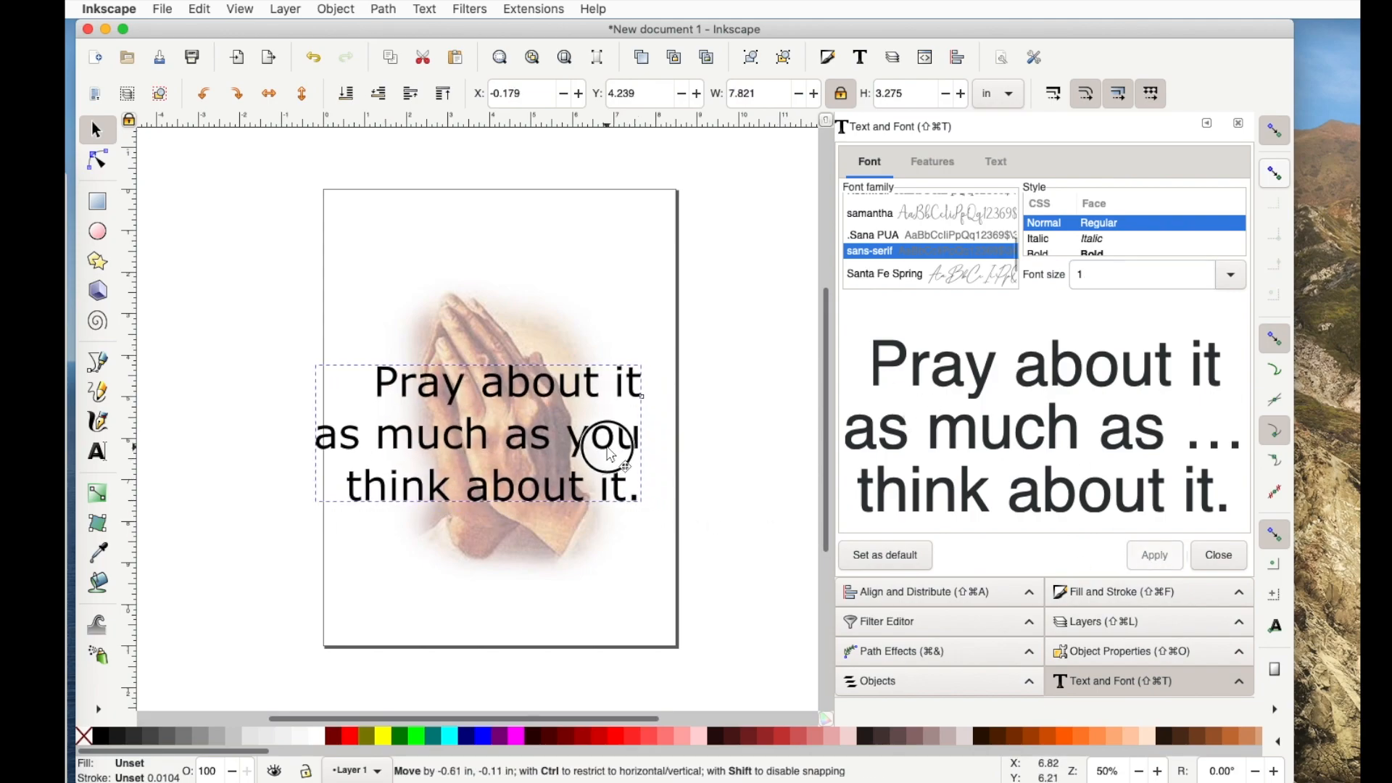
pyautogui.moveTo(607, 449); pyautogui.dragTo(639, 511)
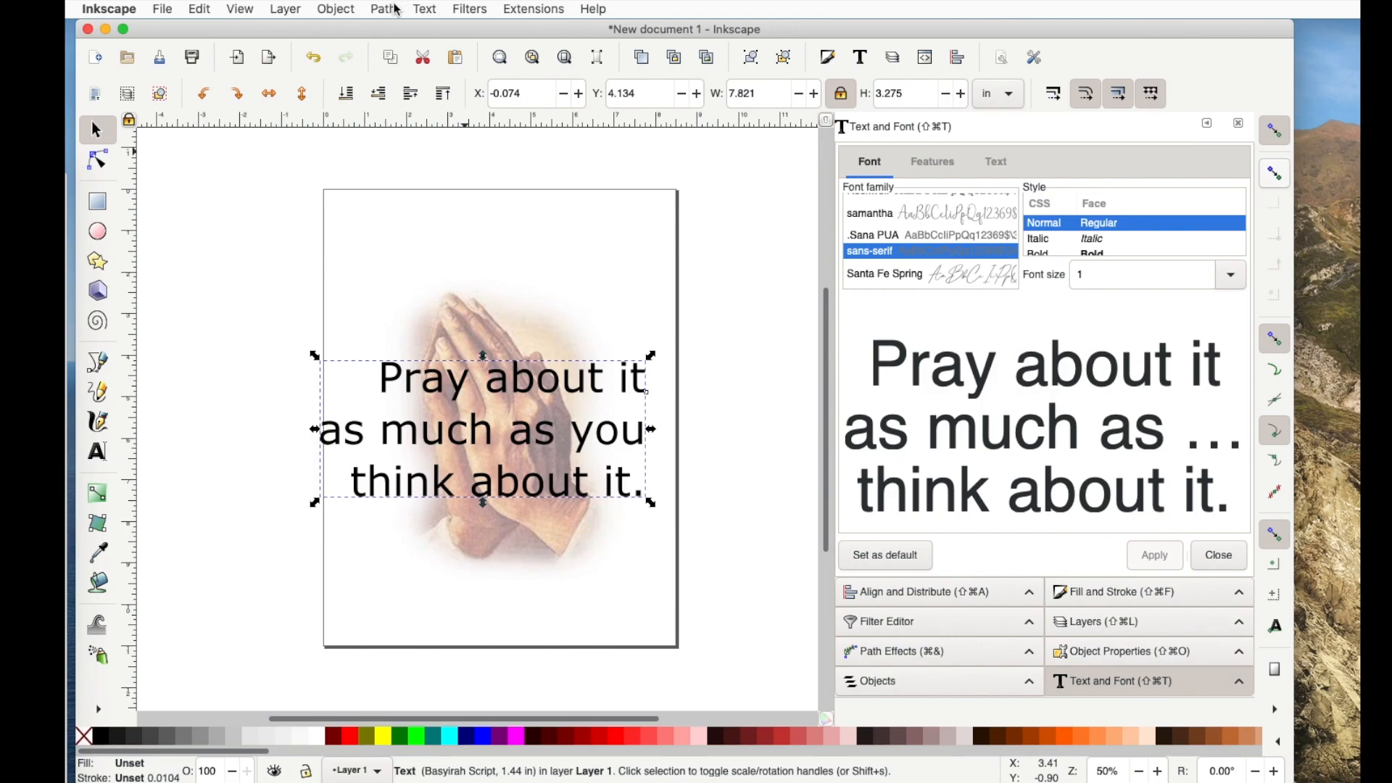
# Step: Convert the quote to outlines and ungroup it into separate letters
pyautogui.click(382, 9)
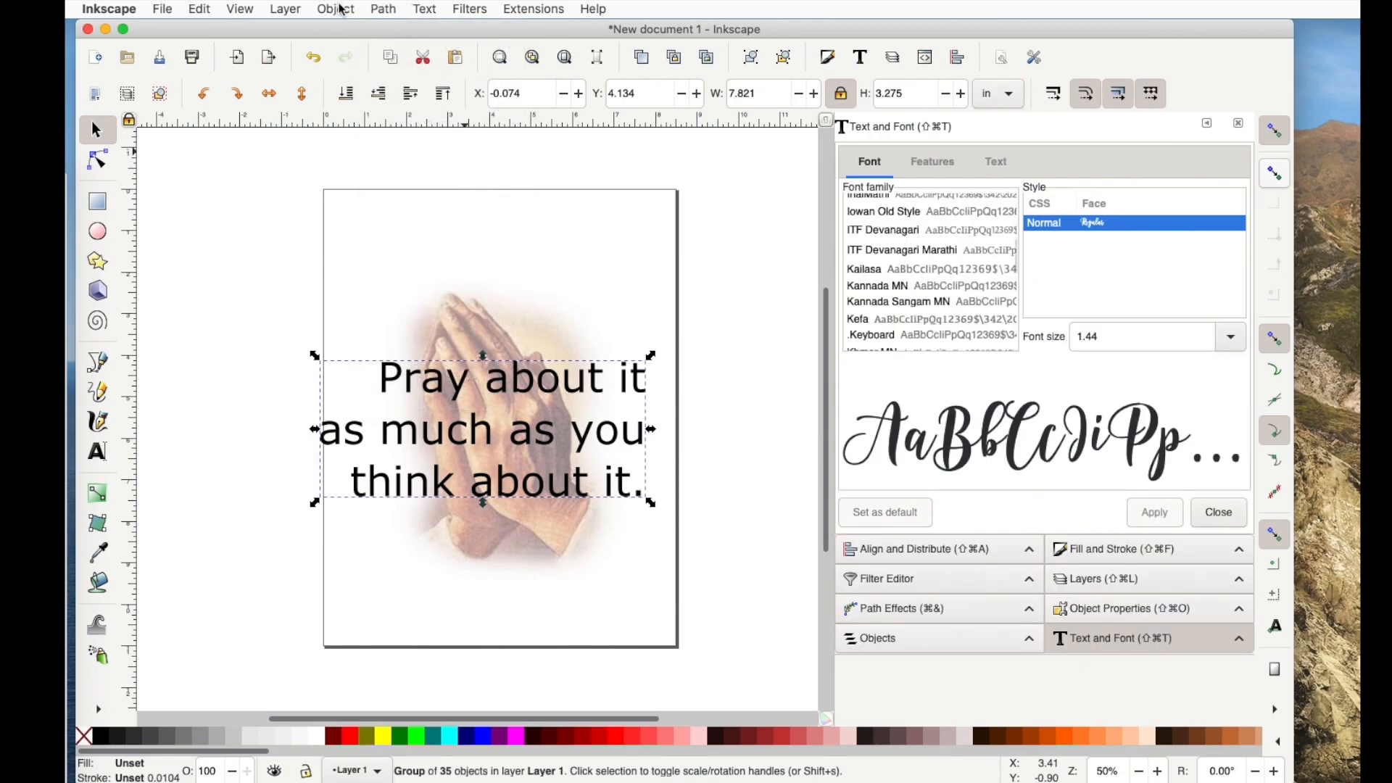
pyautogui.click(335, 8)
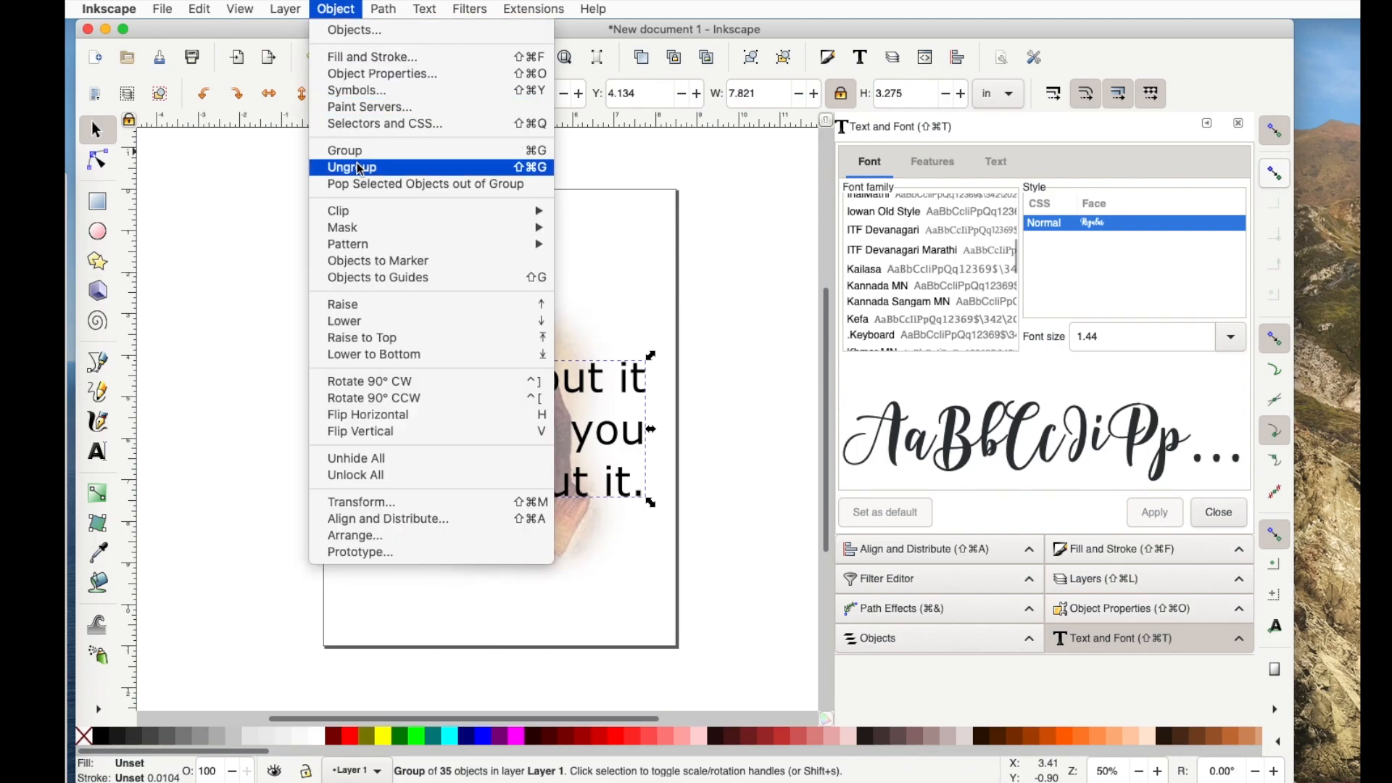
pyautogui.click(351, 167)
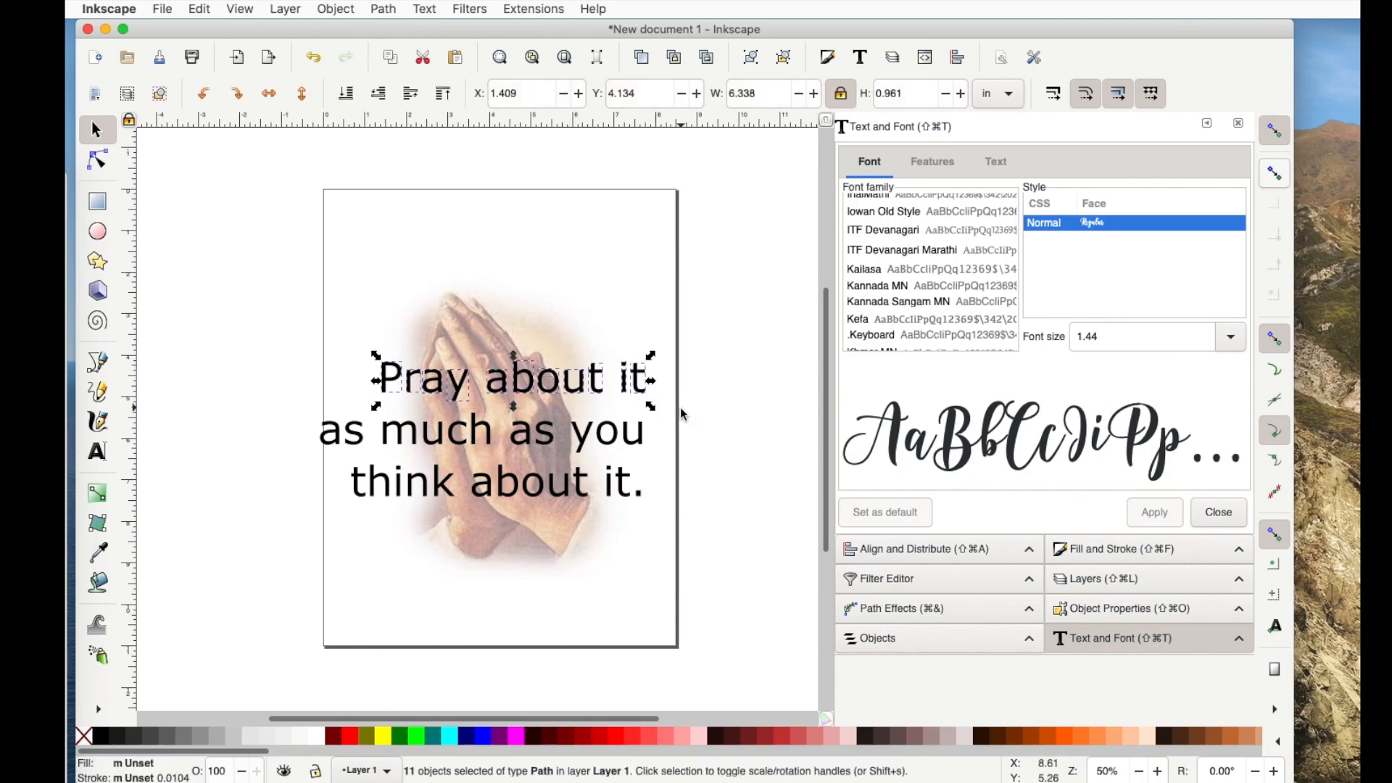
# Step: Combine each line's letters into its own path, then select all three lines
pyautogui.click(383, 9)
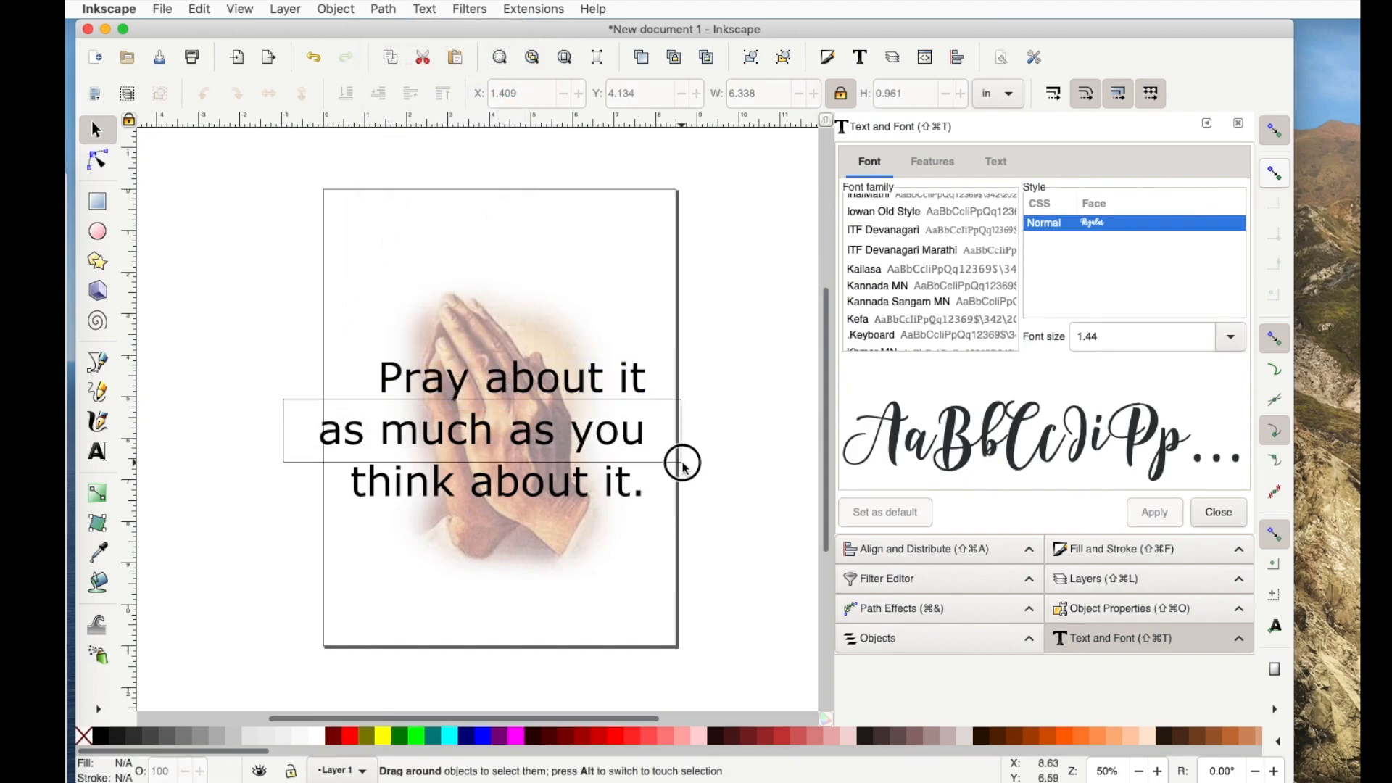
pyautogui.click(383, 8)
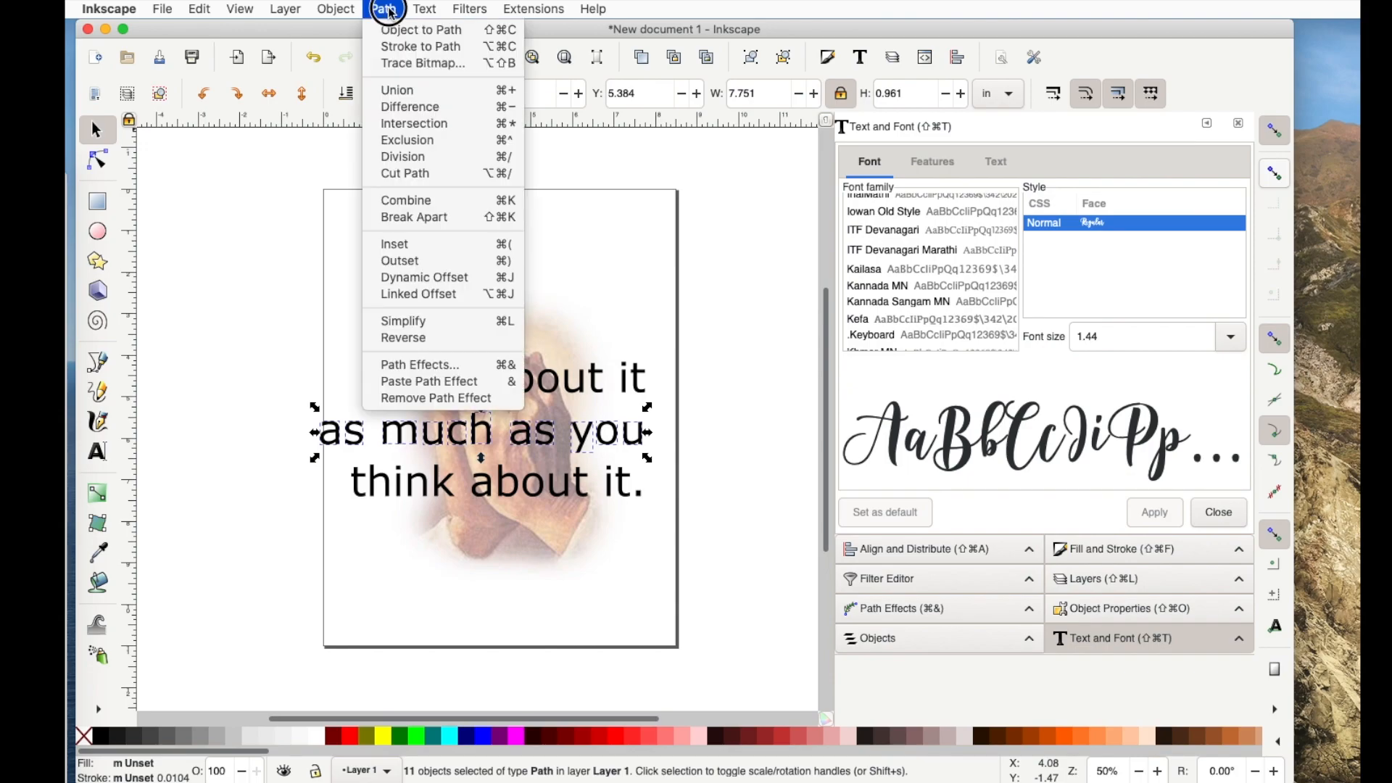
pyautogui.click(397, 90)
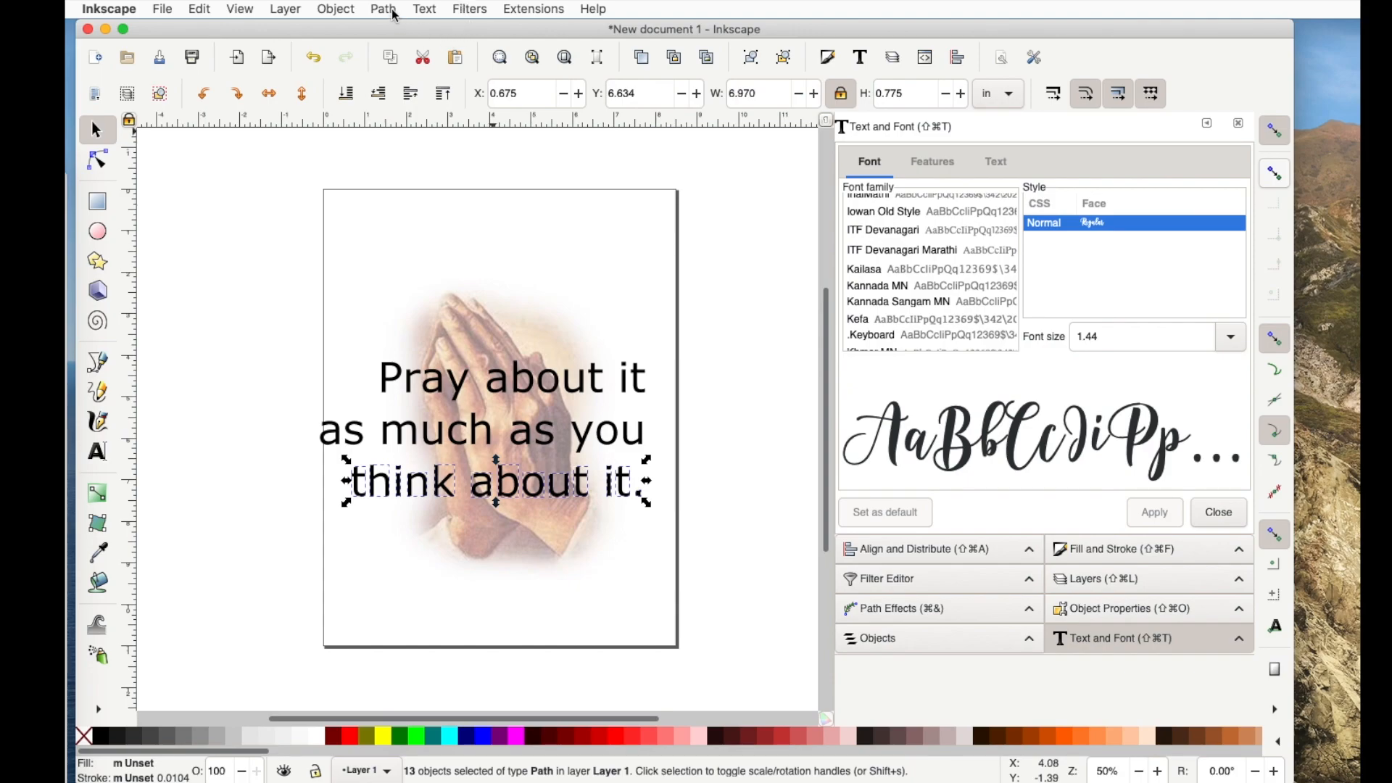
pyautogui.click(382, 9)
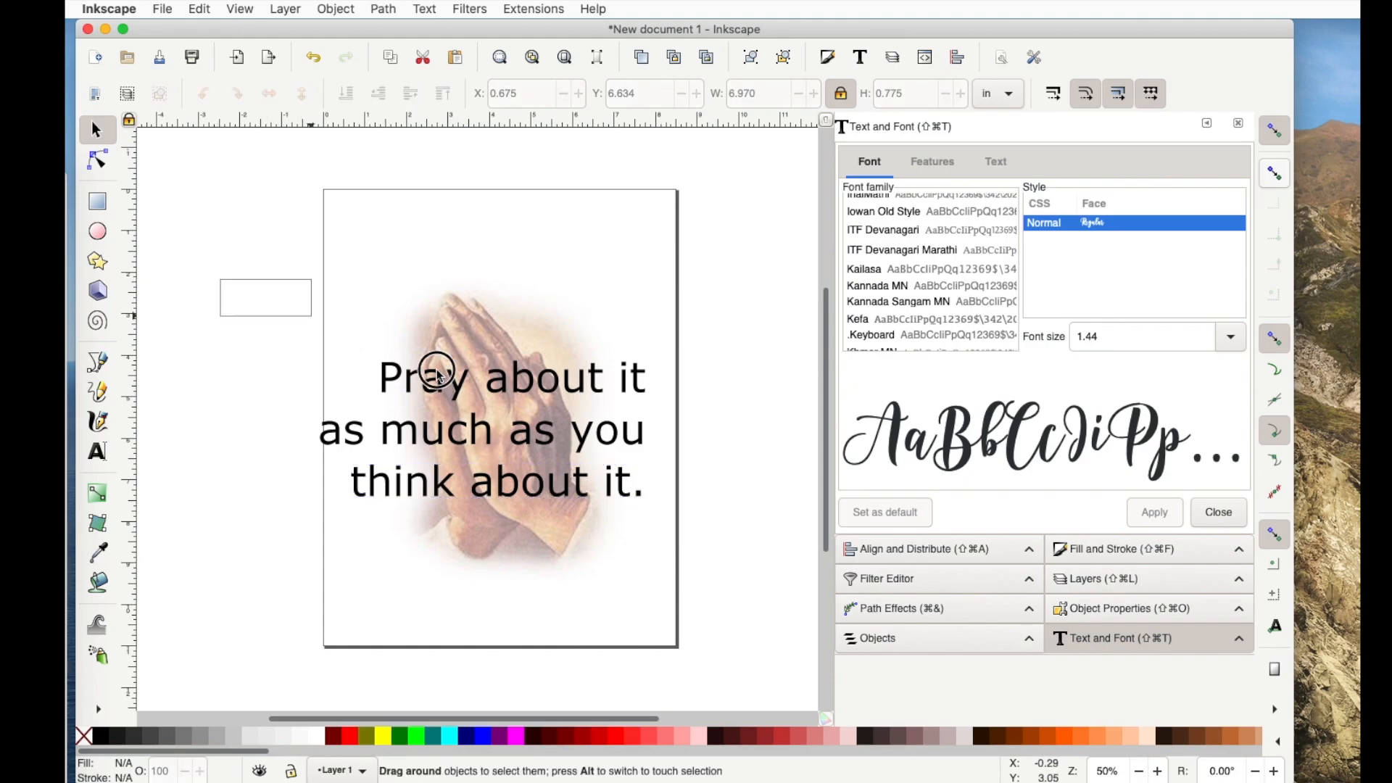
pyautogui.moveTo(435, 372); pyautogui.dragTo(727, 551)
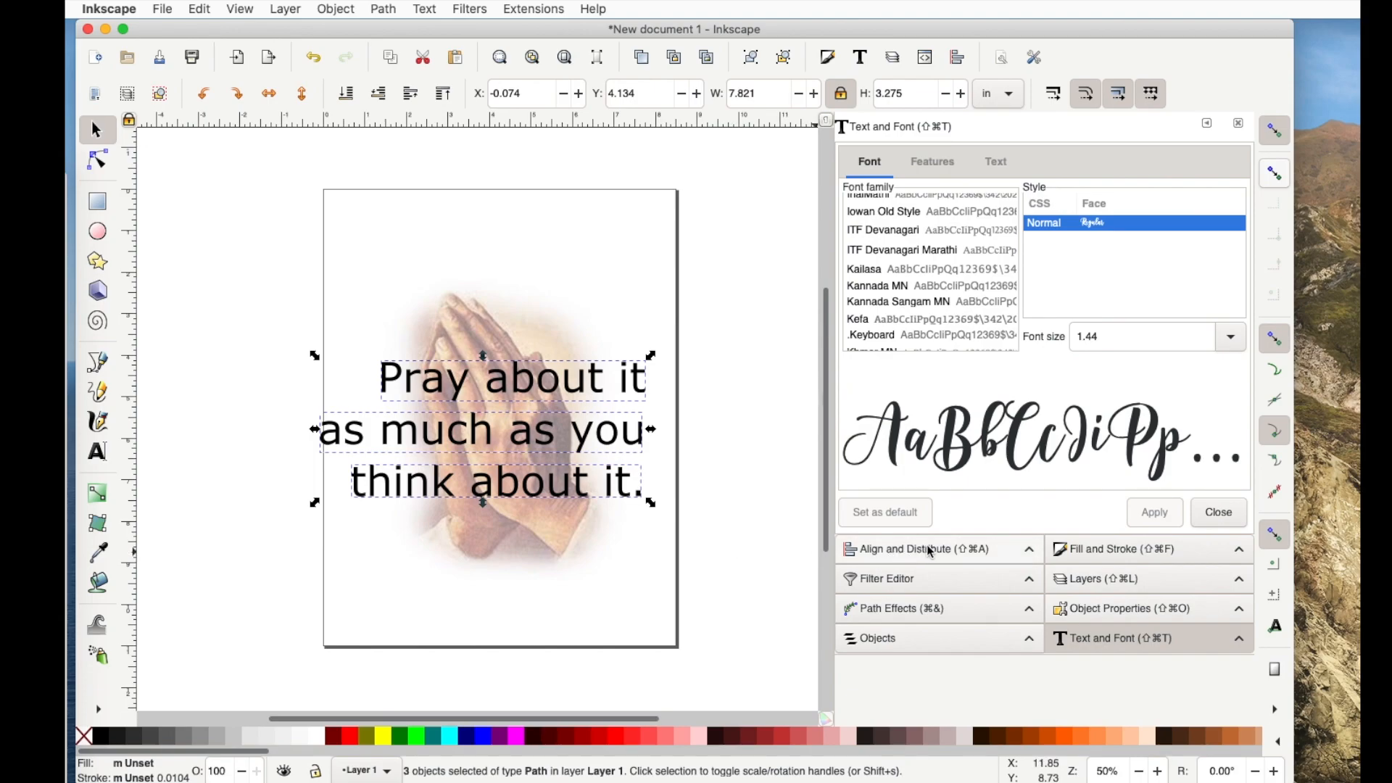
# Step: Center the three line paths on the vertical axis via Align and Distribute
pyautogui.click(904, 548)
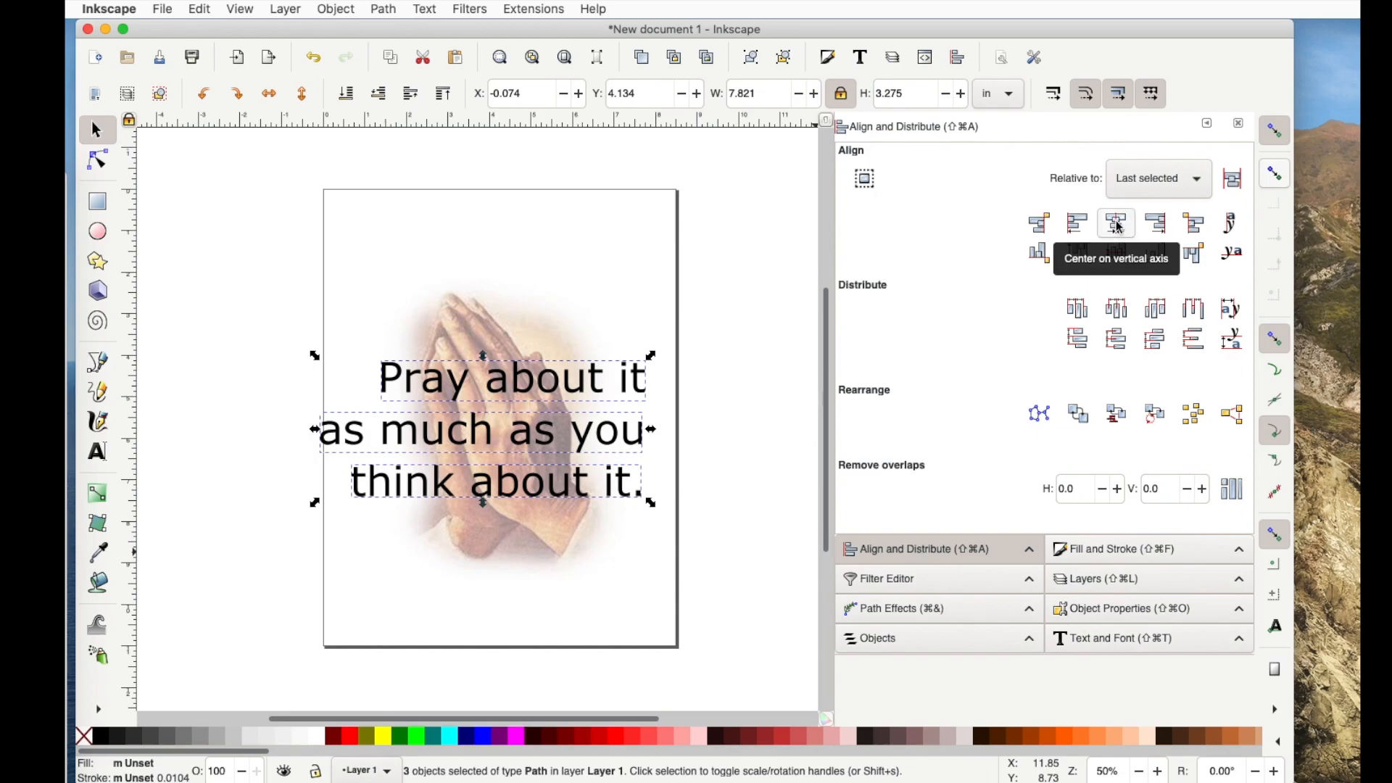
pyautogui.click(1117, 223)
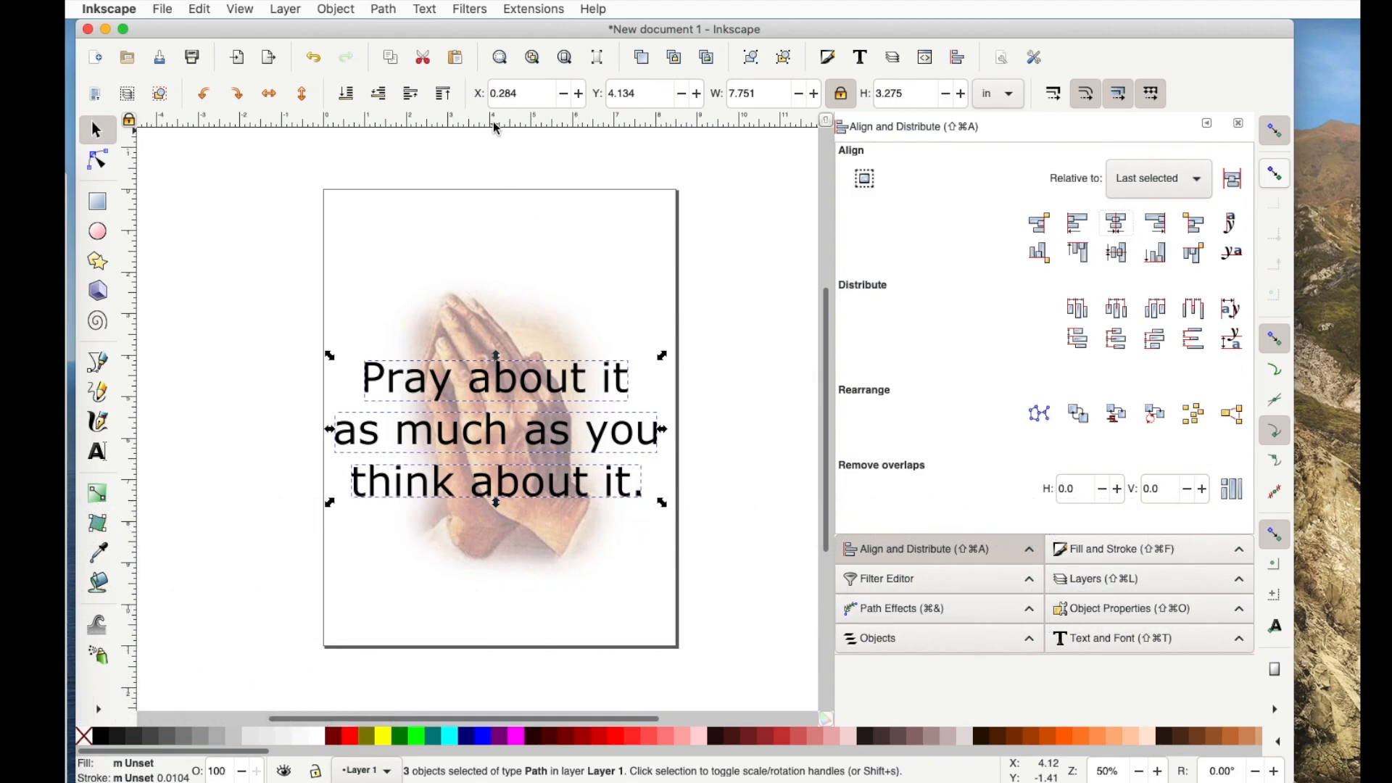
pyautogui.click(382, 9)
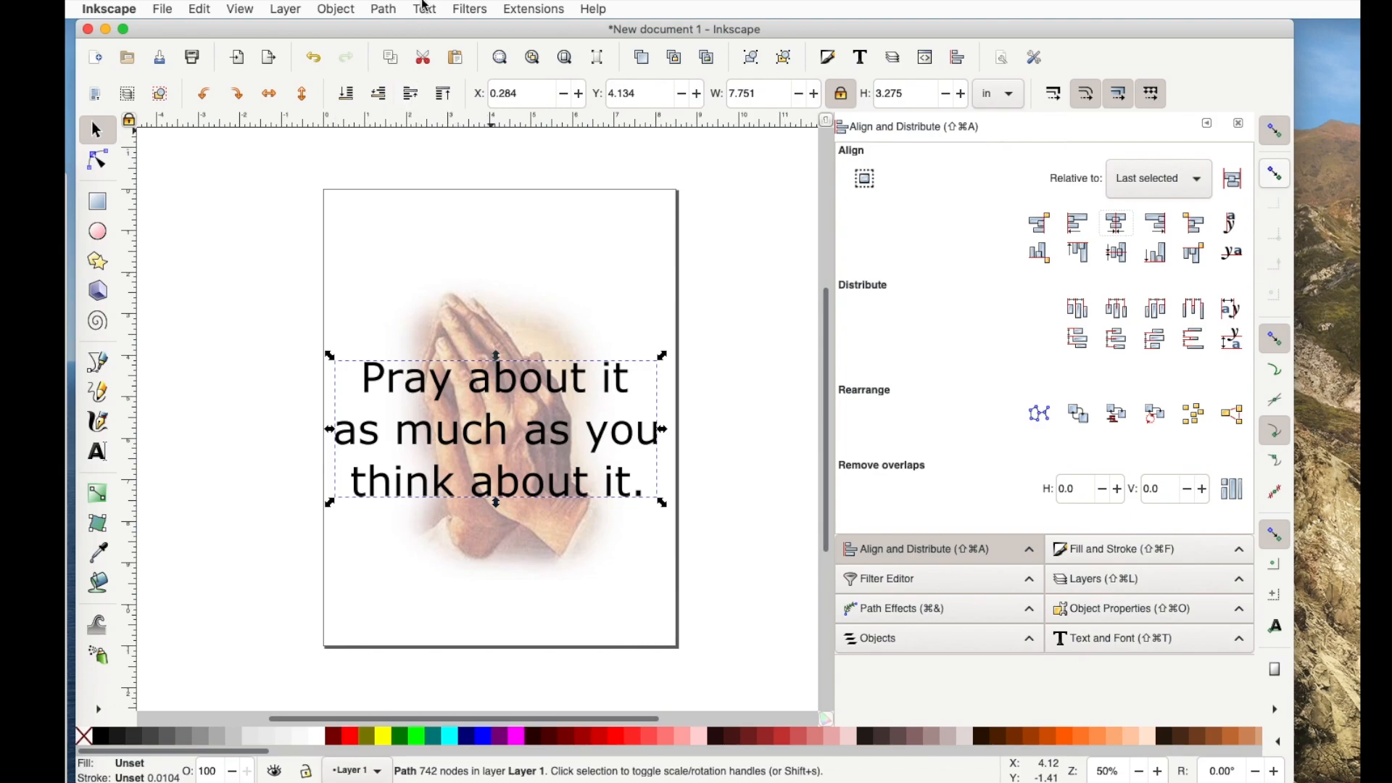
# Step: Combine the lines into one bolder quote path and move it near the page bottom
pyautogui.click(381, 8)
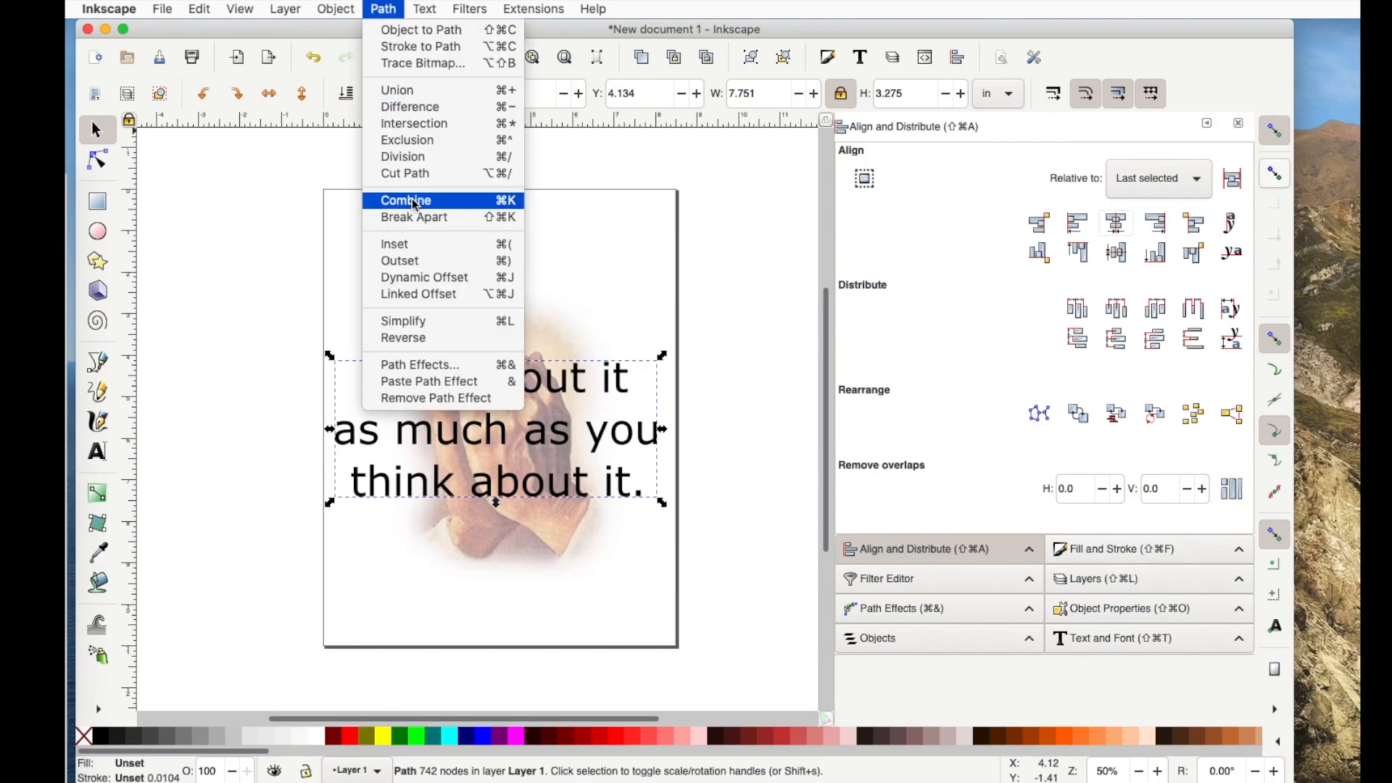
pyautogui.click(404, 200)
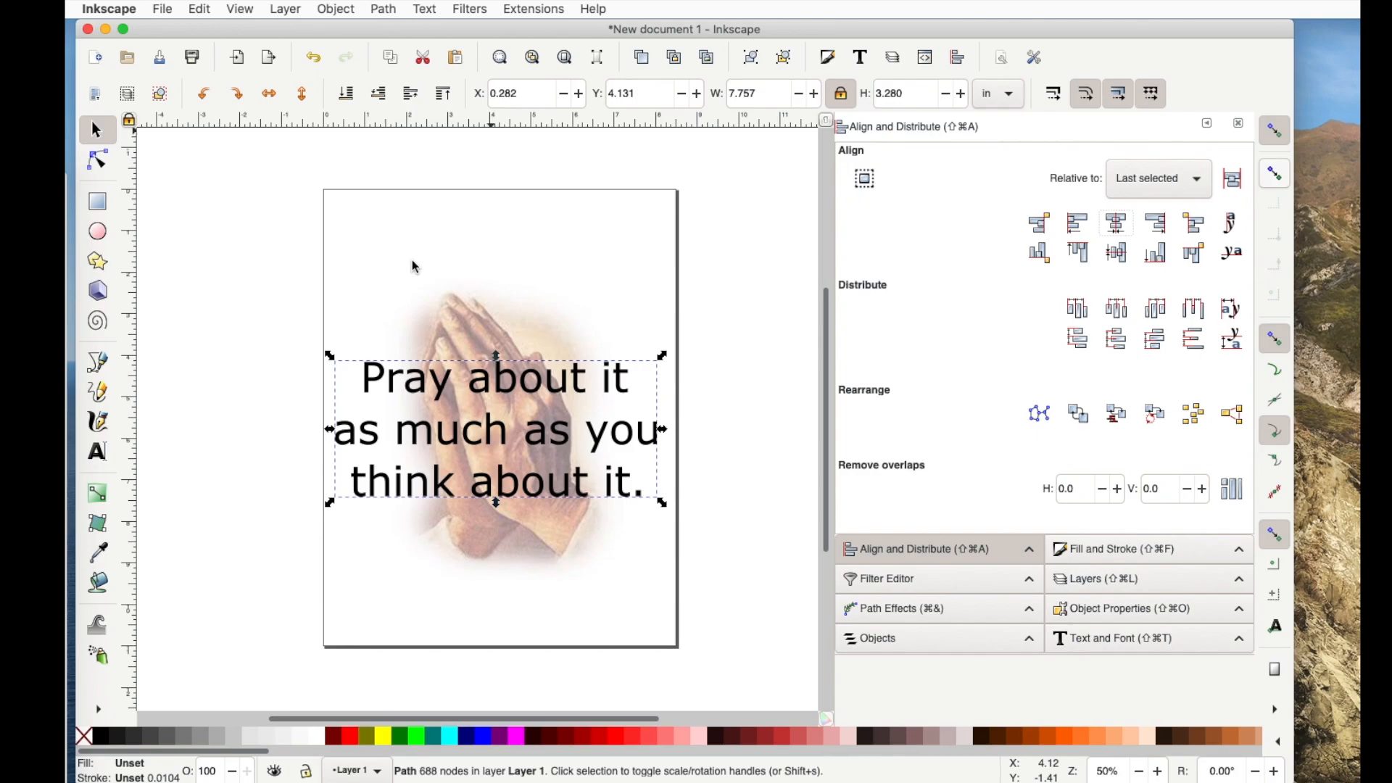
pyautogui.click(383, 8)
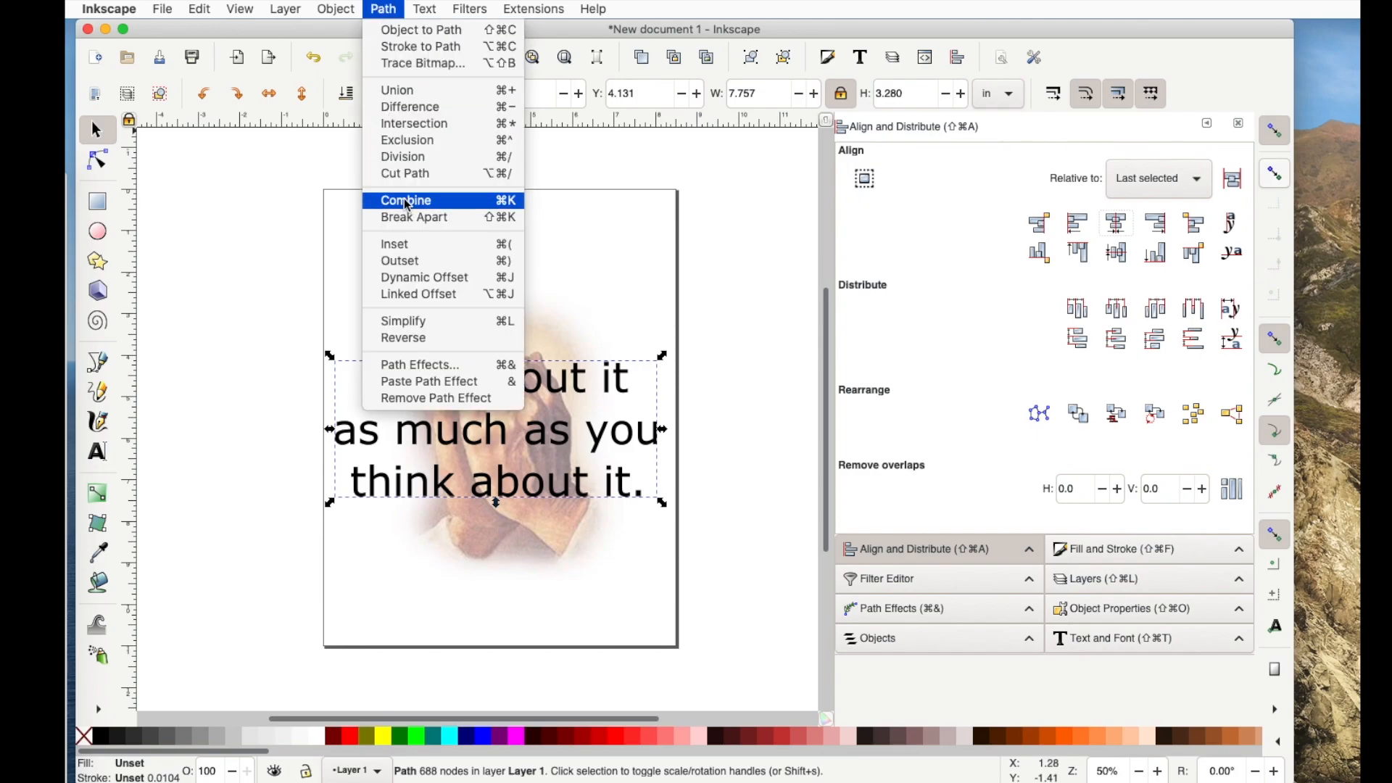
pyautogui.click(405, 200)
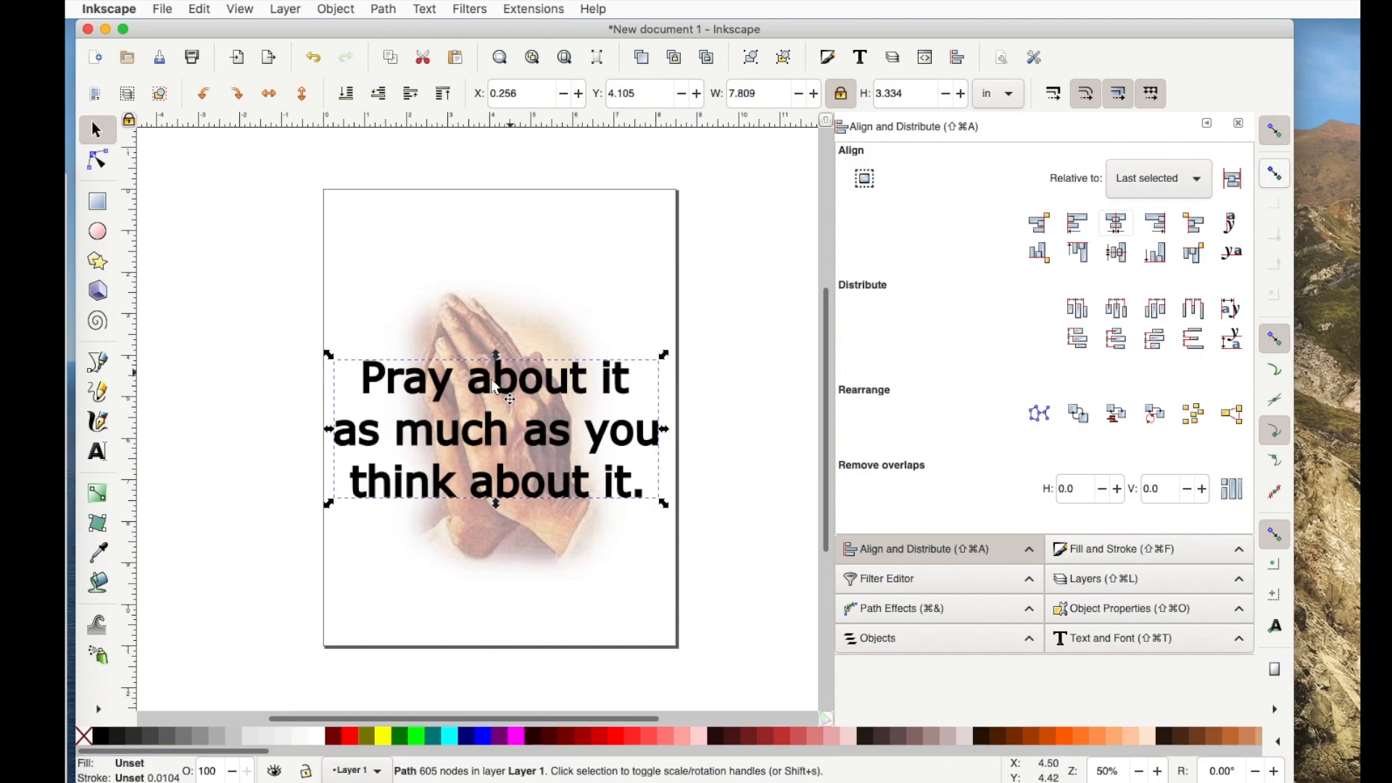
pyautogui.moveTo(520, 449)
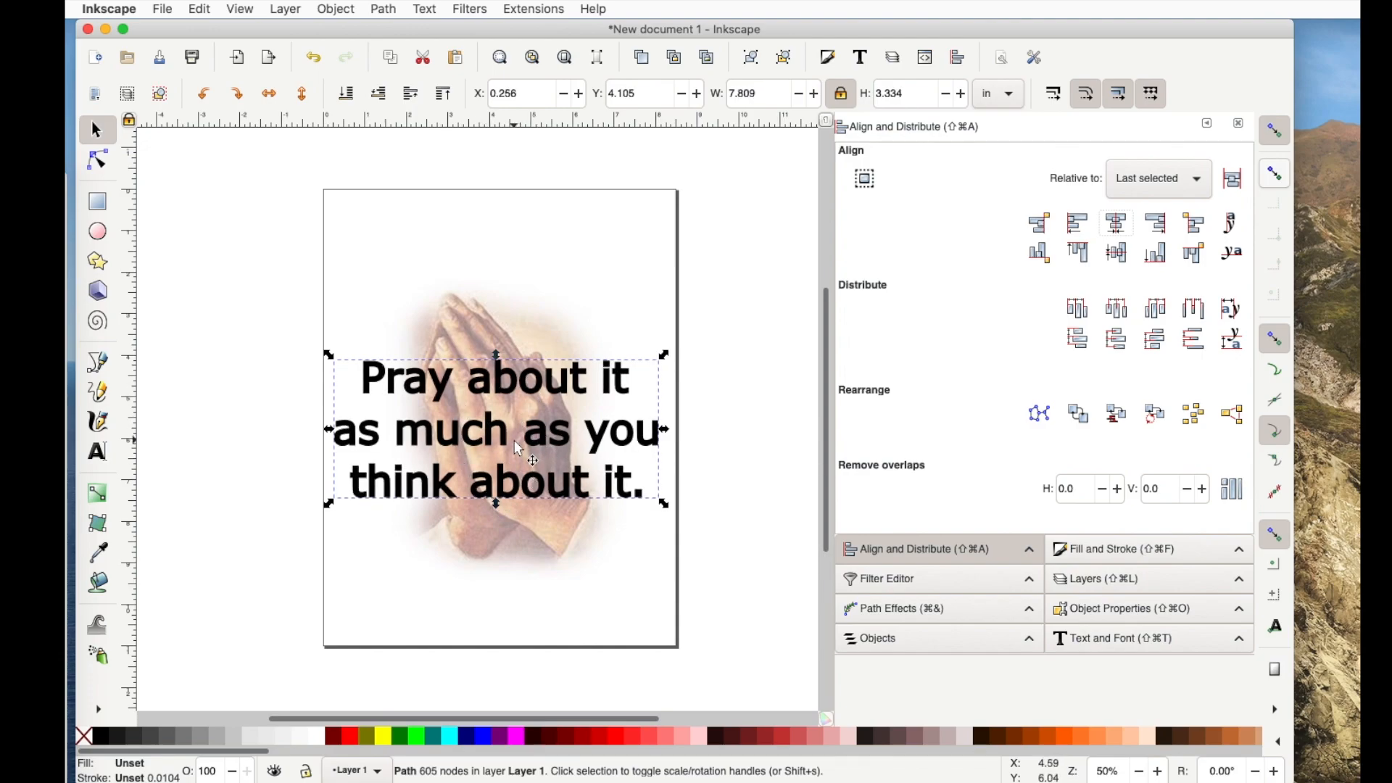
pyautogui.moveTo(496, 431); pyautogui.dragTo(551, 547)
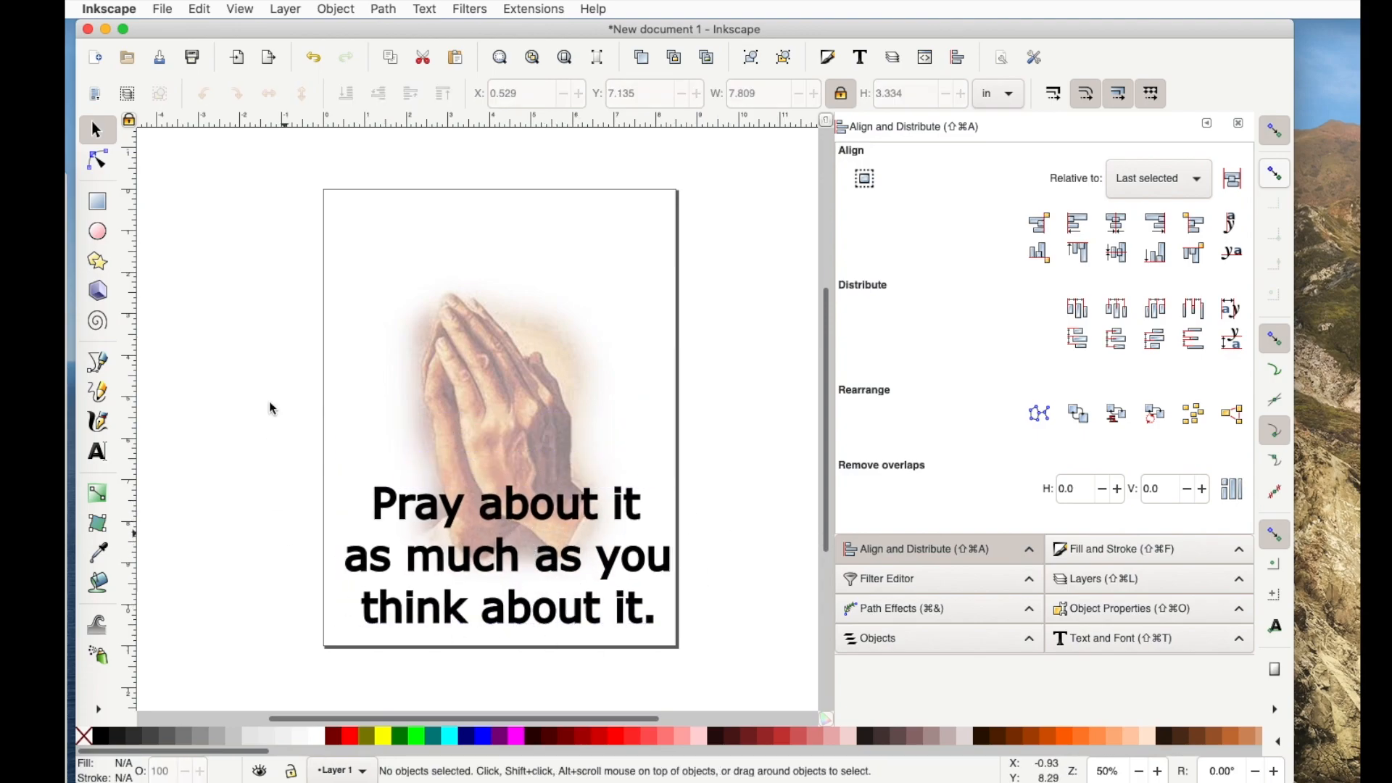
pyautogui.moveTo(537, 323)
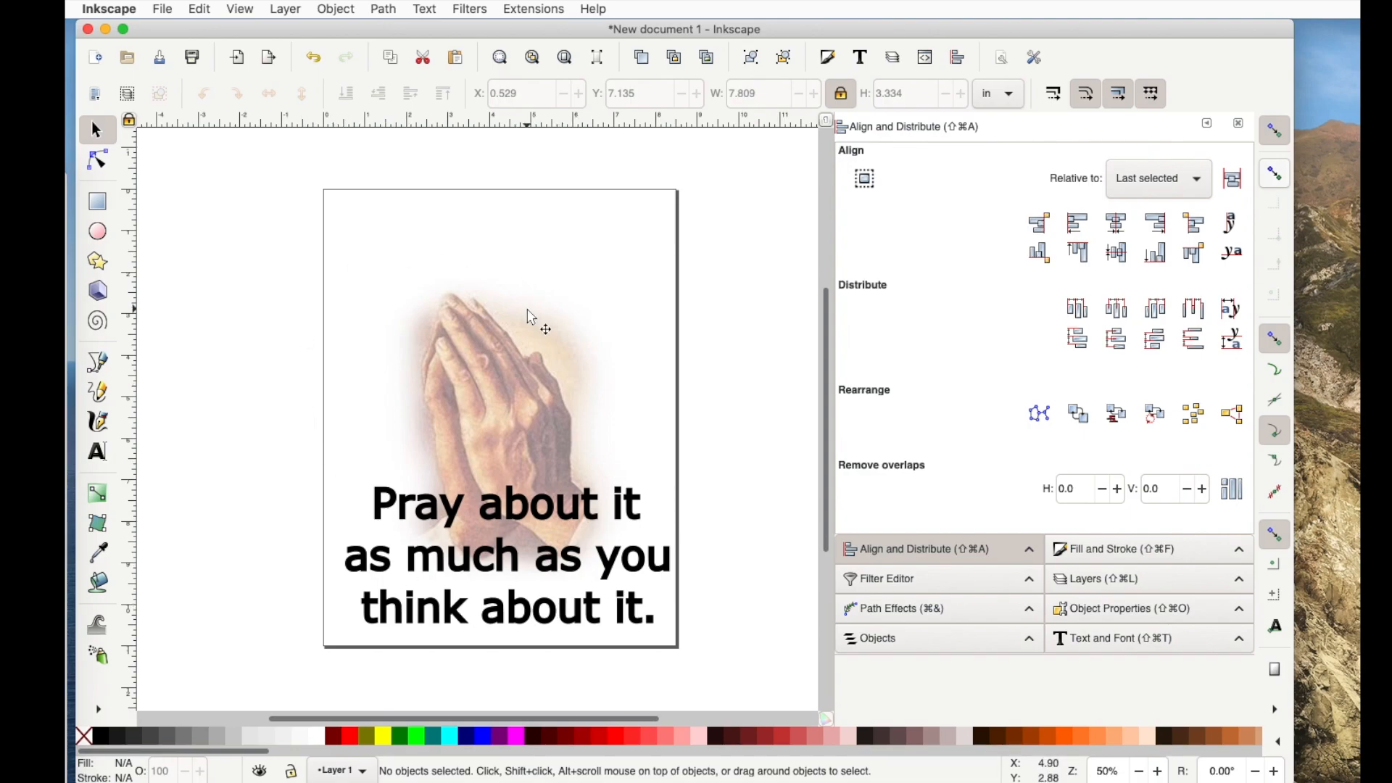